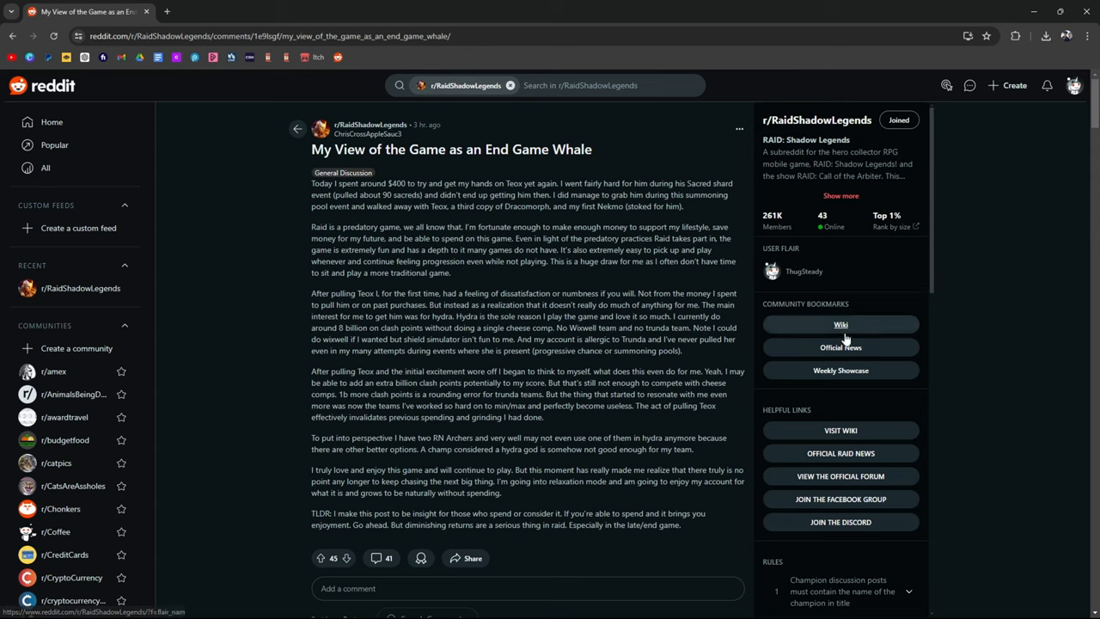
Highlight the phrase around 'game' in the post's second paragraph while reading it.
scroll(down, 3)
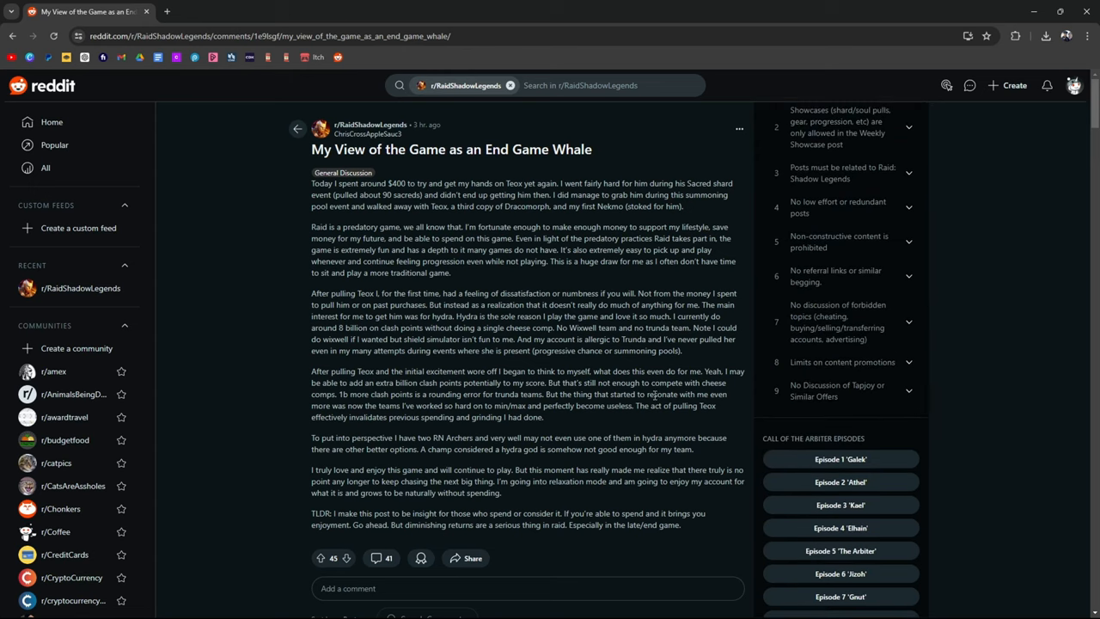
mouse_move(313, 296)
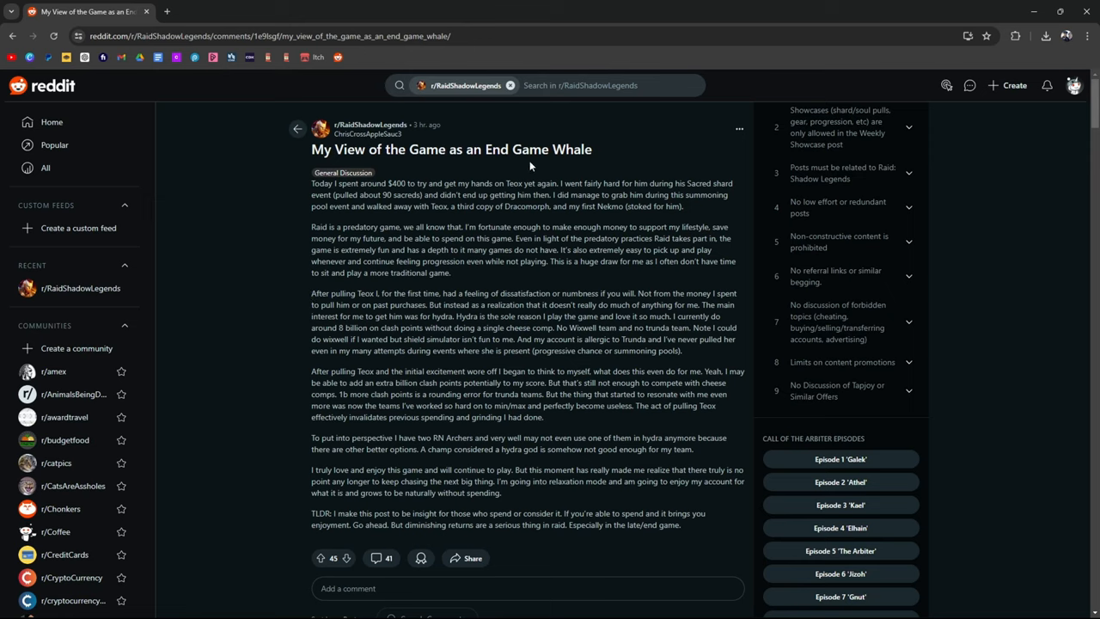
mouse_move(295, 195)
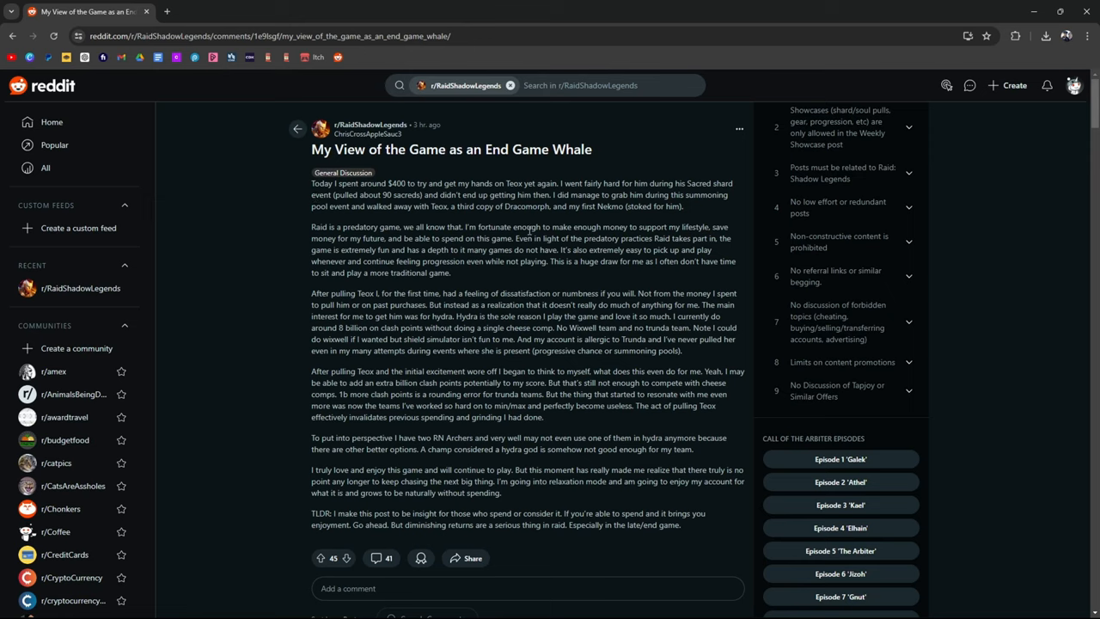
mouse_move(520, 237)
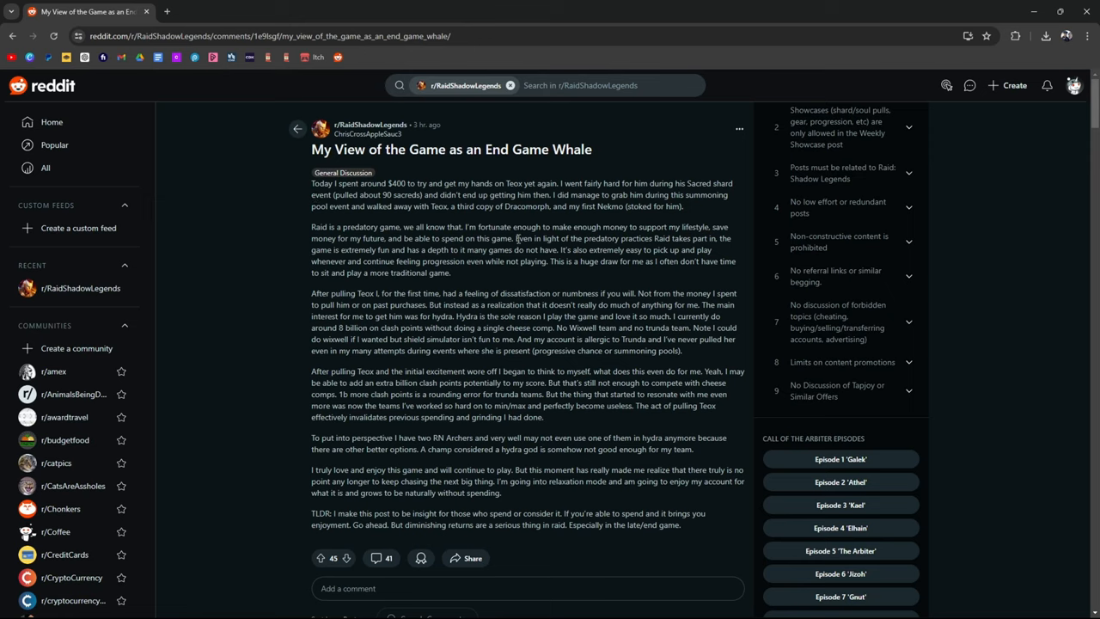
mouse_move(618, 193)
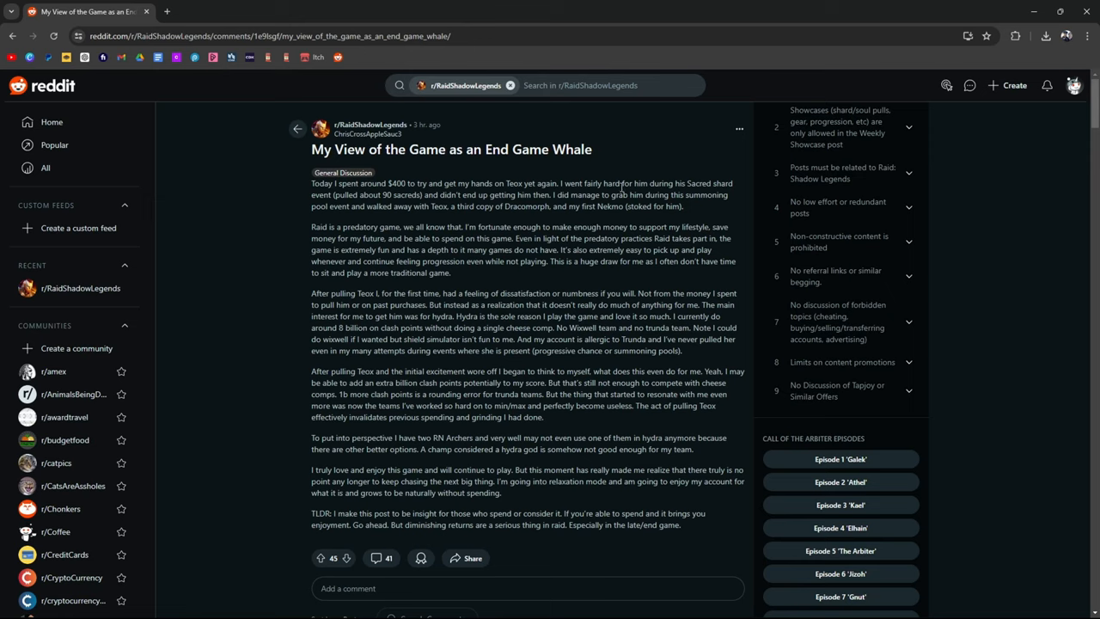
double_click(323, 249)
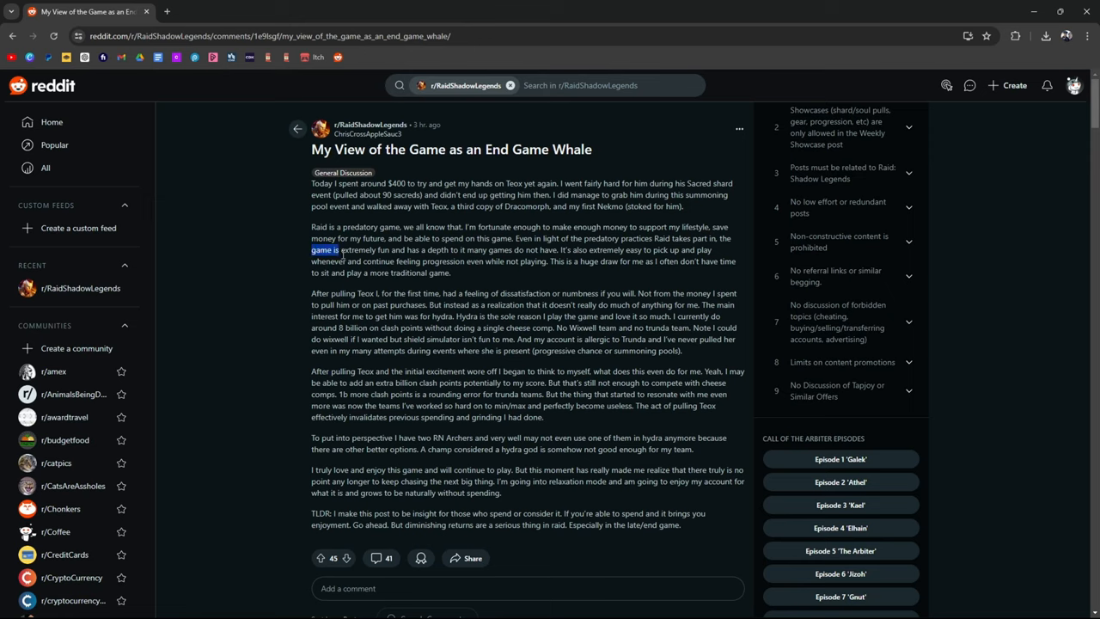
drag(311, 249, 388, 249)
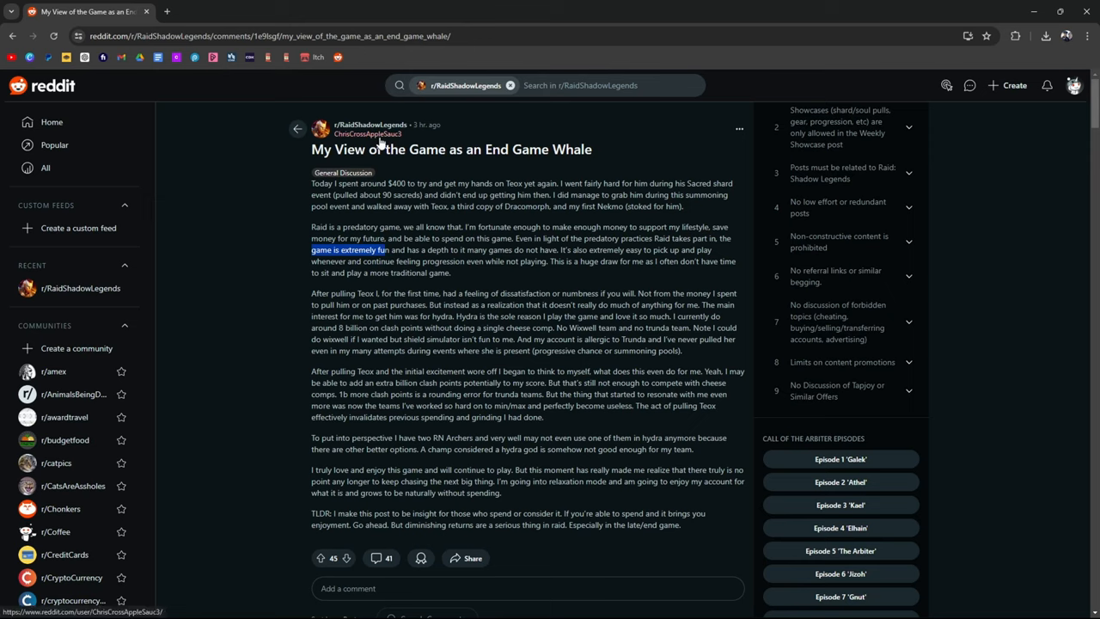
mouse_move(375, 275)
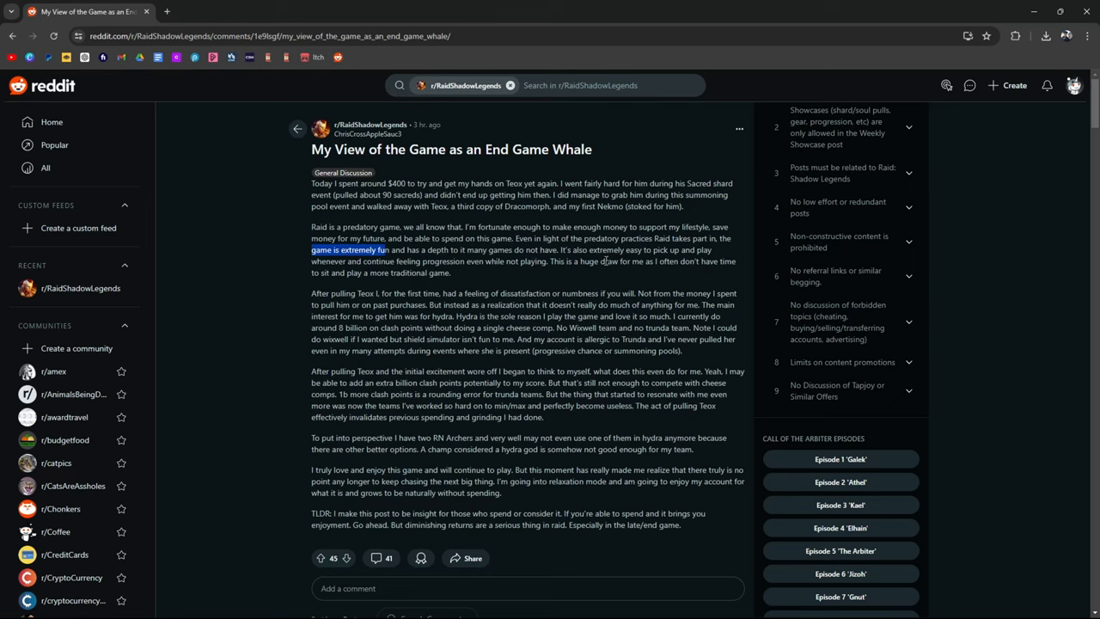
mouse_move(650, 276)
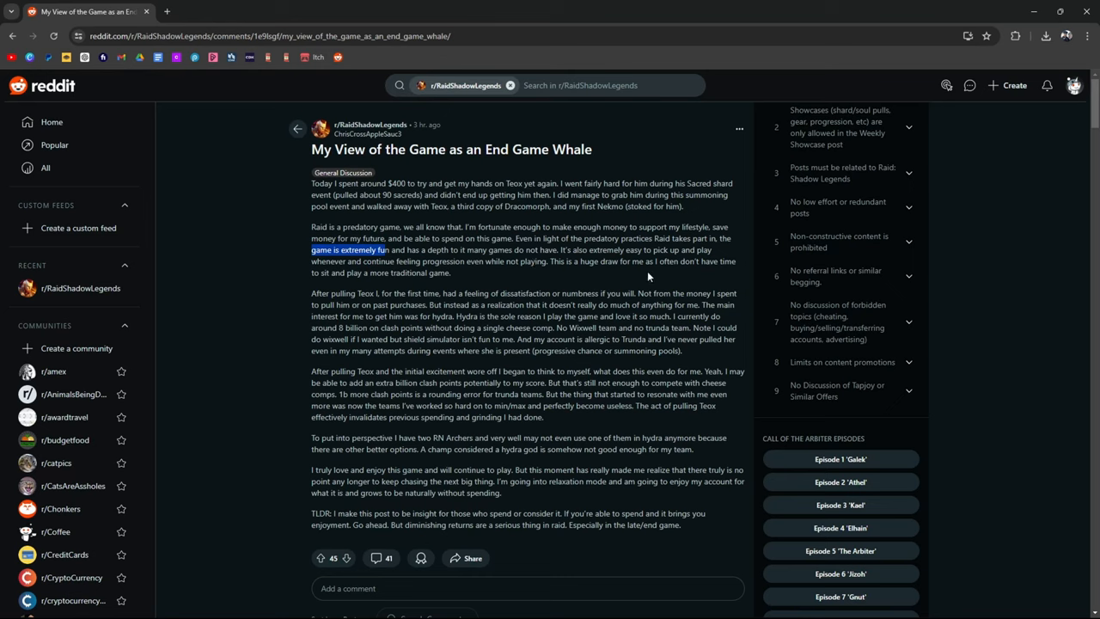
mouse_move(409, 281)
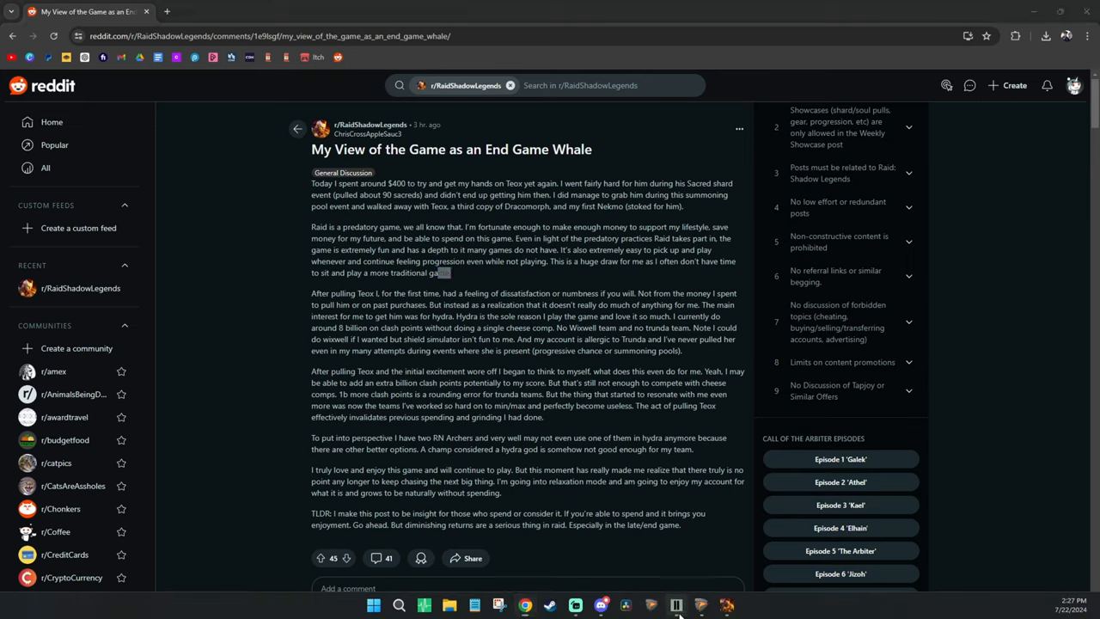
Switch from the browser to the Alan Wake 2 main menu.
click(677, 606)
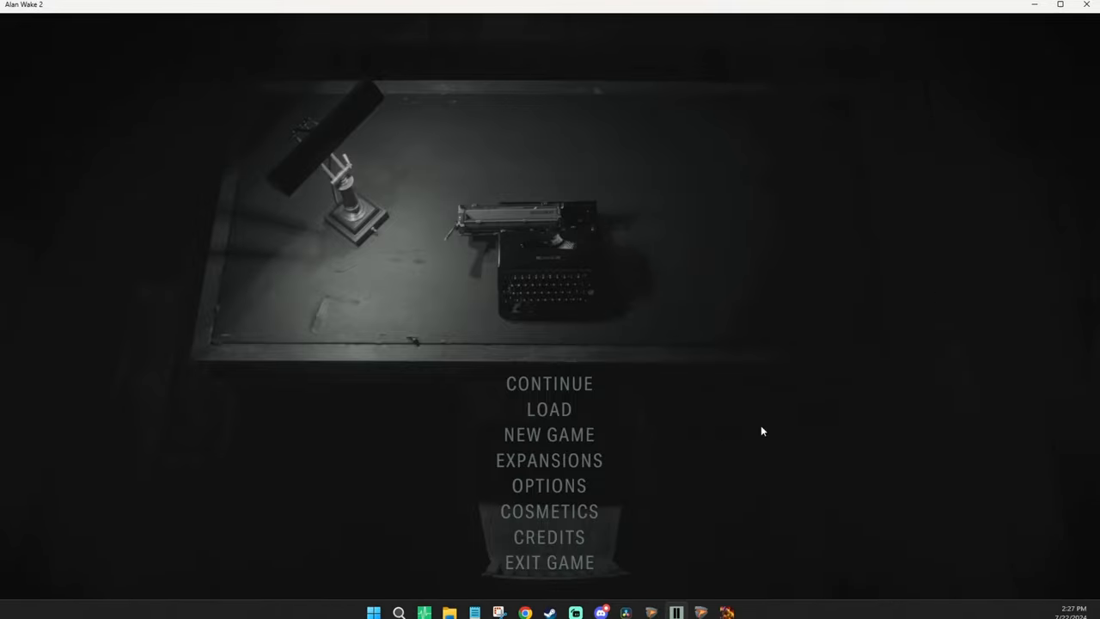
mouse_move(554, 158)
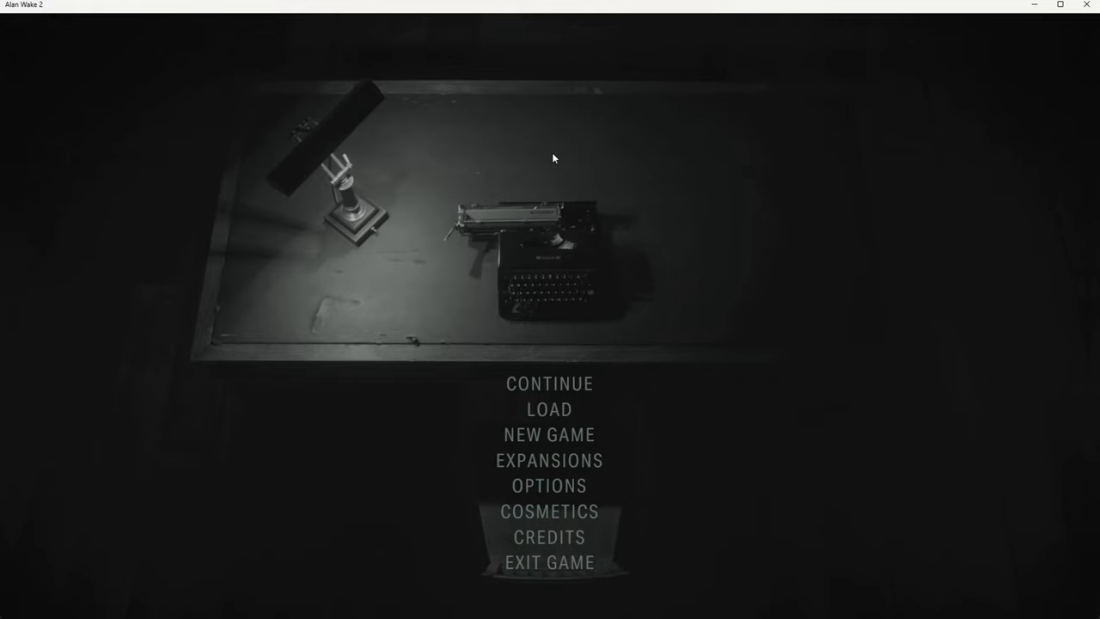
mouse_move(526, 605)
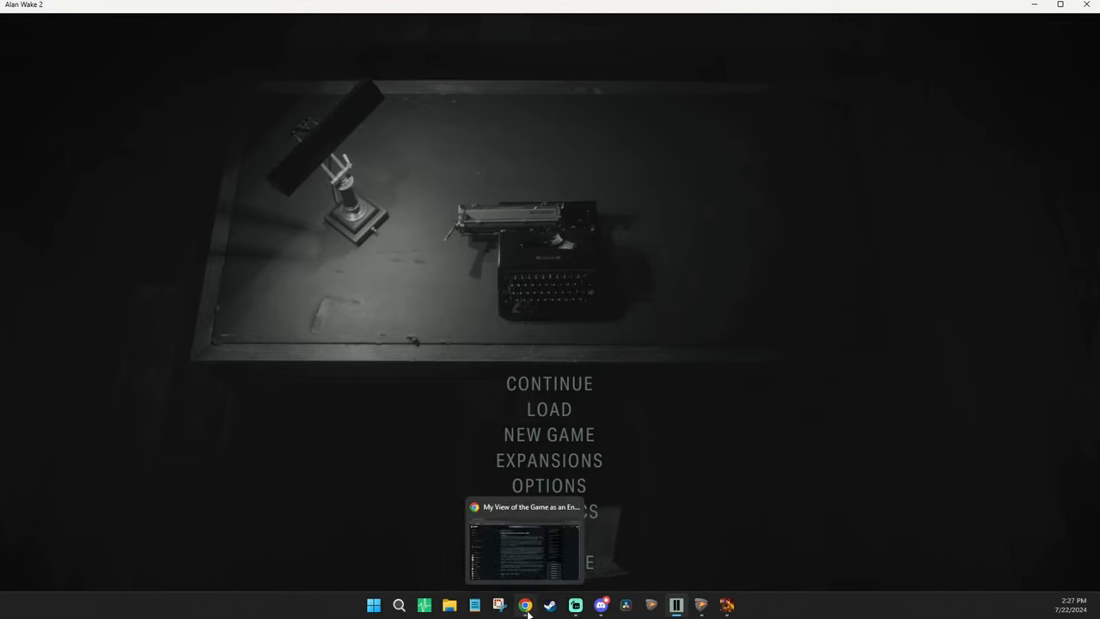
Bring the Reddit whale post back to the front from the taskbar.
click(526, 605)
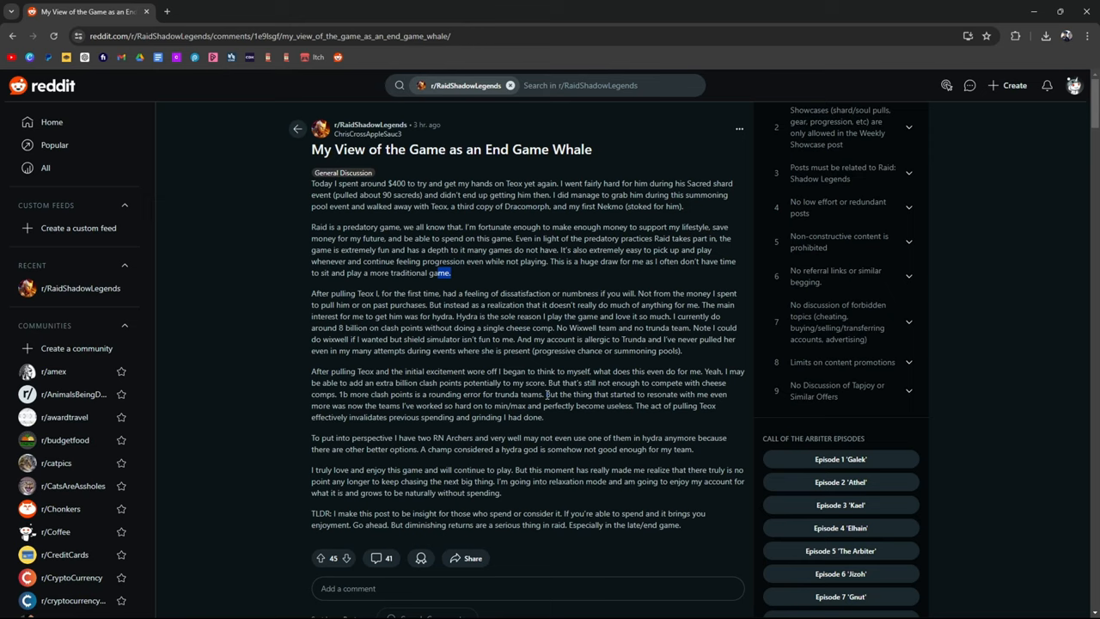
mouse_move(466, 264)
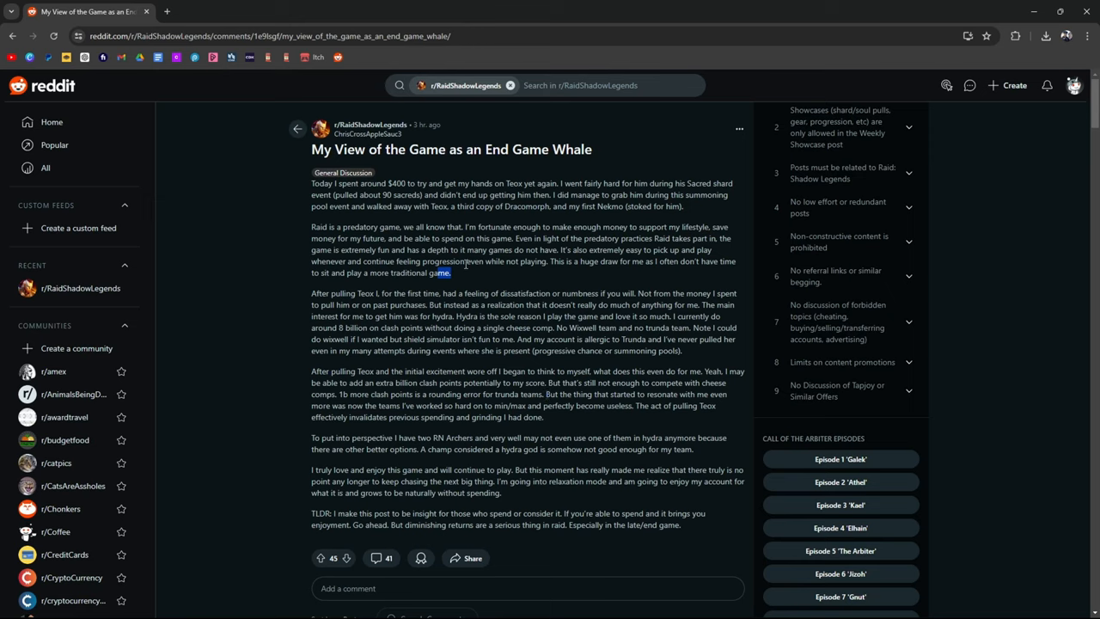
mouse_move(486, 282)
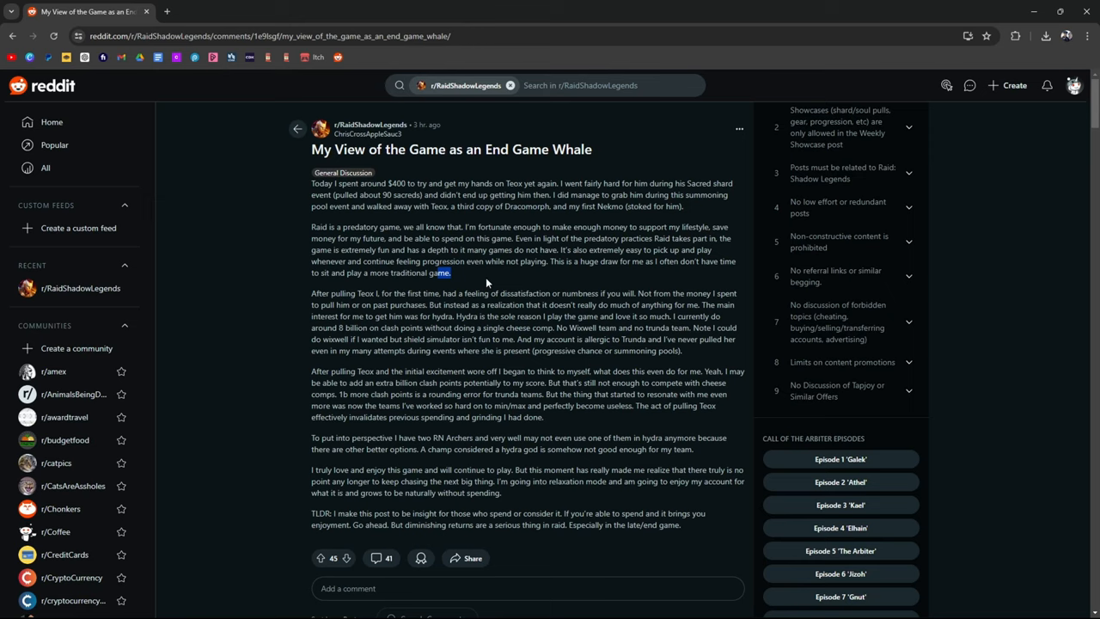
mouse_move(482, 273)
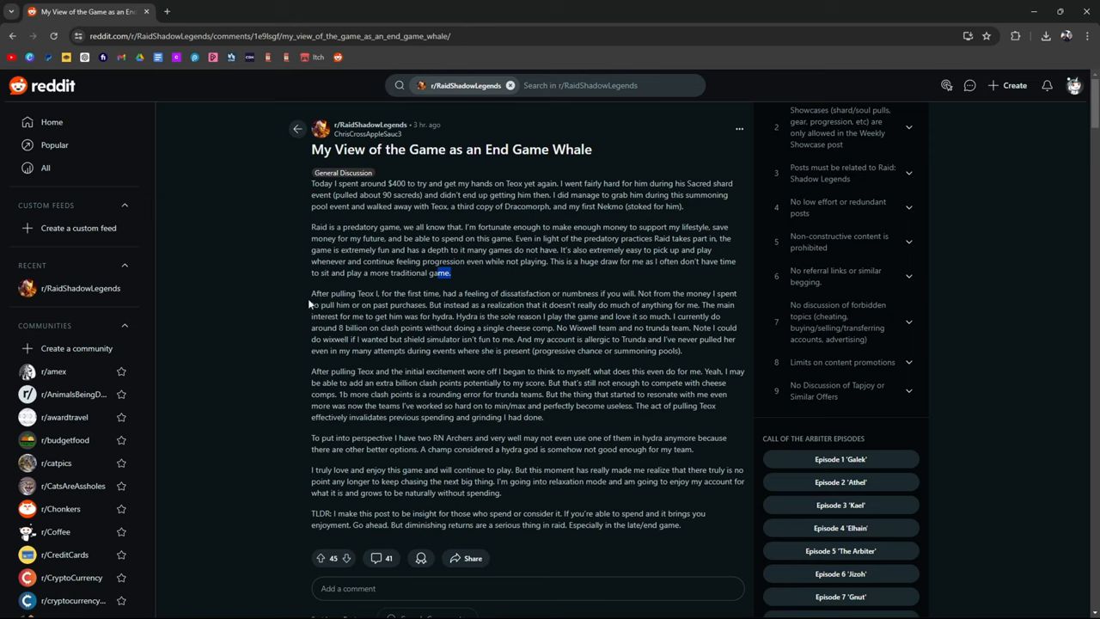
mouse_move(231, 402)
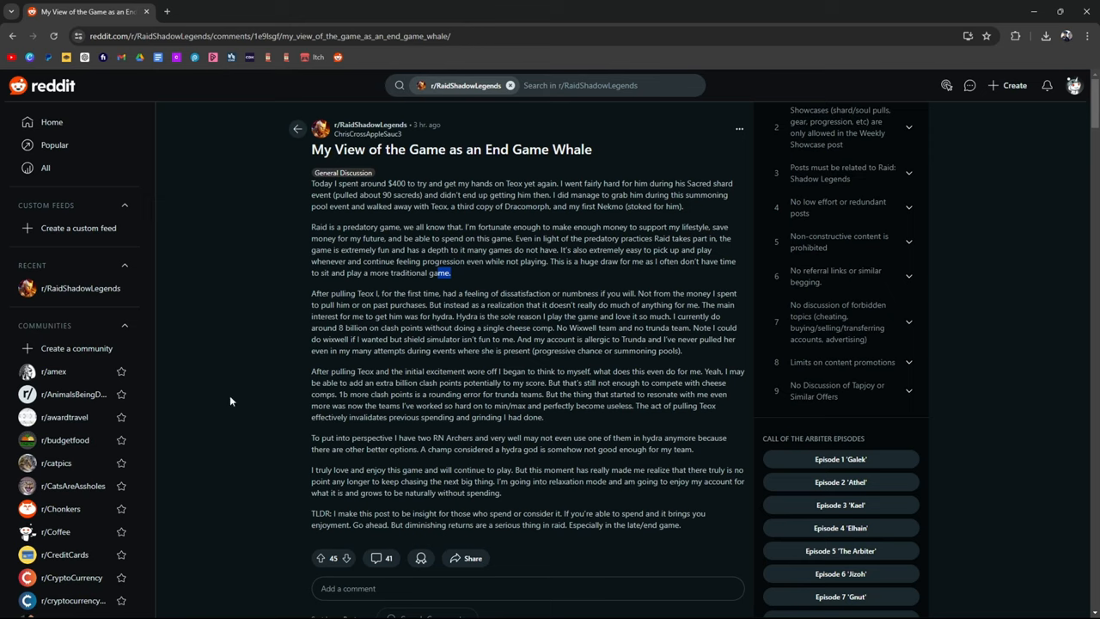
mouse_move(311, 296)
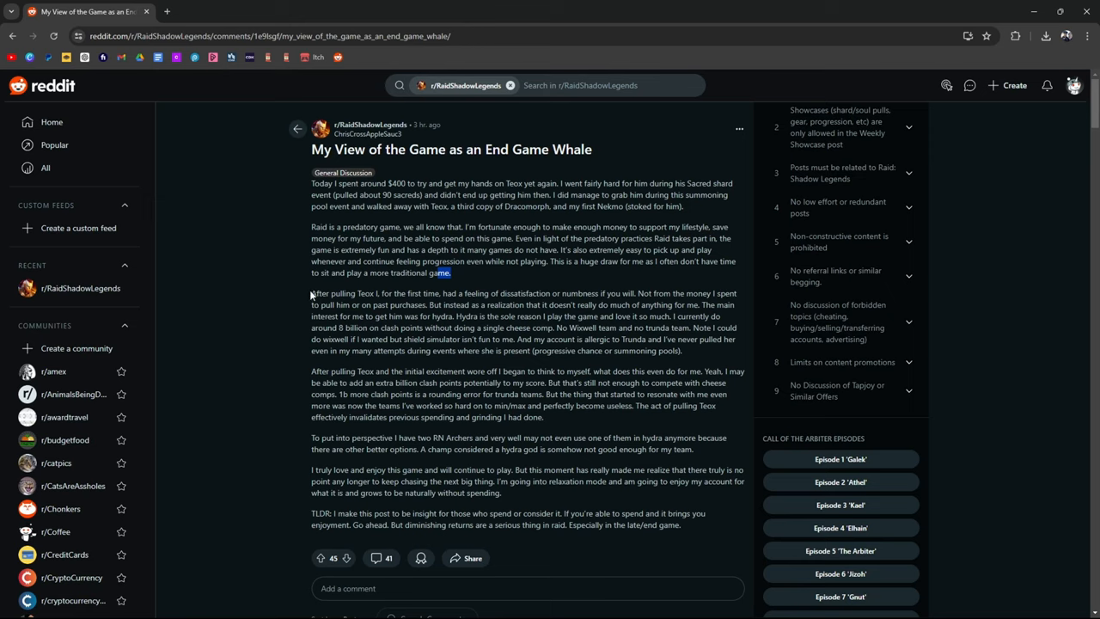
mouse_move(344, 380)
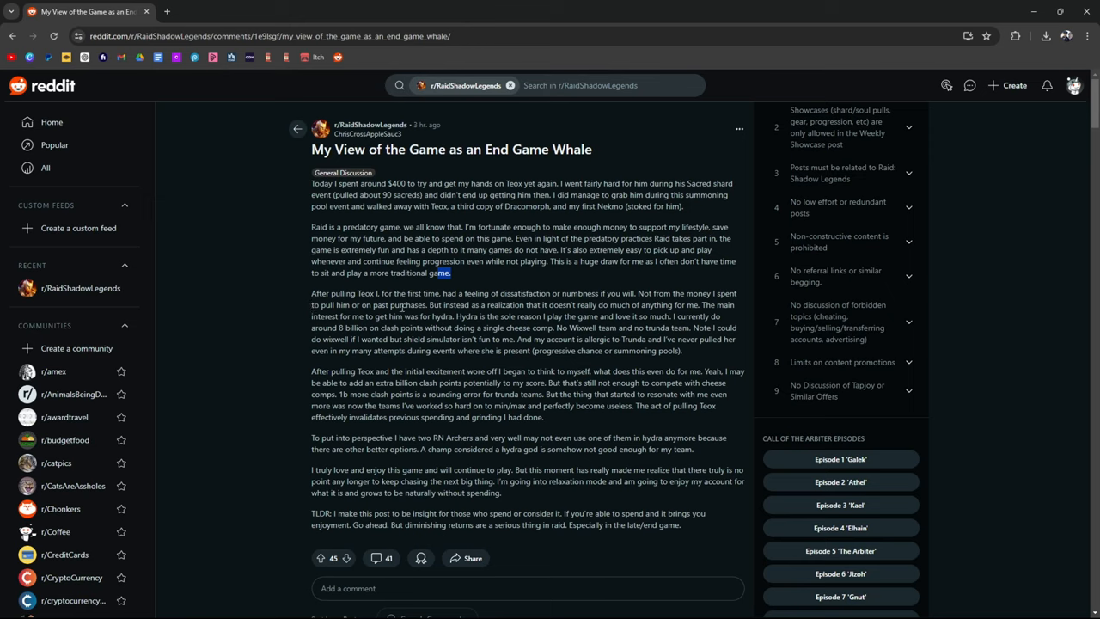
mouse_move(686, 326)
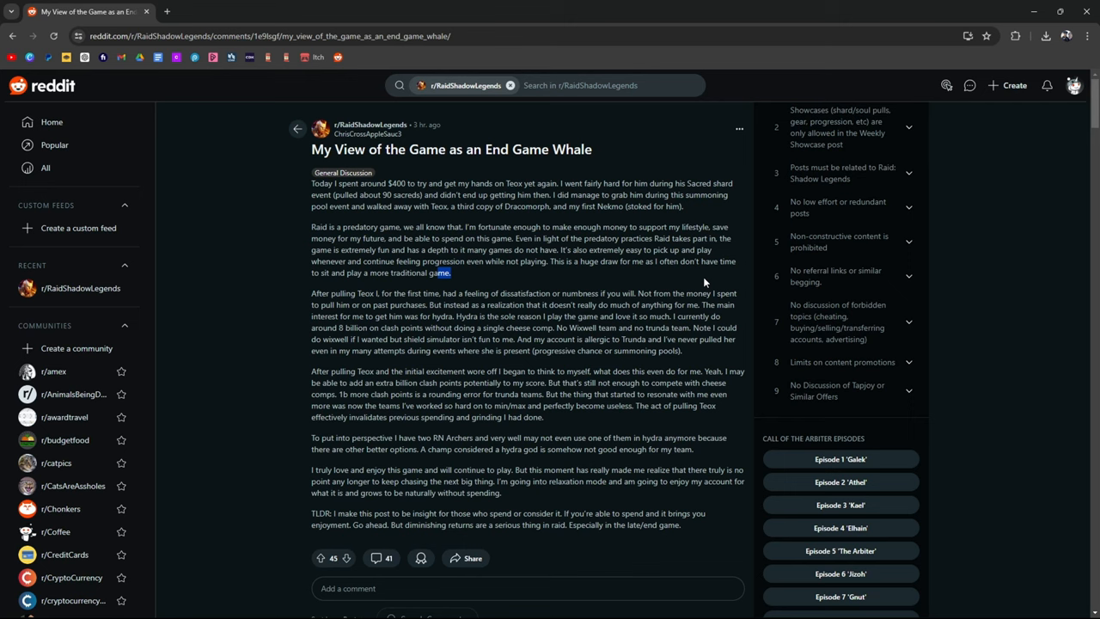
Scroll further down the whale post before switching to Raid: Shadow Legends.
scroll(down, 3)
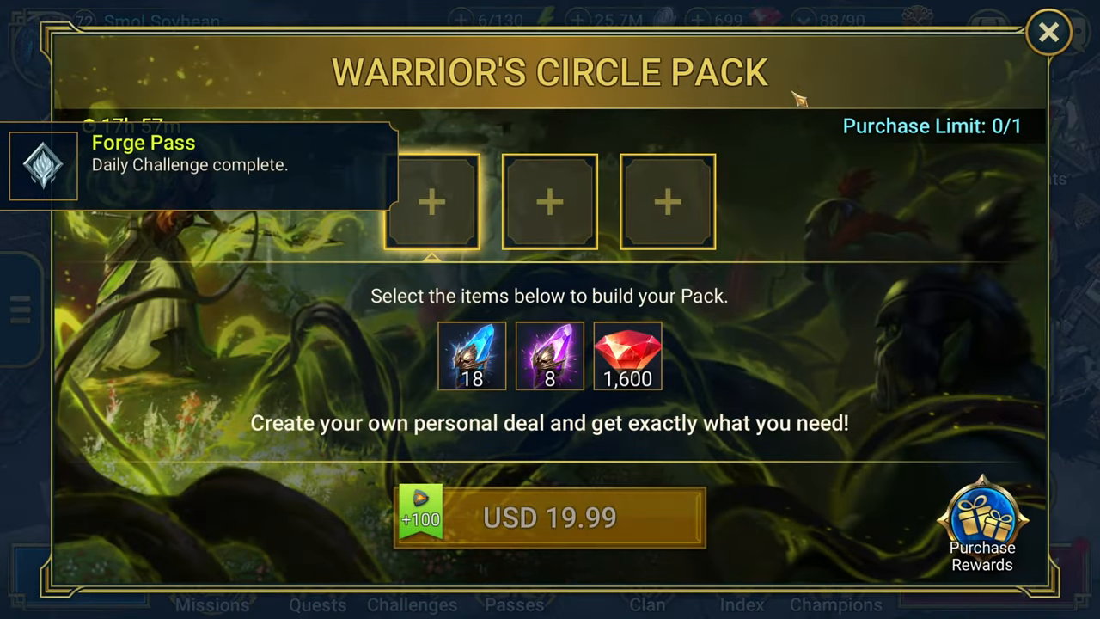
Close the Warrior's Circle Pack offer and return to the Reddit whale post.
click(1049, 33)
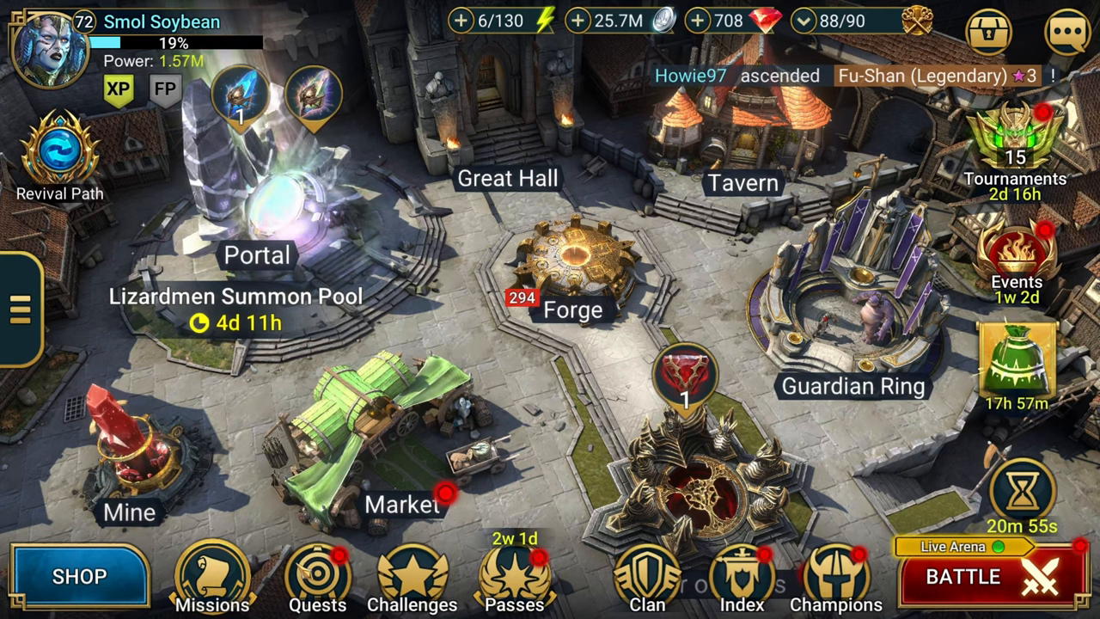
click(524, 605)
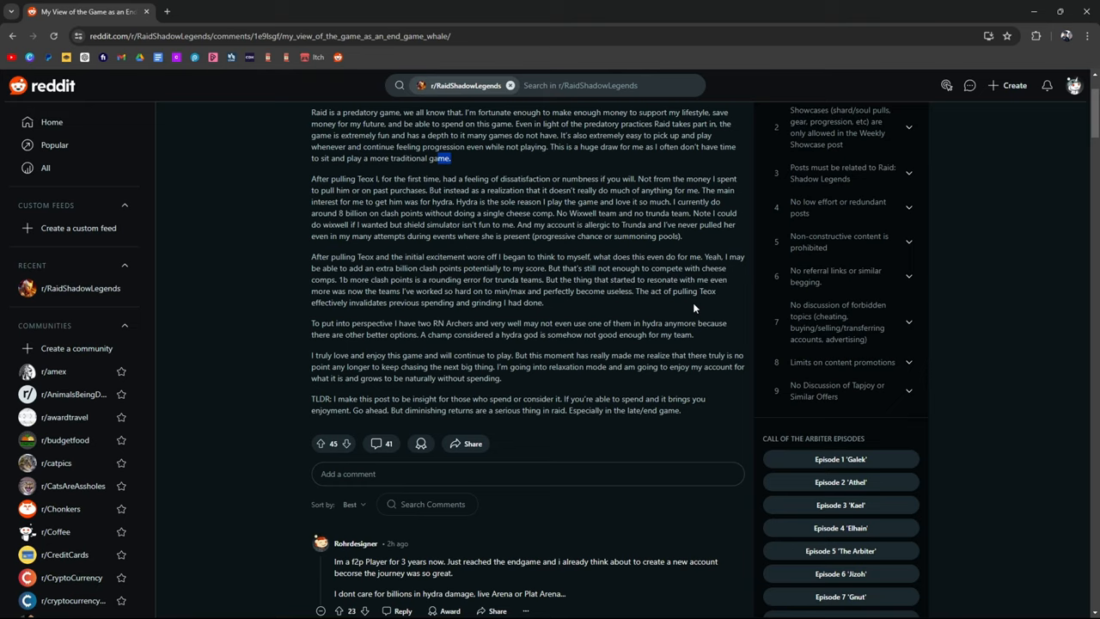
mouse_move(578, 289)
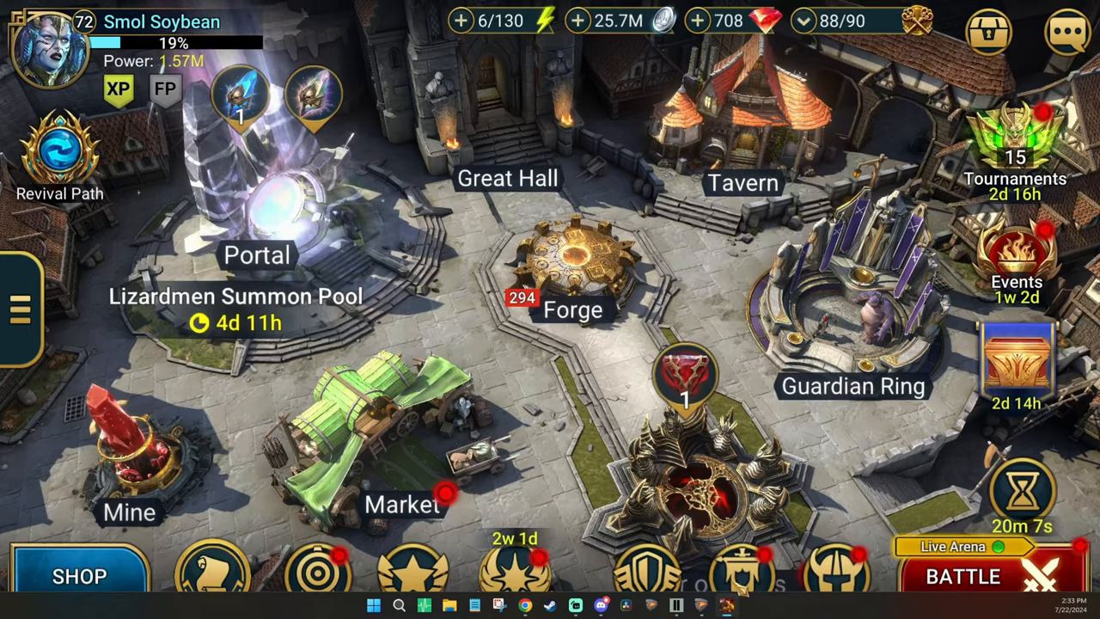
Check the Hydra rankings, dismiss the offer pack and expand the champion roster grid.
click(962, 576)
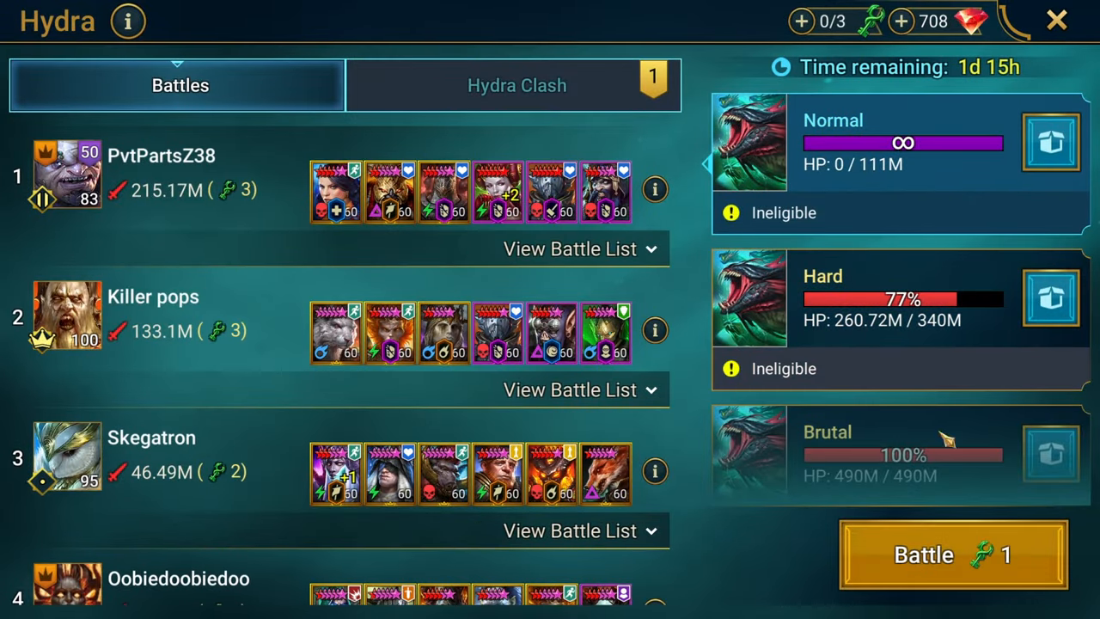
scroll(down, 3)
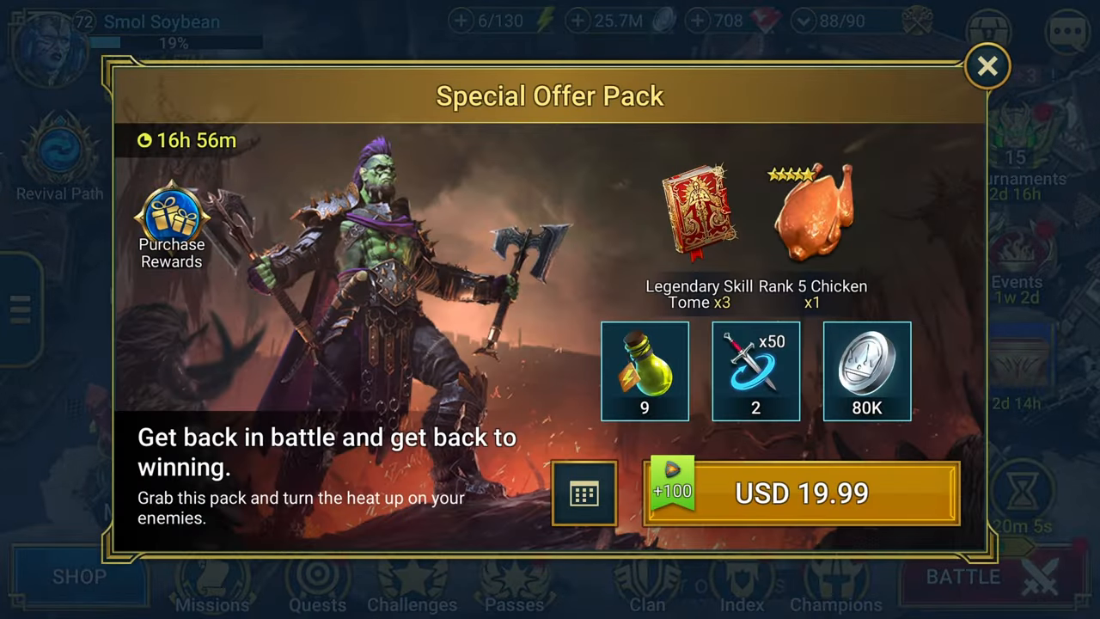
click(987, 65)
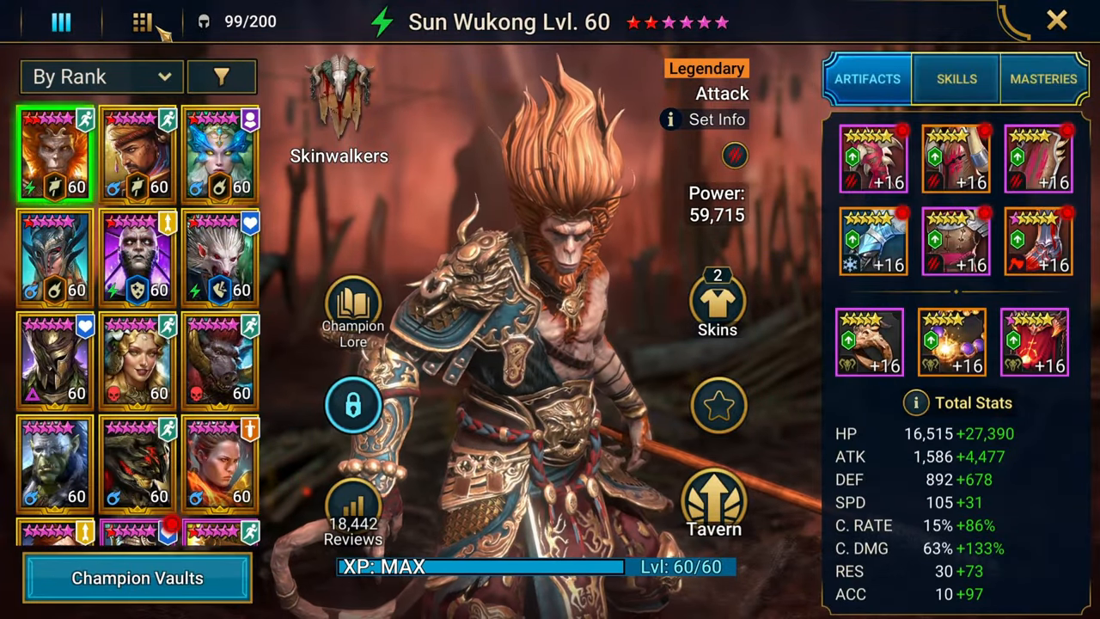
click(141, 20)
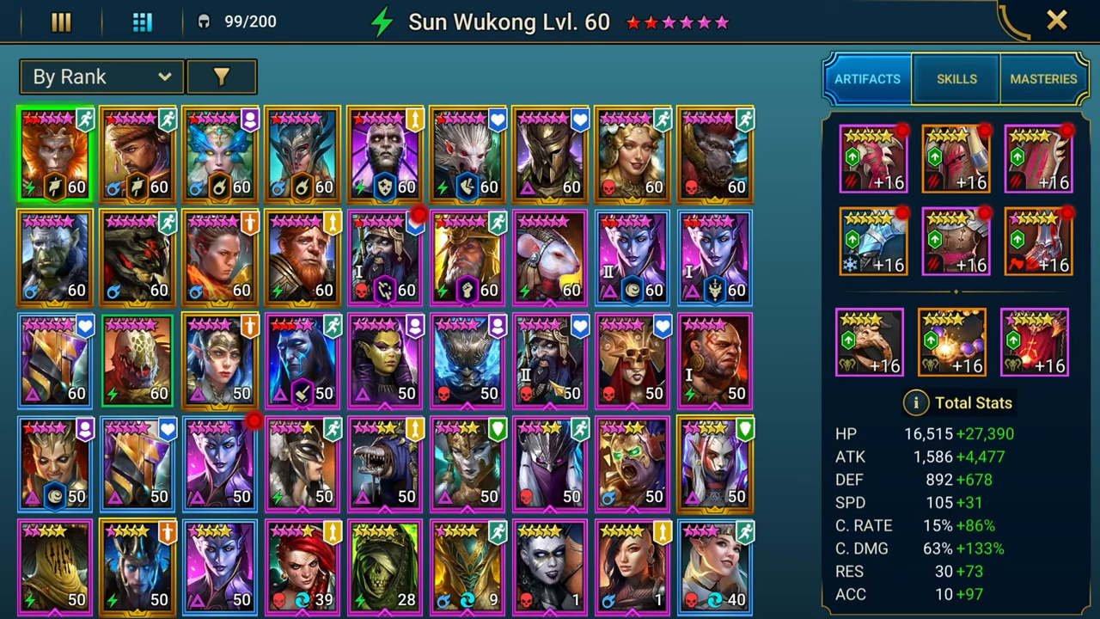
Select Geomancer in the grid to view his stats and equipped artifacts.
click(385, 258)
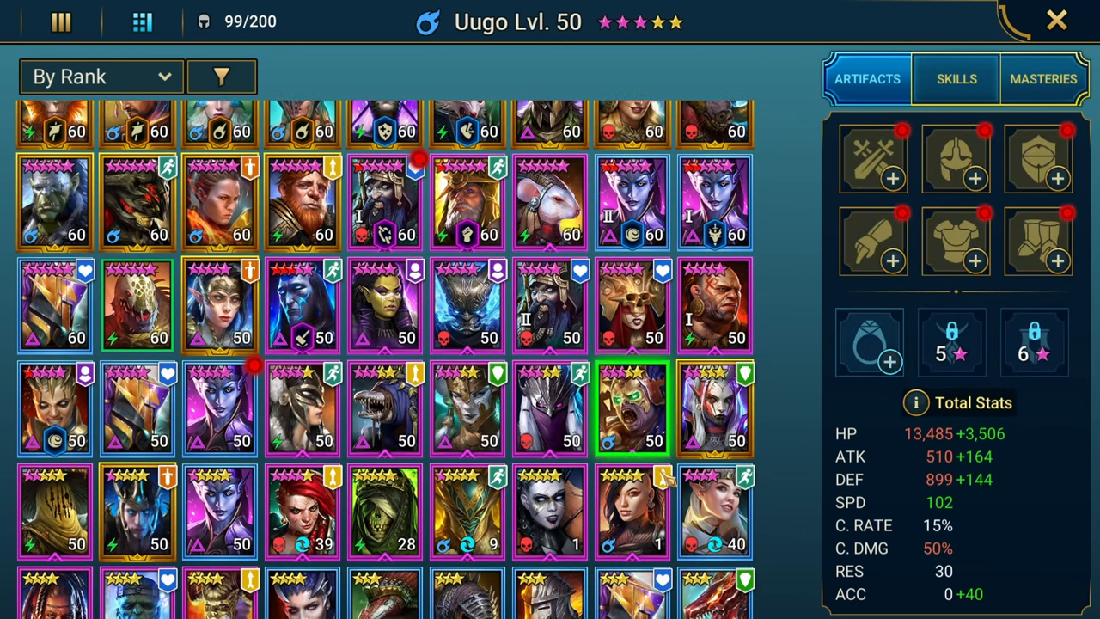
scroll(down, 3)
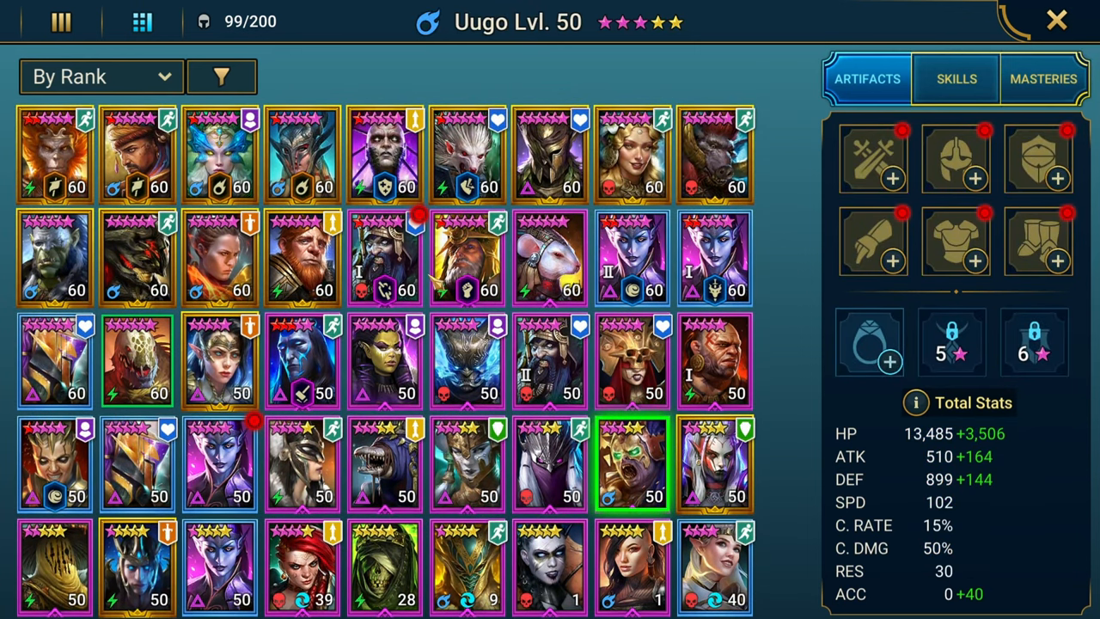
click(386, 258)
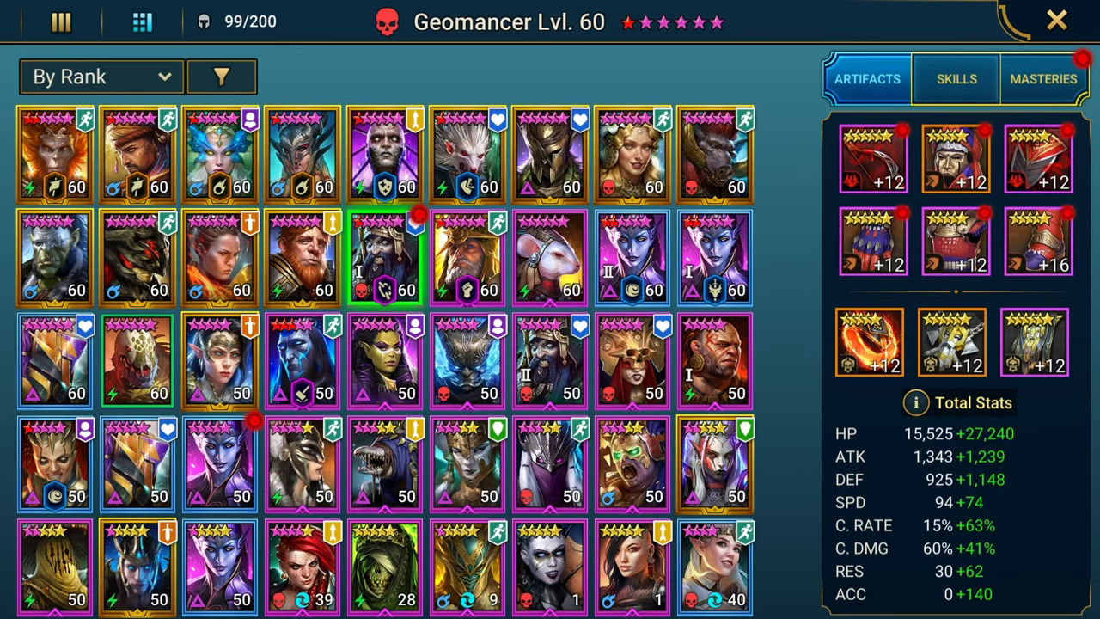
mouse_move(386, 387)
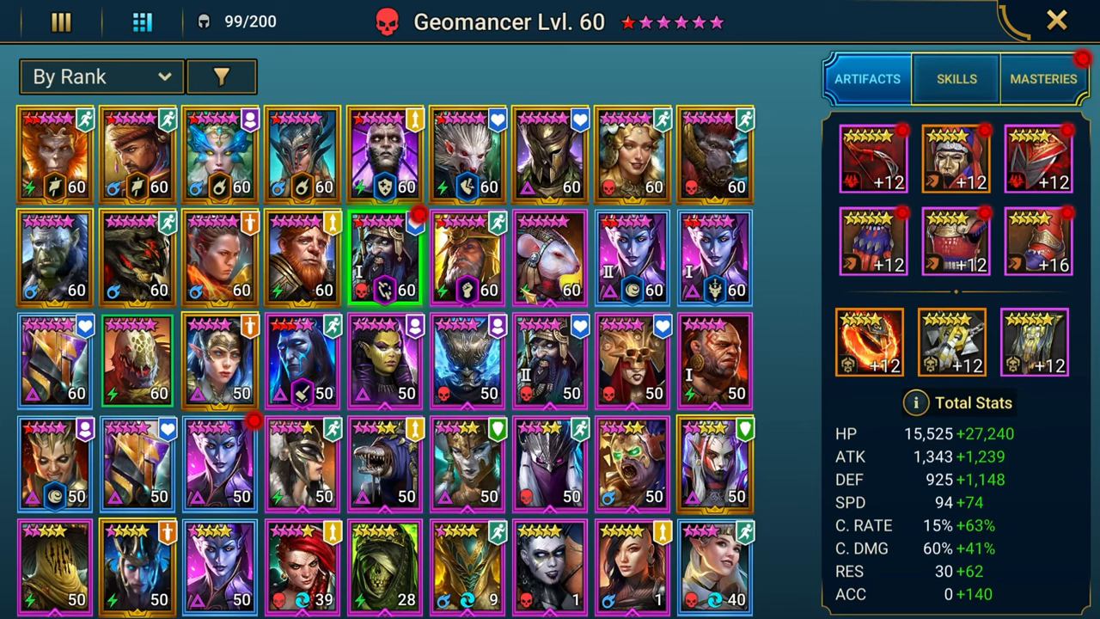
mouse_move(530, 295)
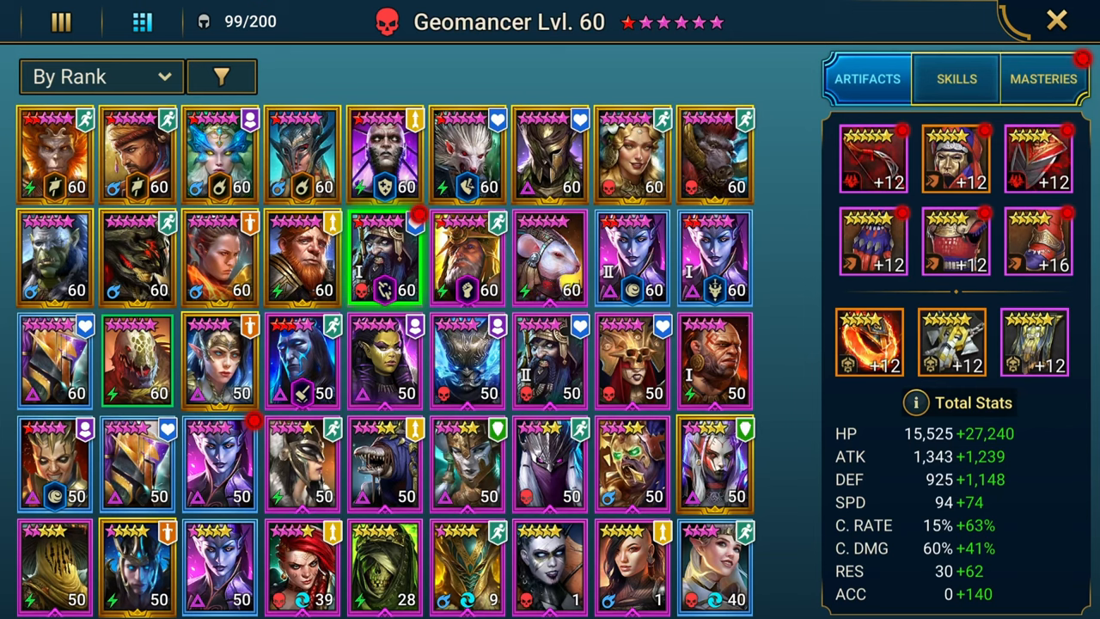
Leave the champion collection, view the Champion Index by faction, then close it.
click(1055, 20)
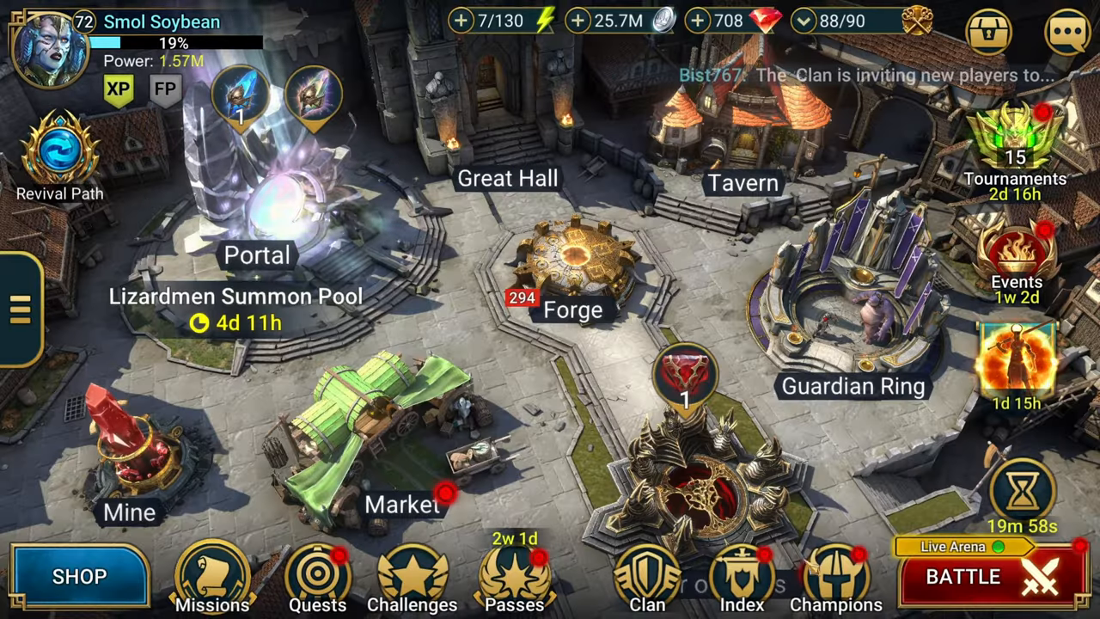
click(740, 575)
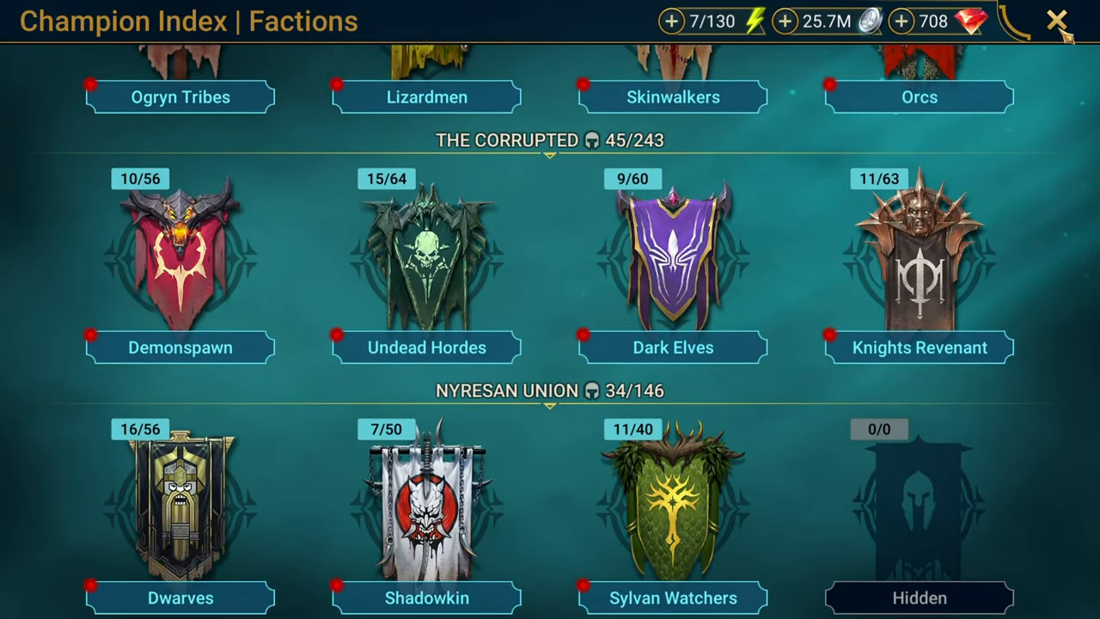
click(1058, 21)
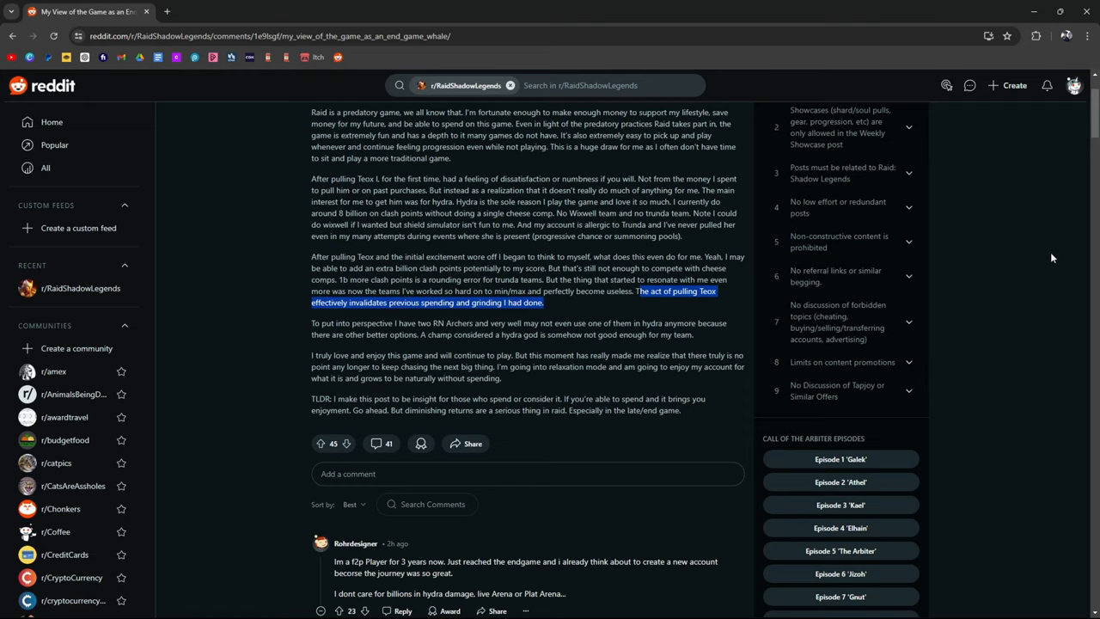
mouse_move(347, 251)
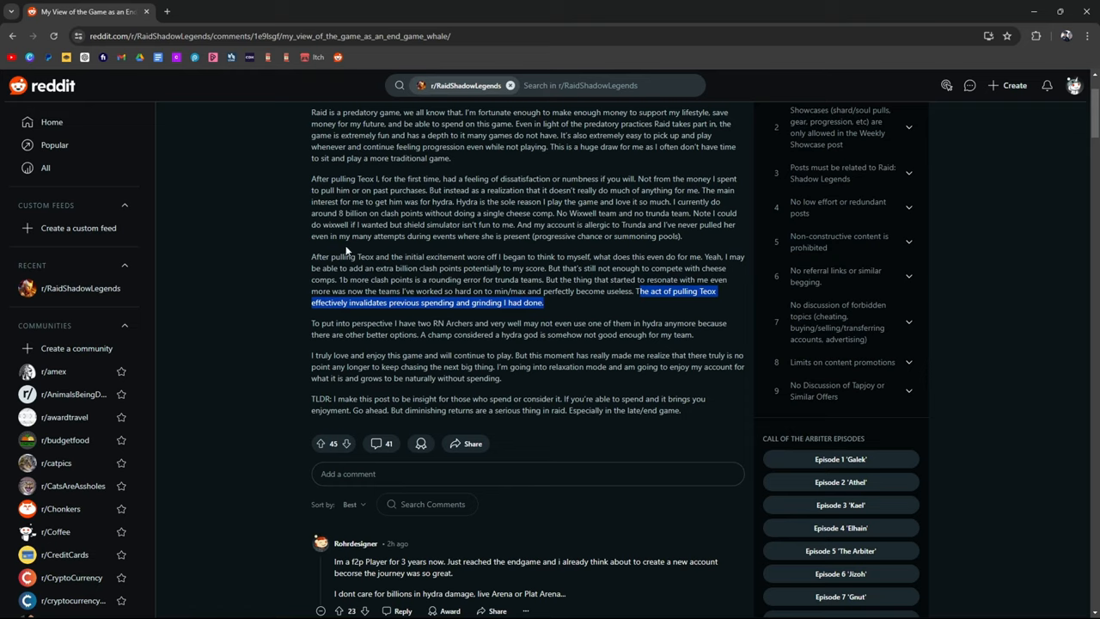
mouse_move(296, 209)
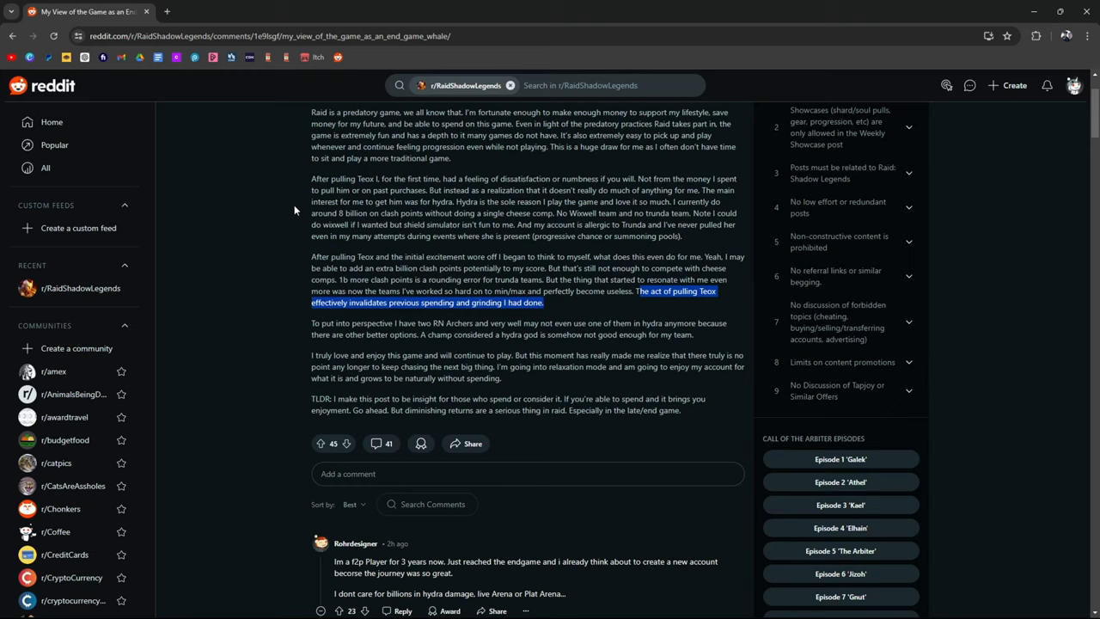
mouse_move(970, 200)
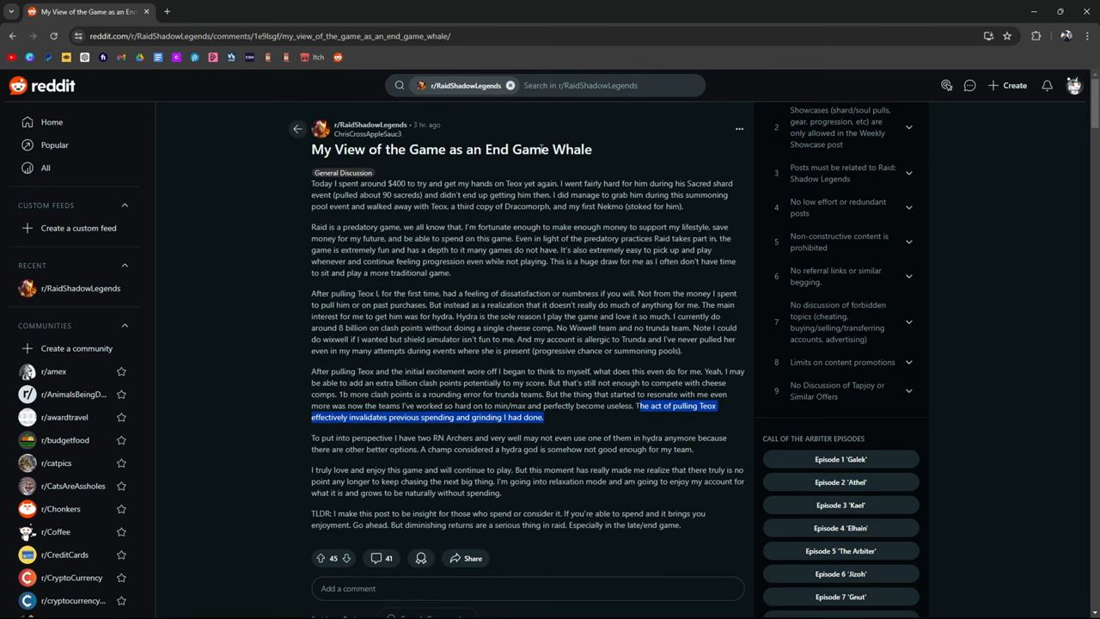
Scroll past the post's TLDR to the first comment thread and the author's replies.
scroll(down, 3)
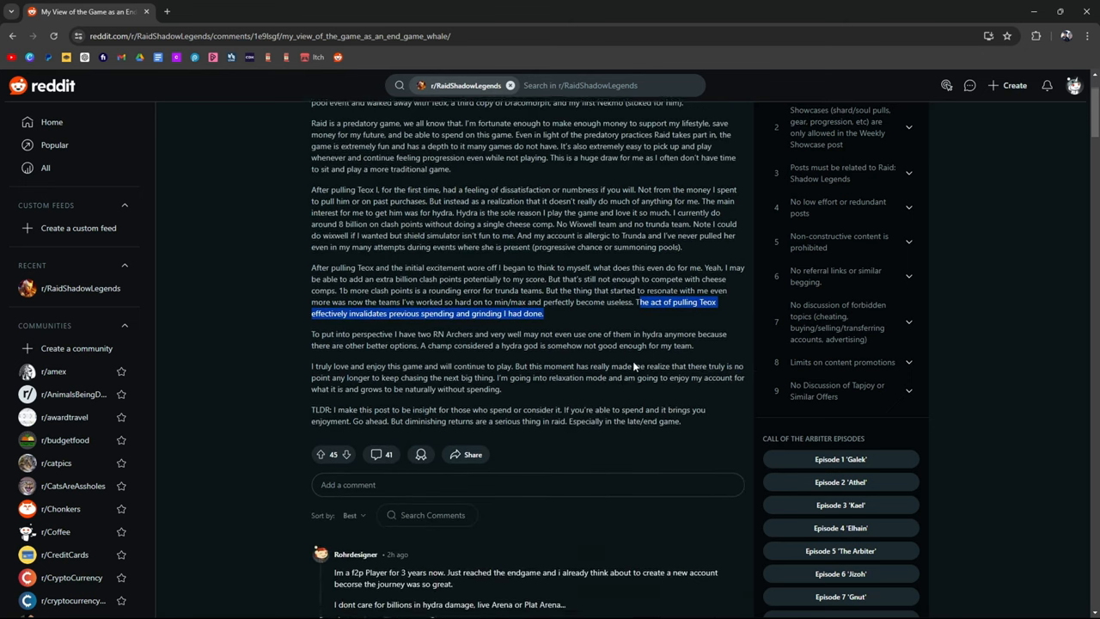
scroll(down, 3)
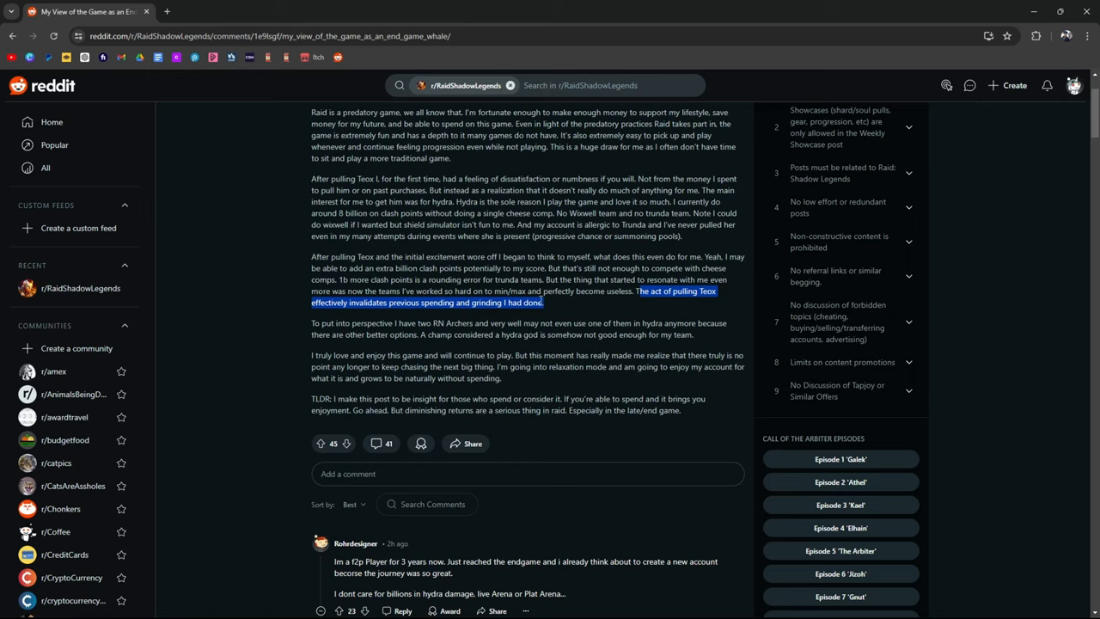
mouse_move(557, 318)
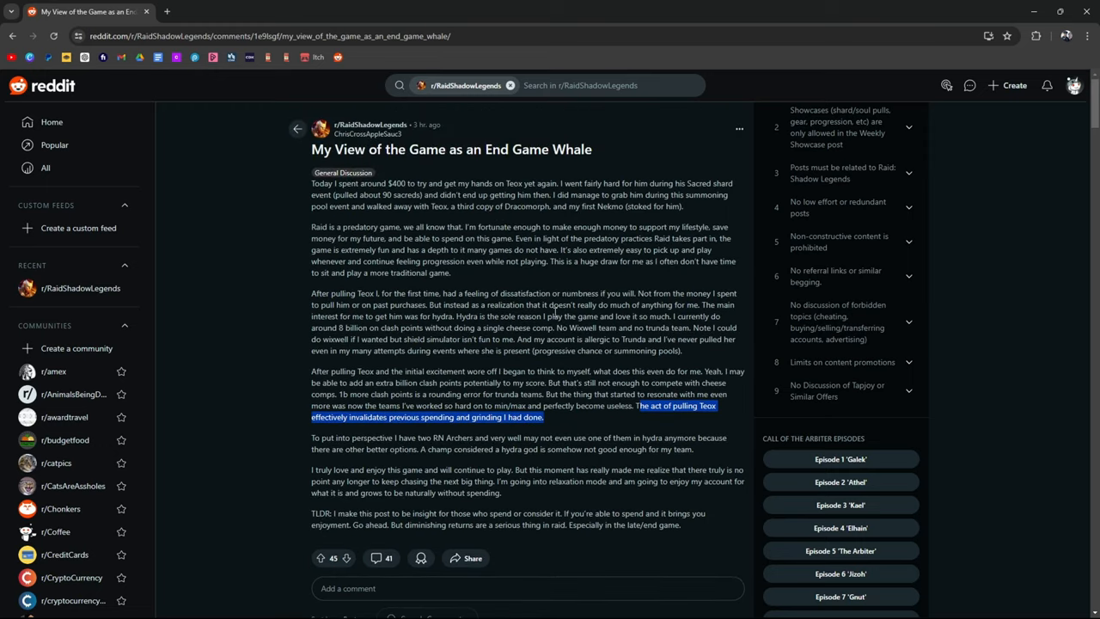
scroll(down, 3)
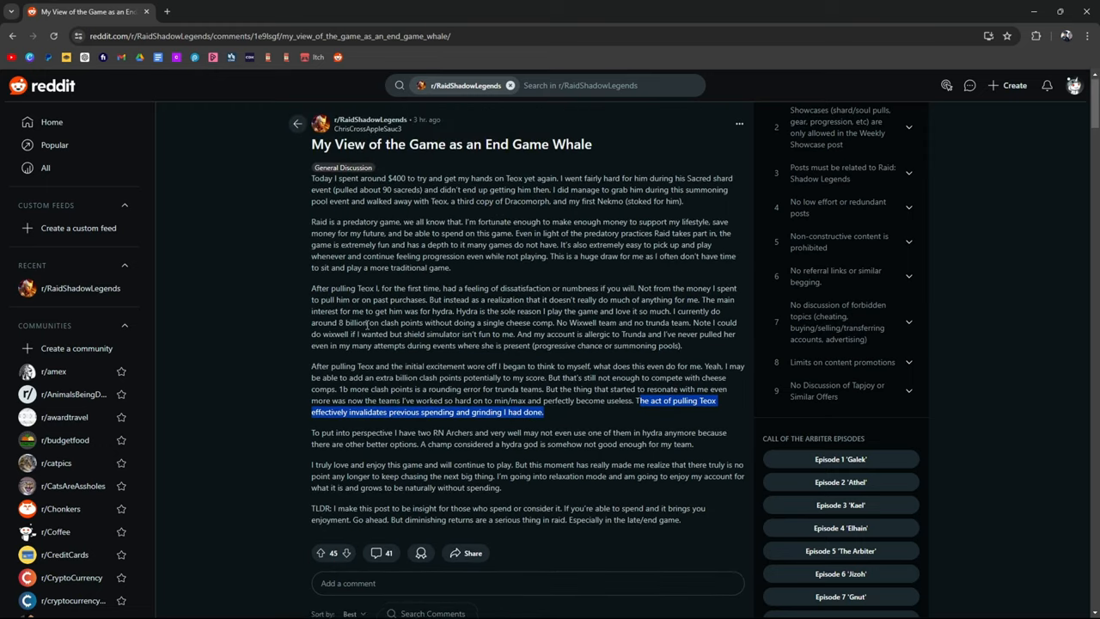
scroll(down, 3)
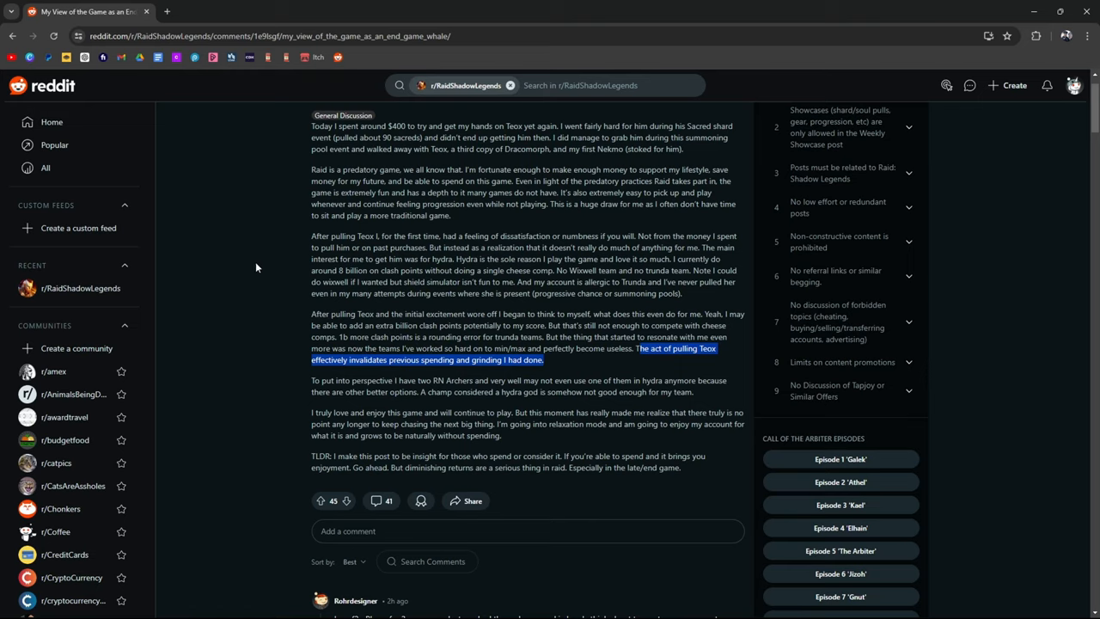
mouse_move(261, 258)
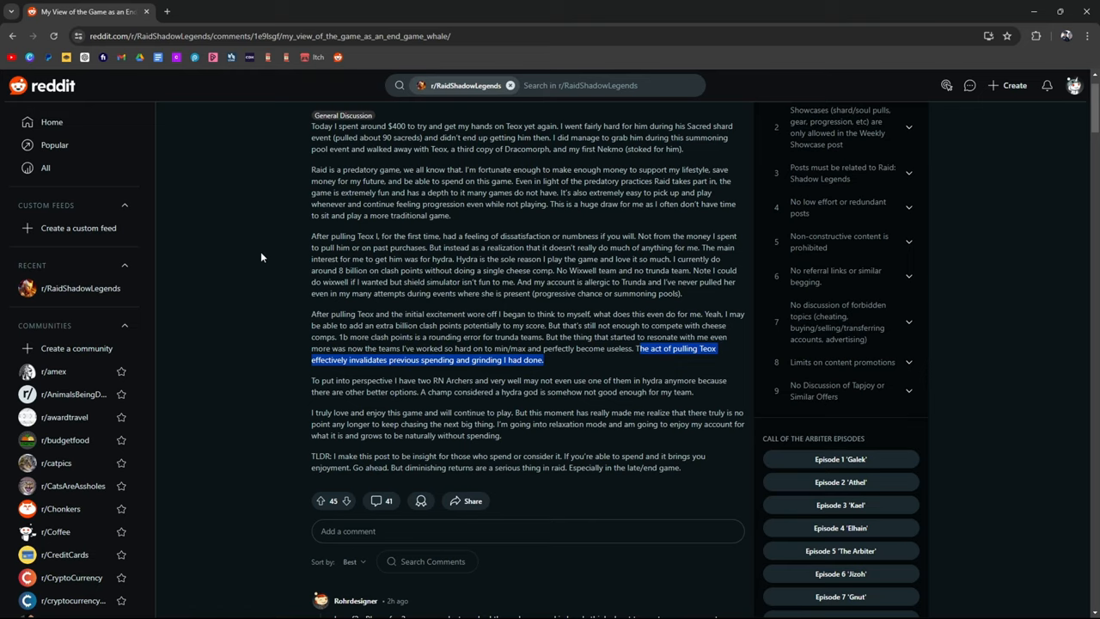
mouse_move(262, 257)
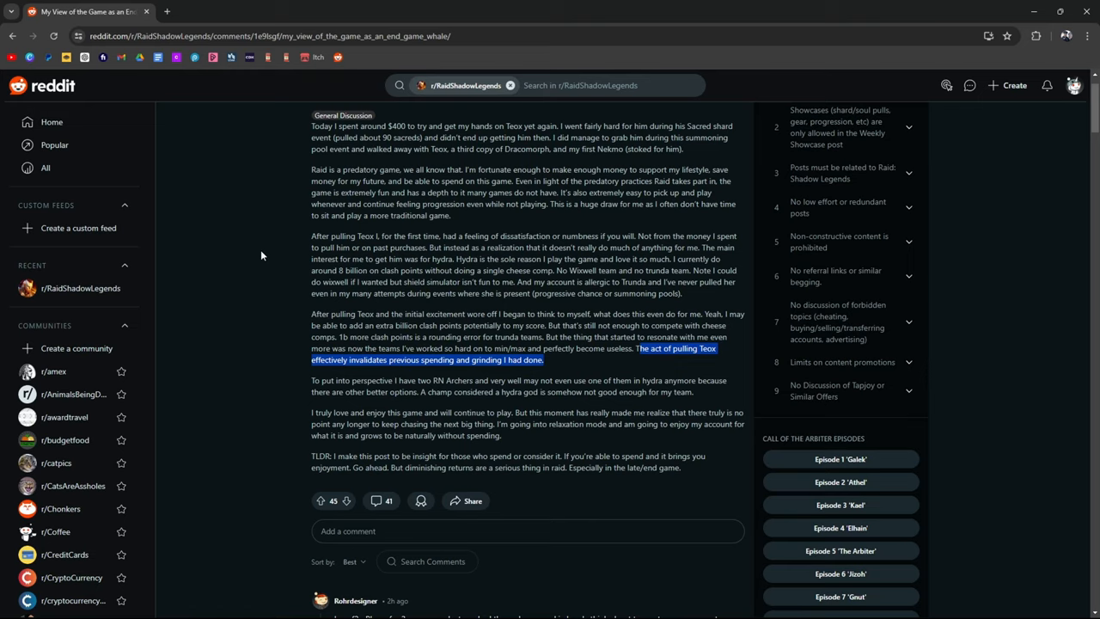
mouse_move(361, 182)
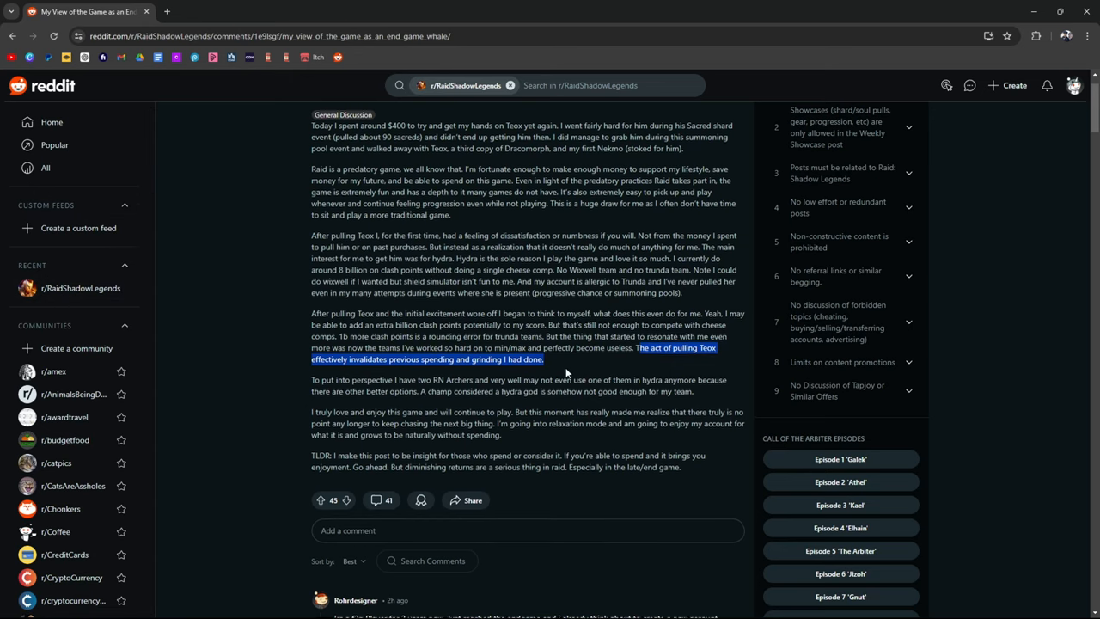
scroll(down, 3)
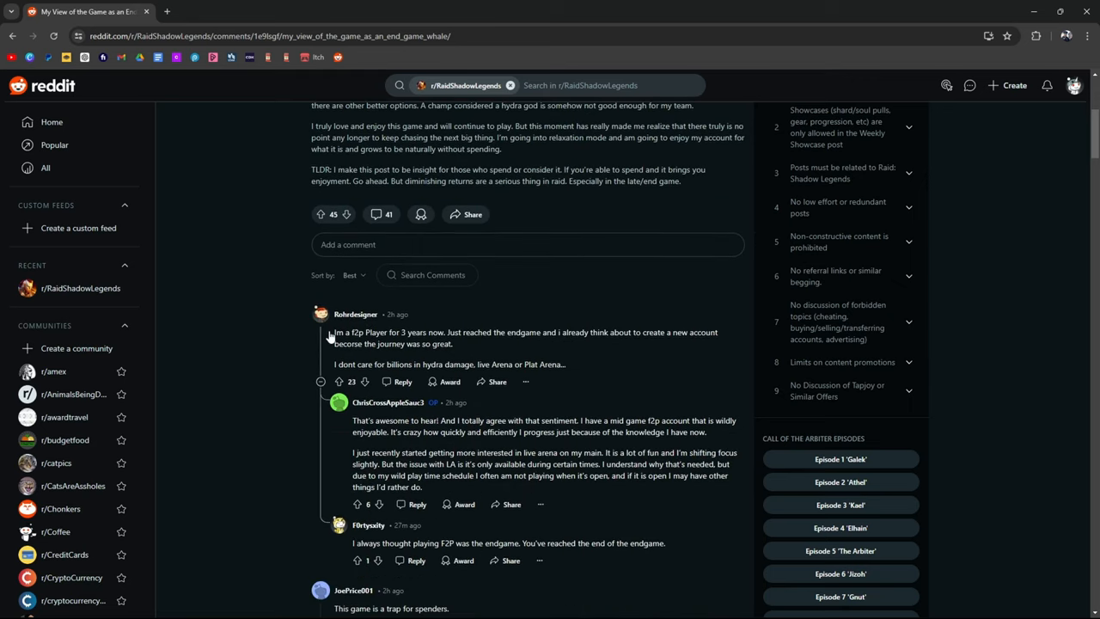
mouse_move(542, 353)
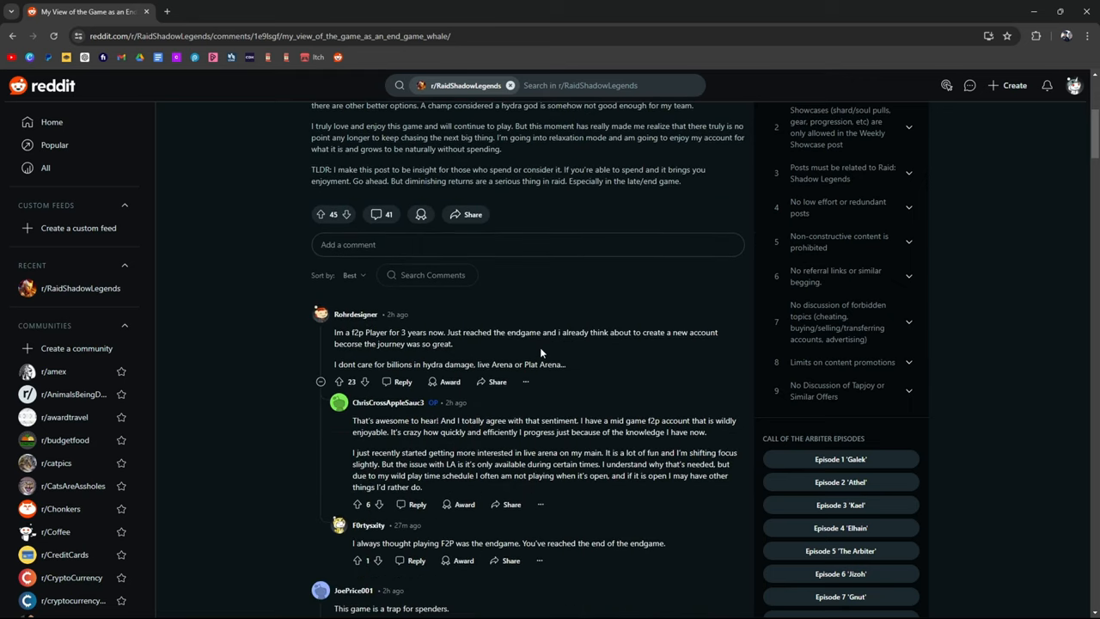
mouse_move(715, 361)
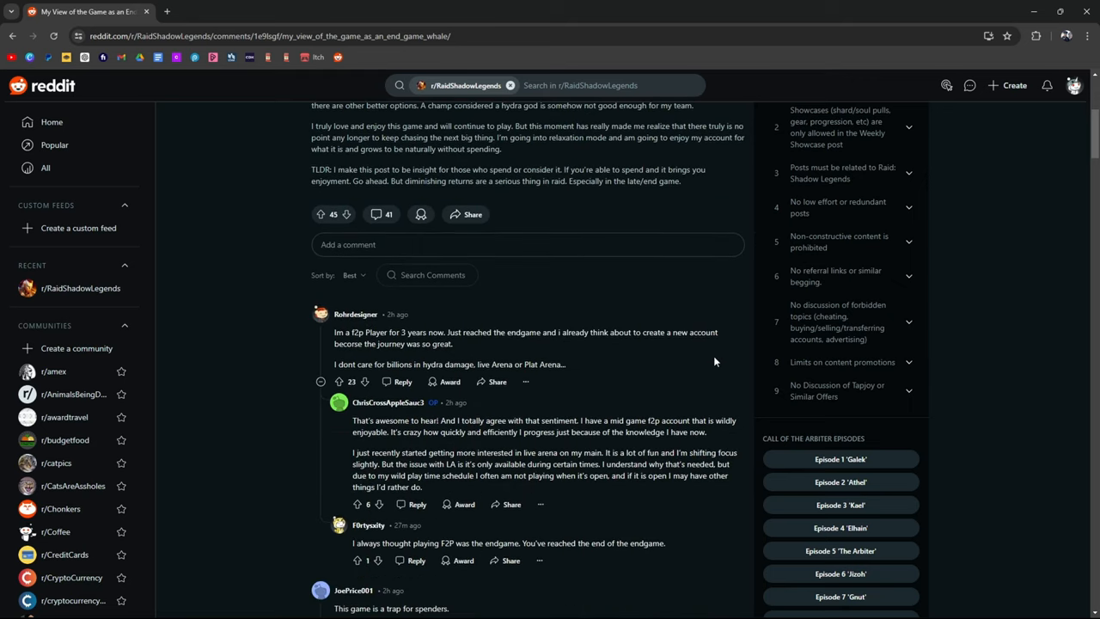
mouse_move(619, 346)
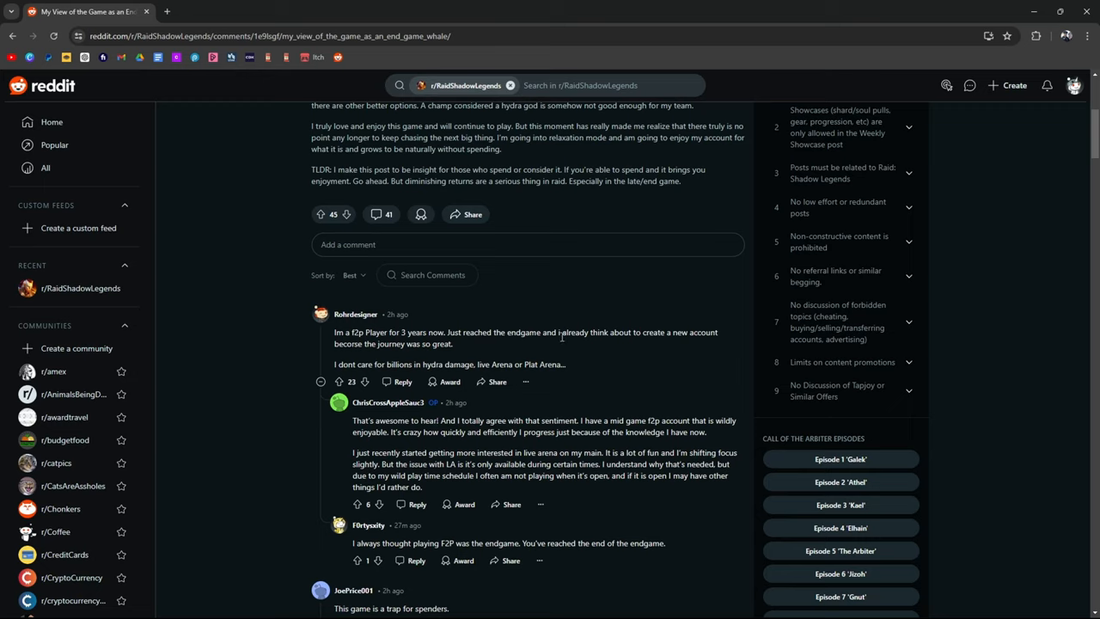
mouse_move(562, 337)
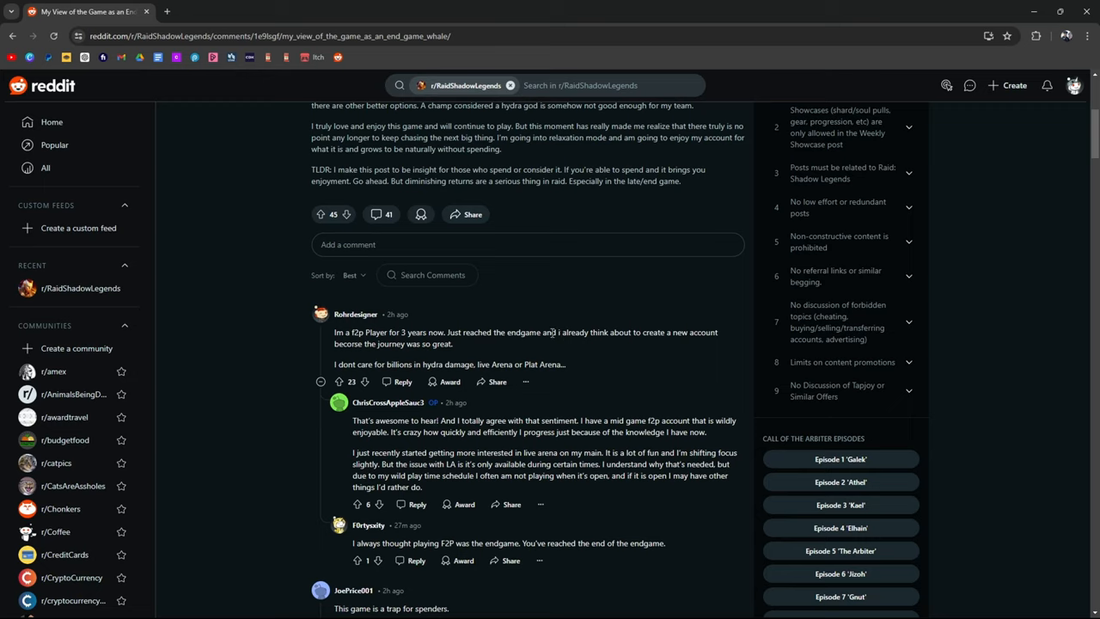
Highlight a comment line and scroll down to the free-to-play endgame comment.
drag(550, 333, 632, 334)
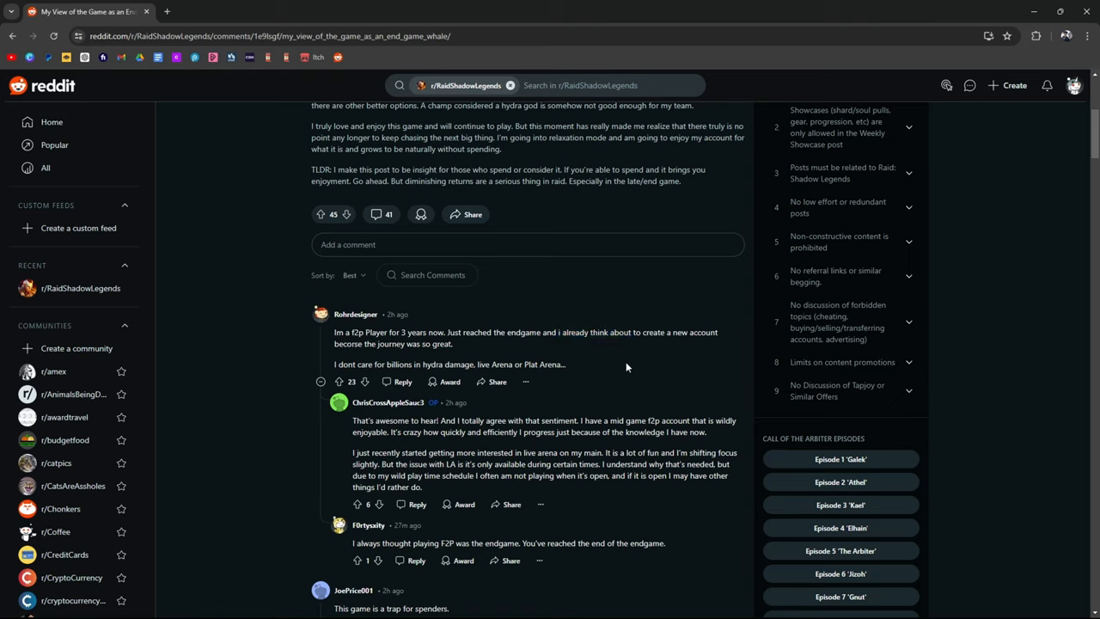
mouse_move(468, 361)
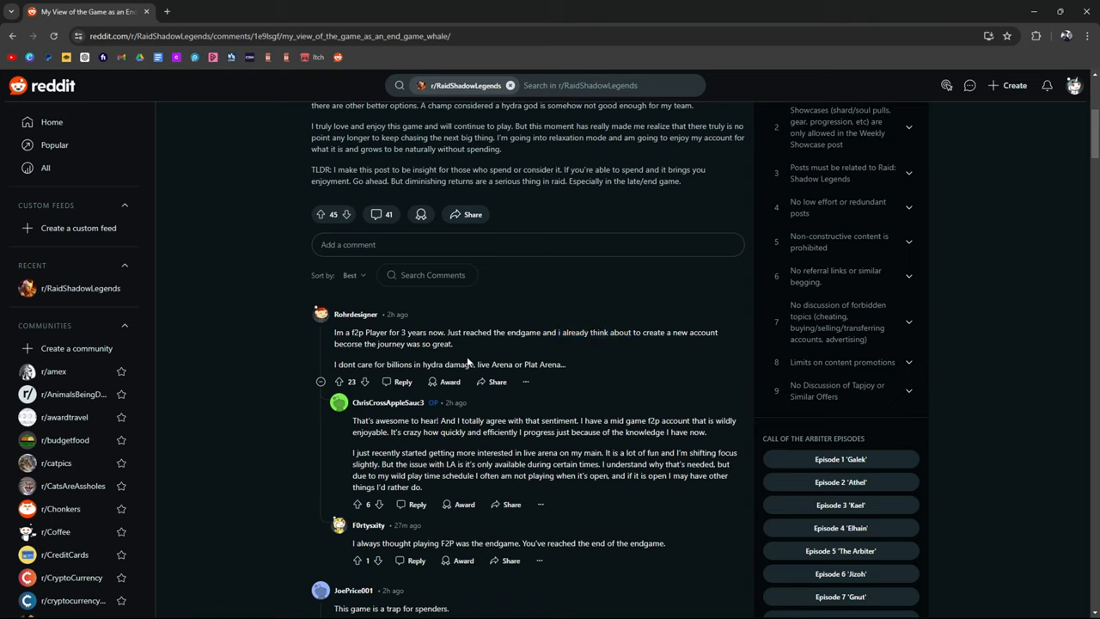
mouse_move(422, 360)
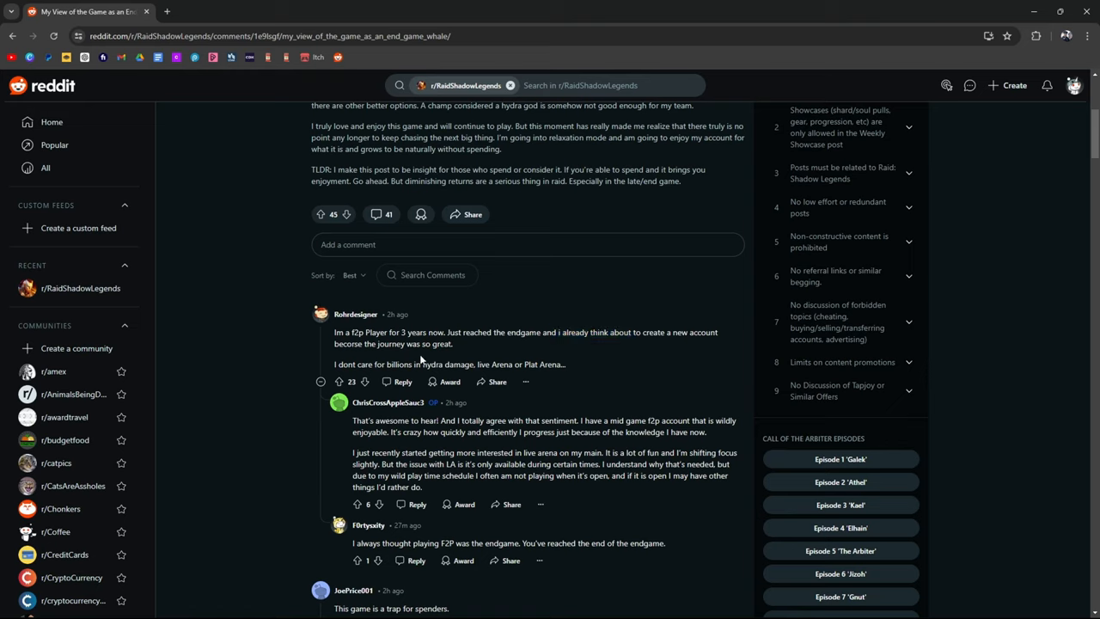
mouse_move(444, 330)
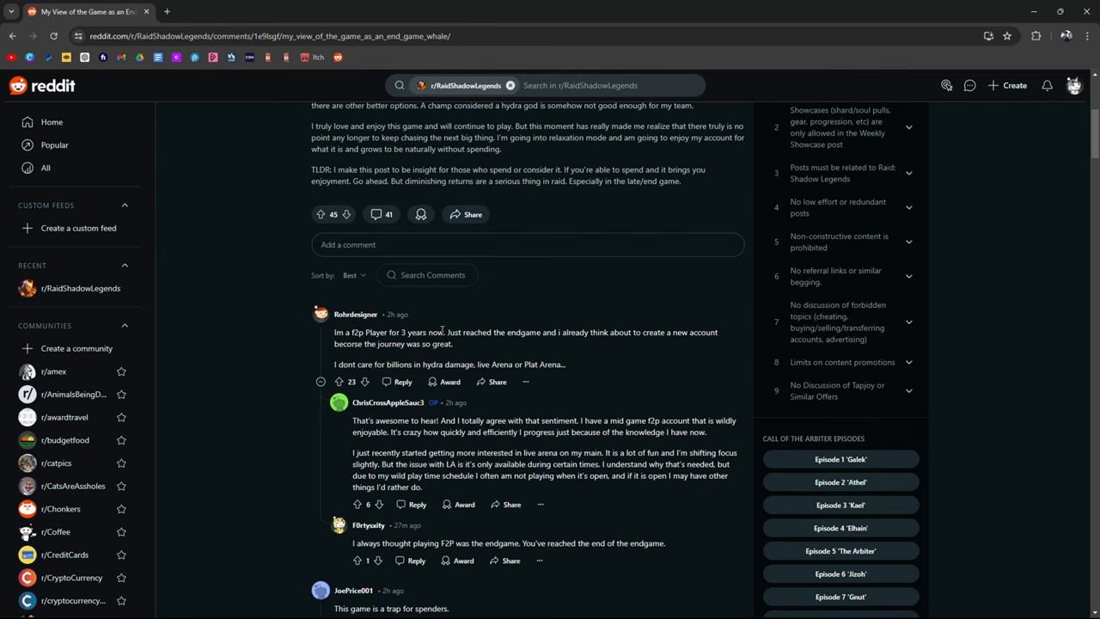
scroll(down, 3)
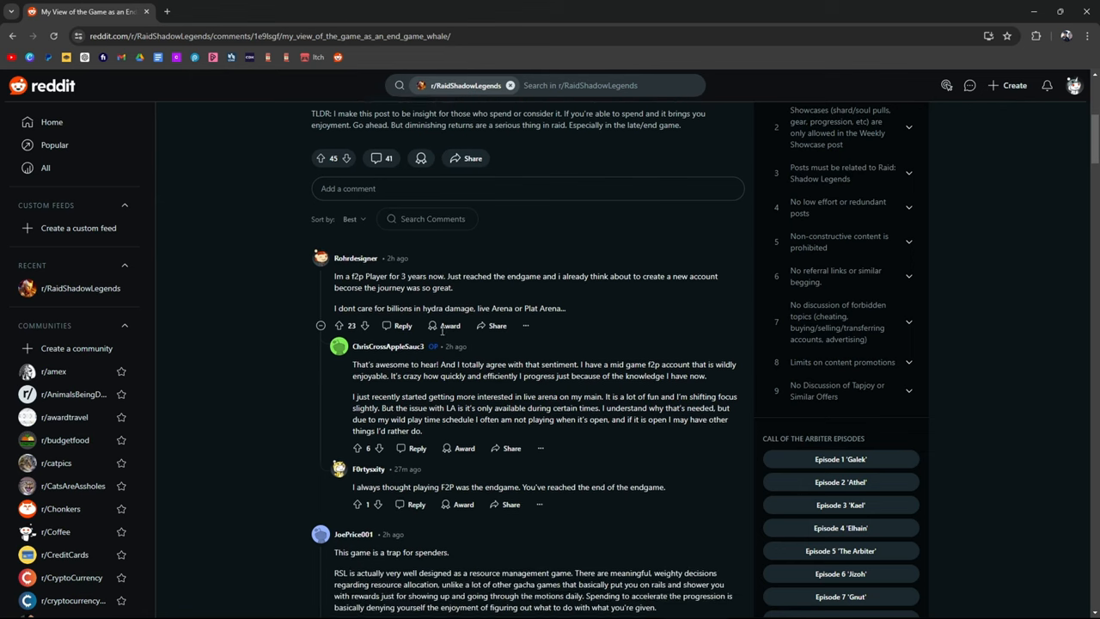
scroll(down, 3)
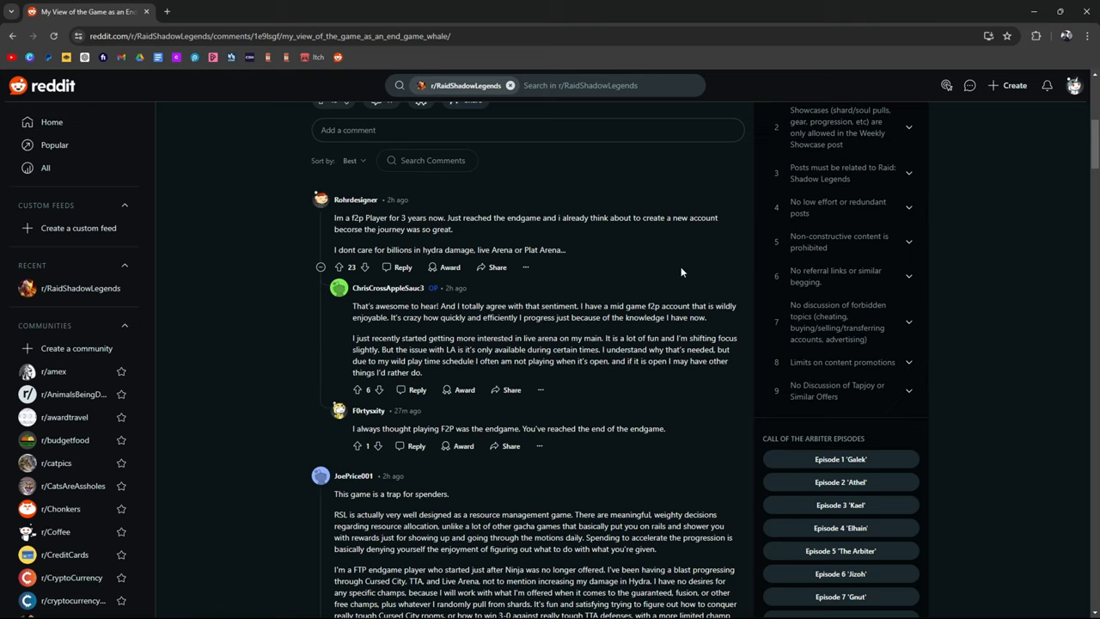
mouse_move(605, 272)
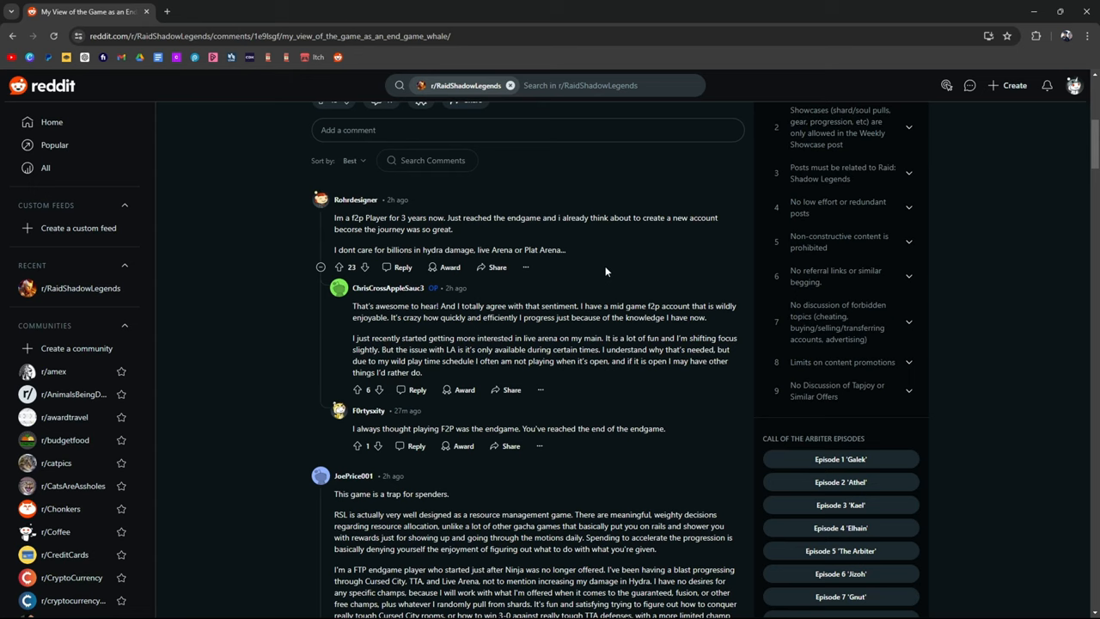
Highlight the 'I always thought playing F2P was the endgame' reply while reading it.
scroll(down, 3)
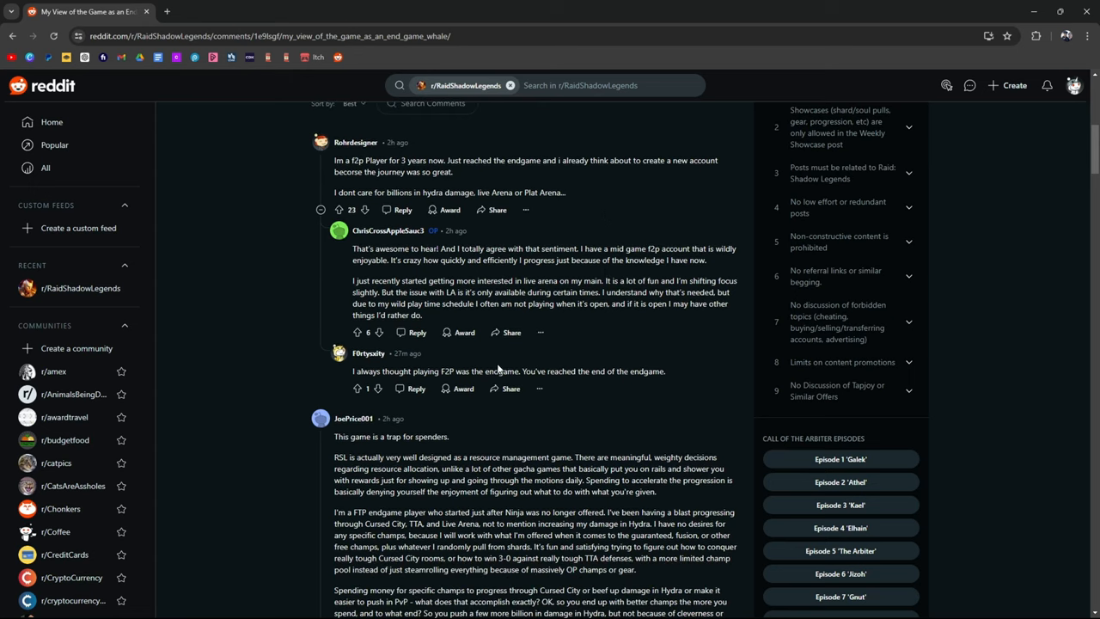
drag(399, 371, 519, 372)
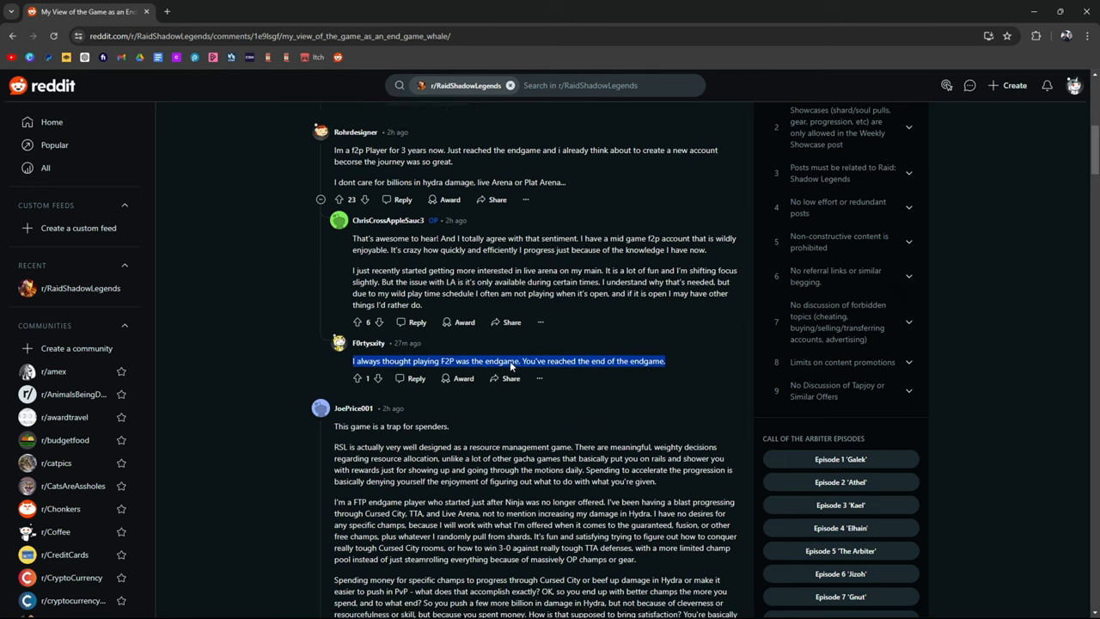
scroll(down, 3)
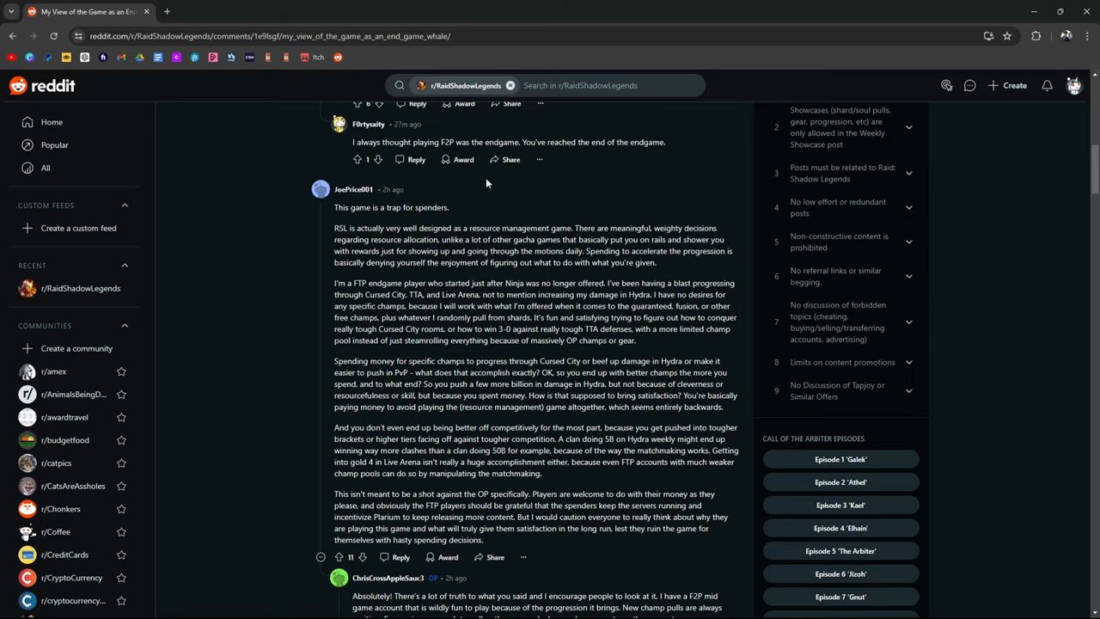
mouse_move(578, 197)
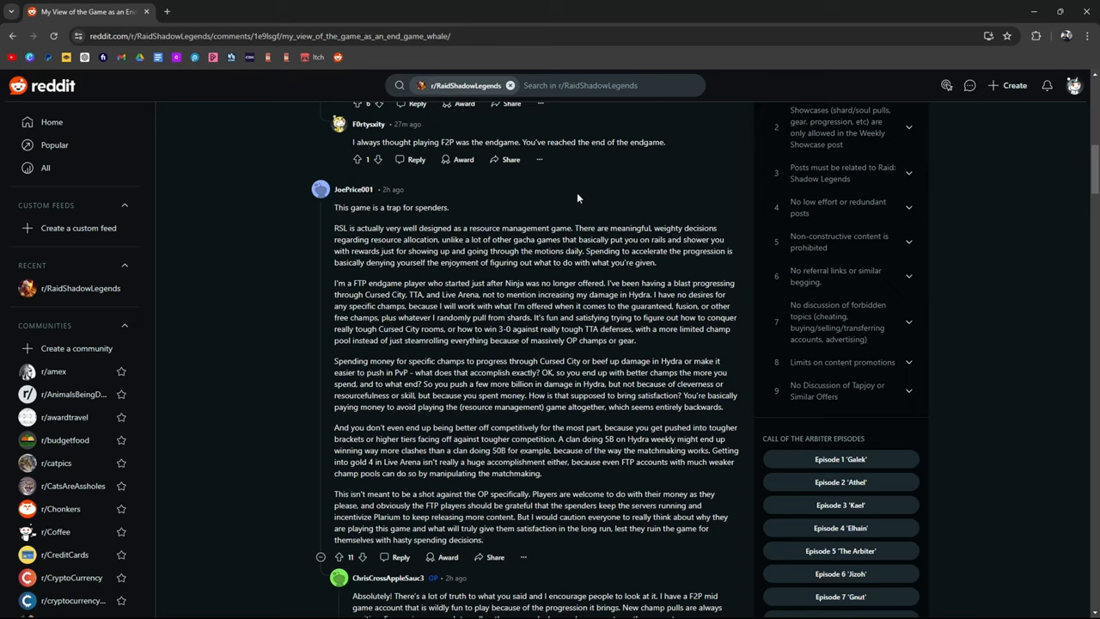
mouse_move(658, 263)
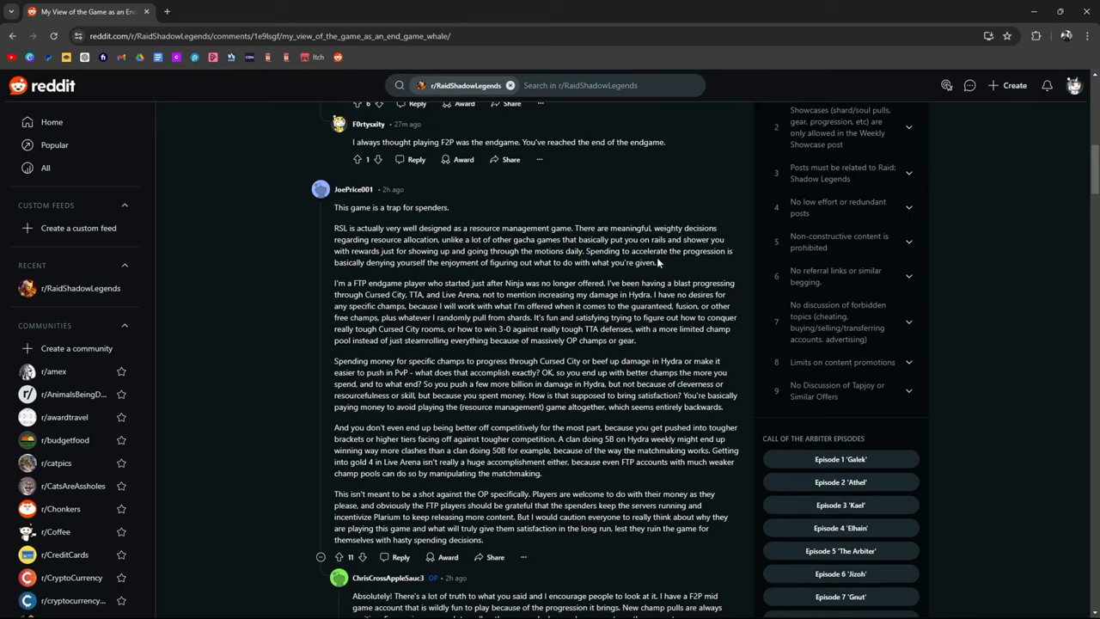
Highlight the opening sentence of the 'trap for spenders' comment and scroll into it.
drag(389, 261, 657, 262)
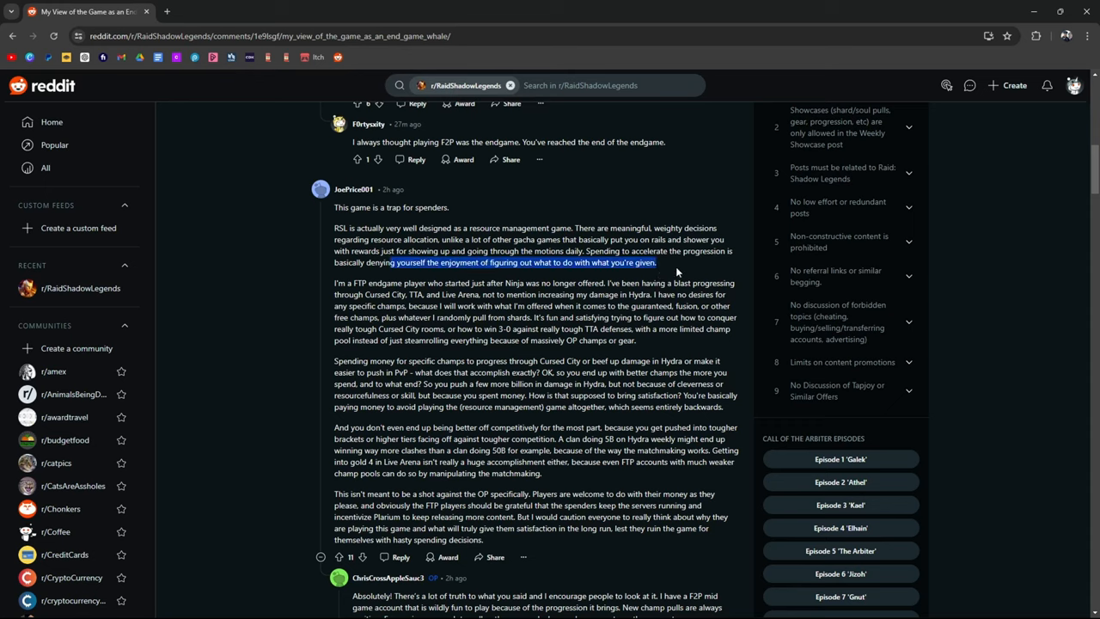
mouse_move(330, 292)
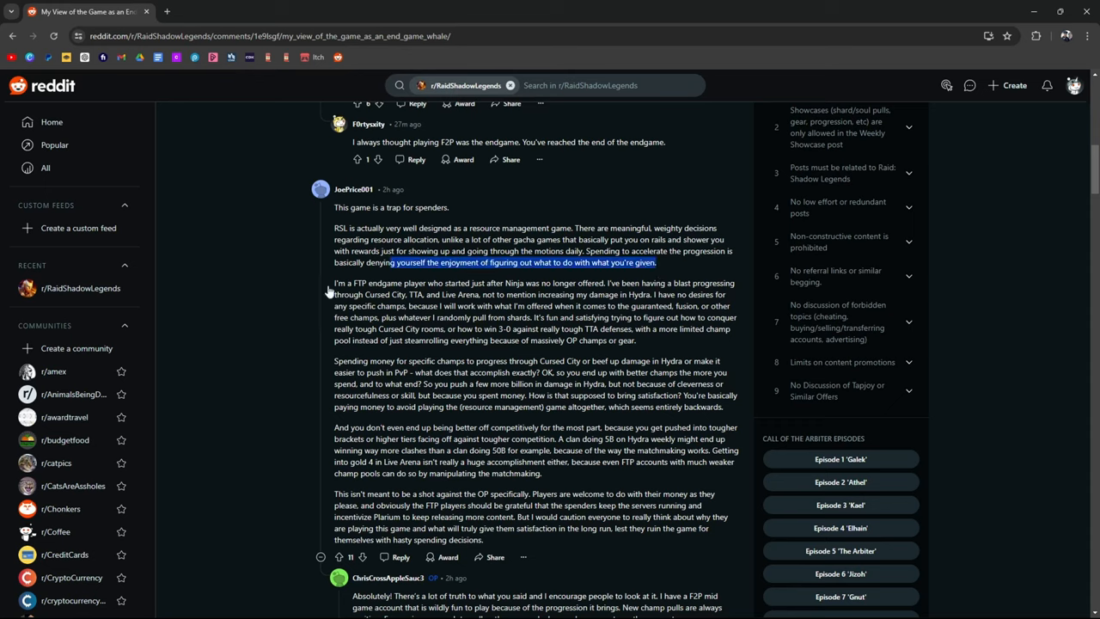
scroll(down, 3)
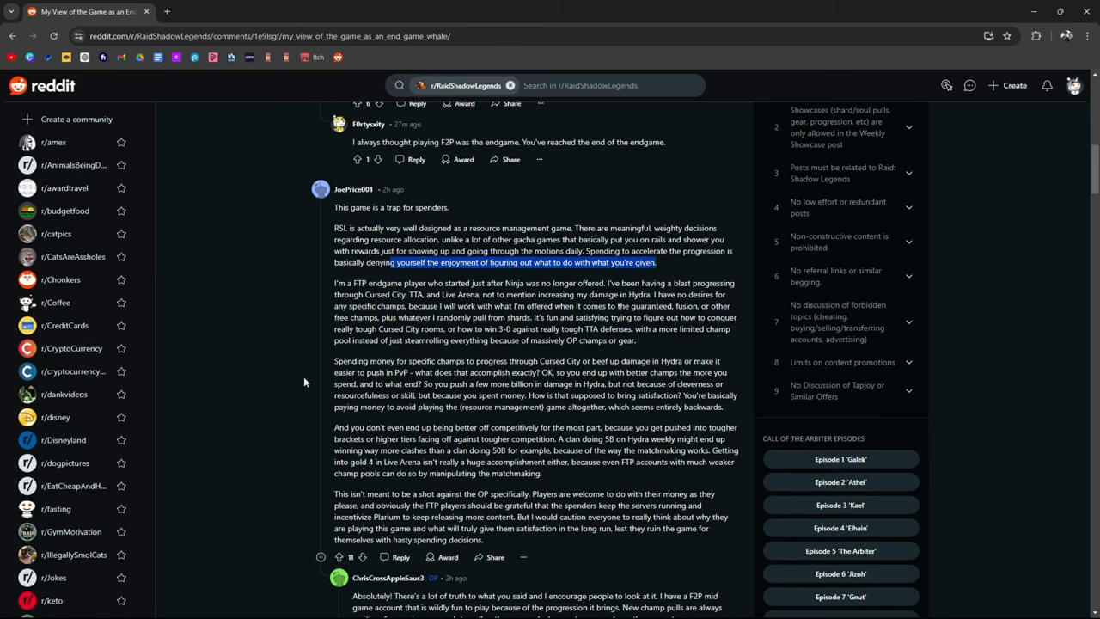
mouse_move(684, 261)
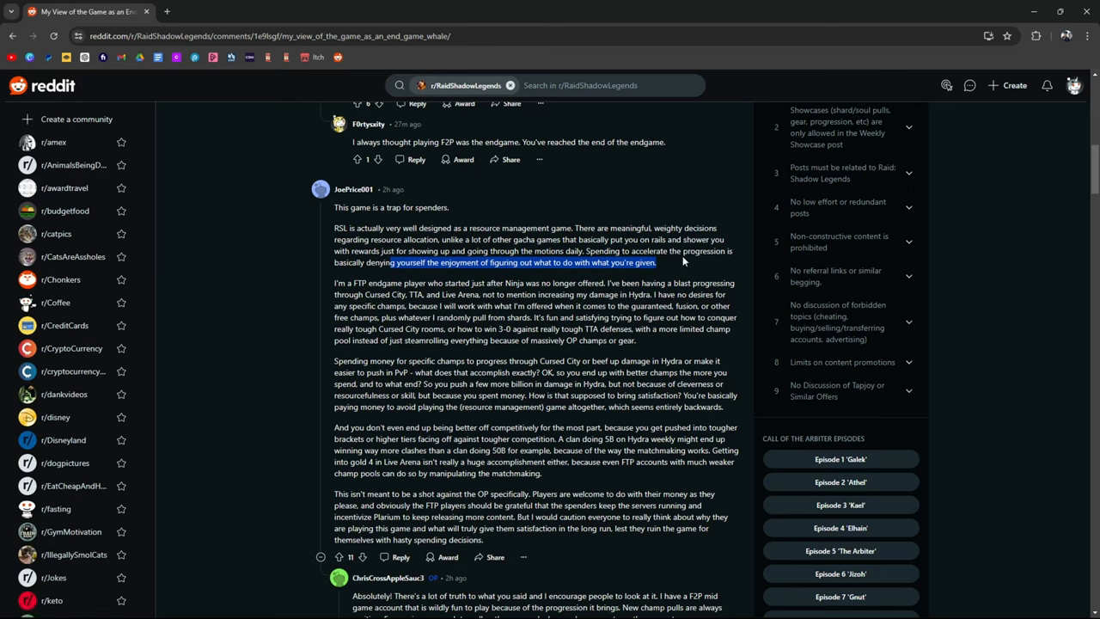
mouse_move(686, 265)
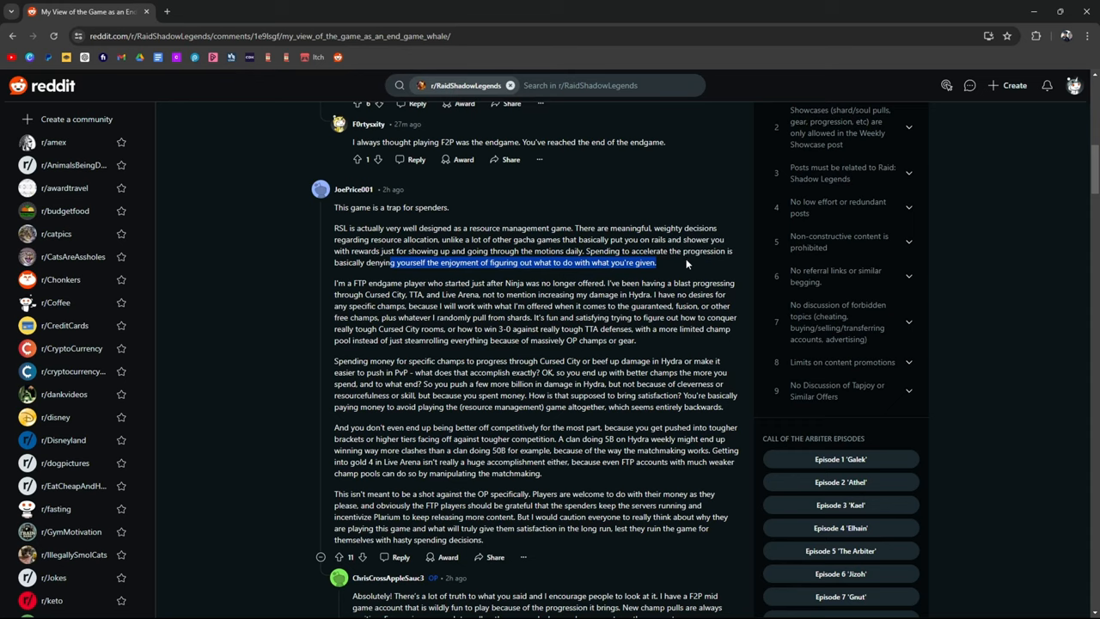
mouse_move(688, 265)
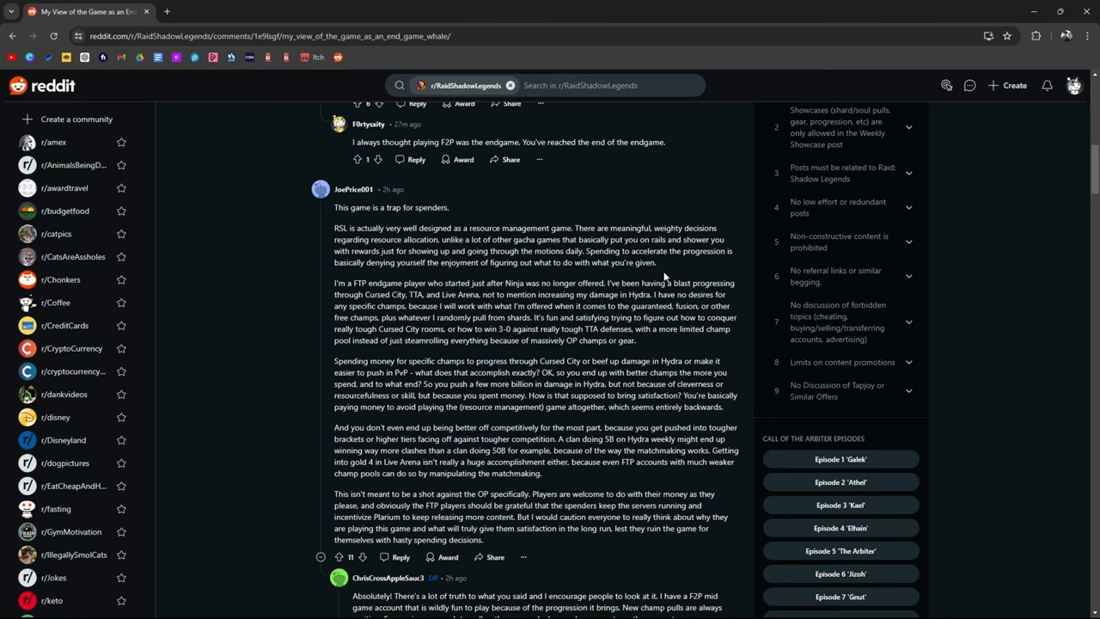
Scroll down to the 5-year end game player comment and the replies about clash points.
scroll(down, 3)
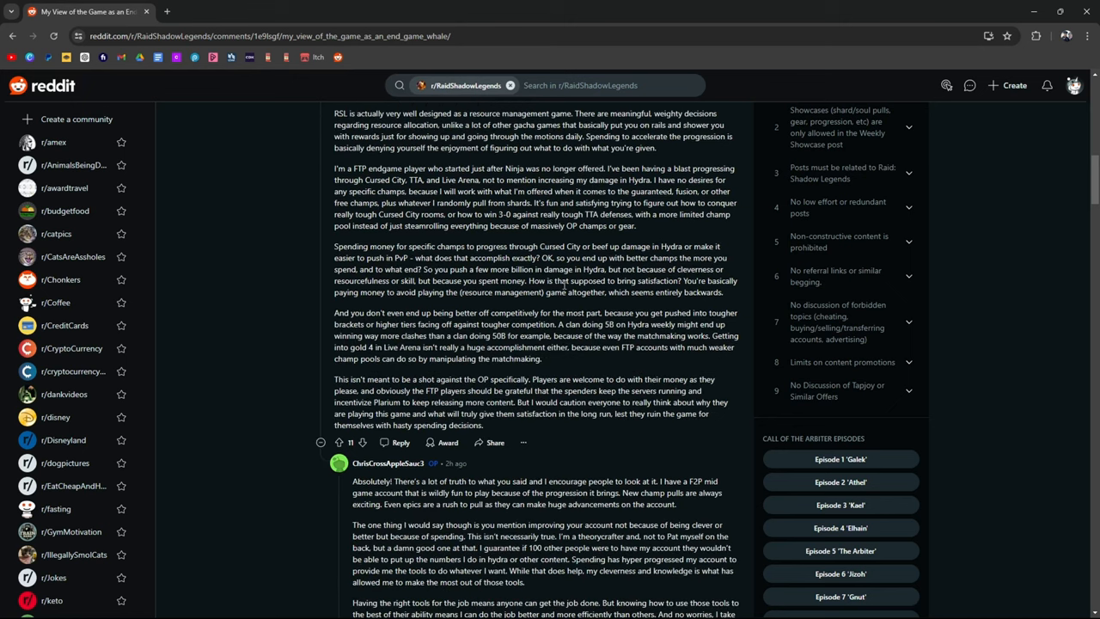
scroll(down, 3)
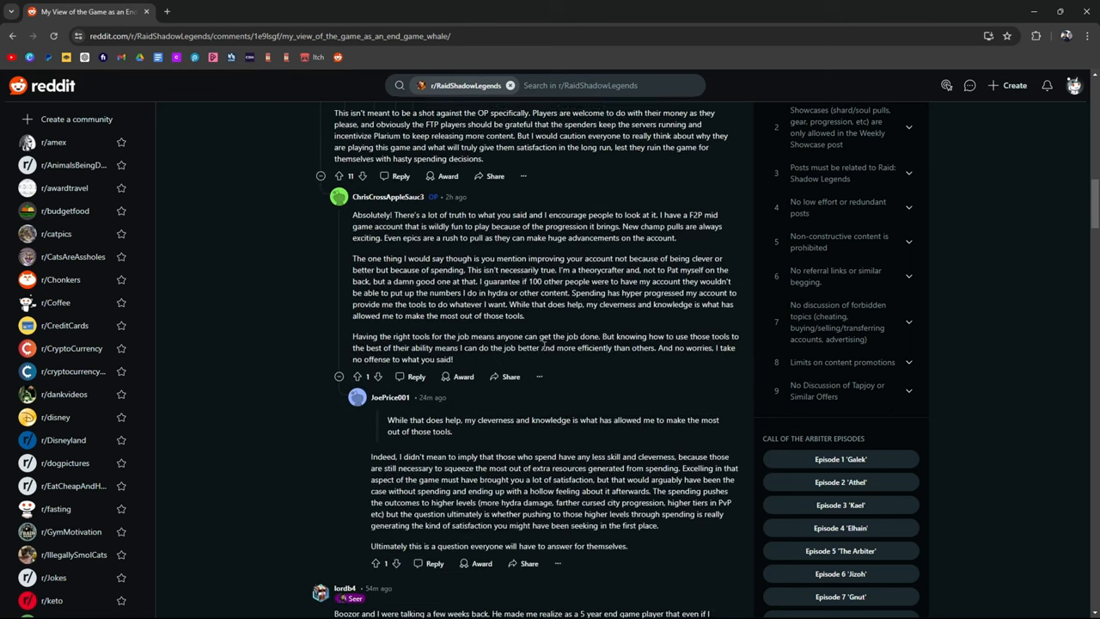
scroll(down, 3)
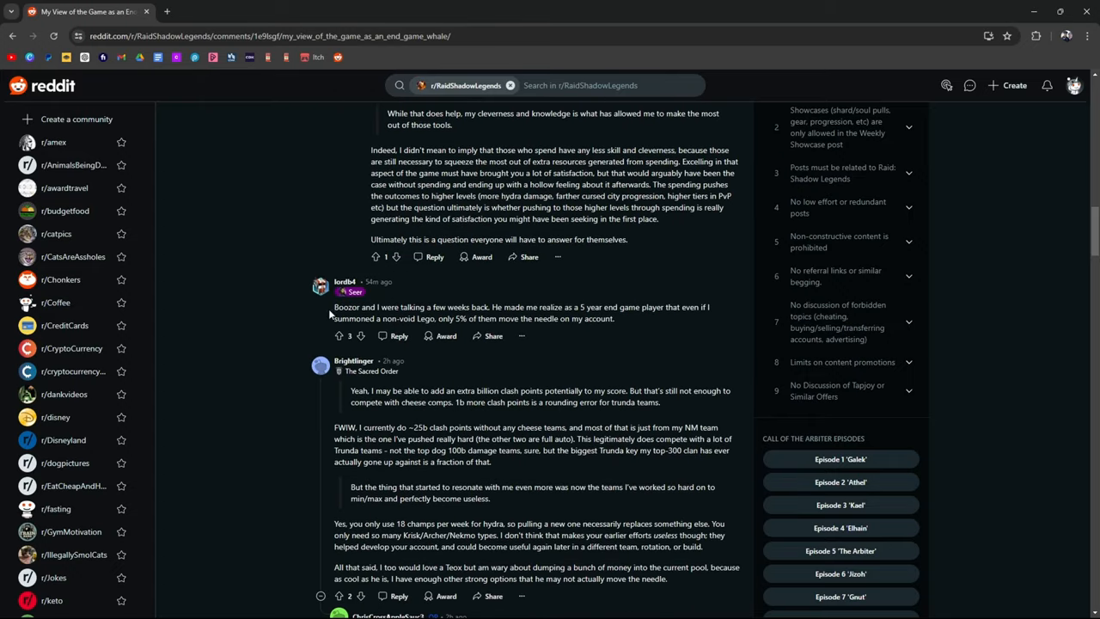
mouse_move(506, 315)
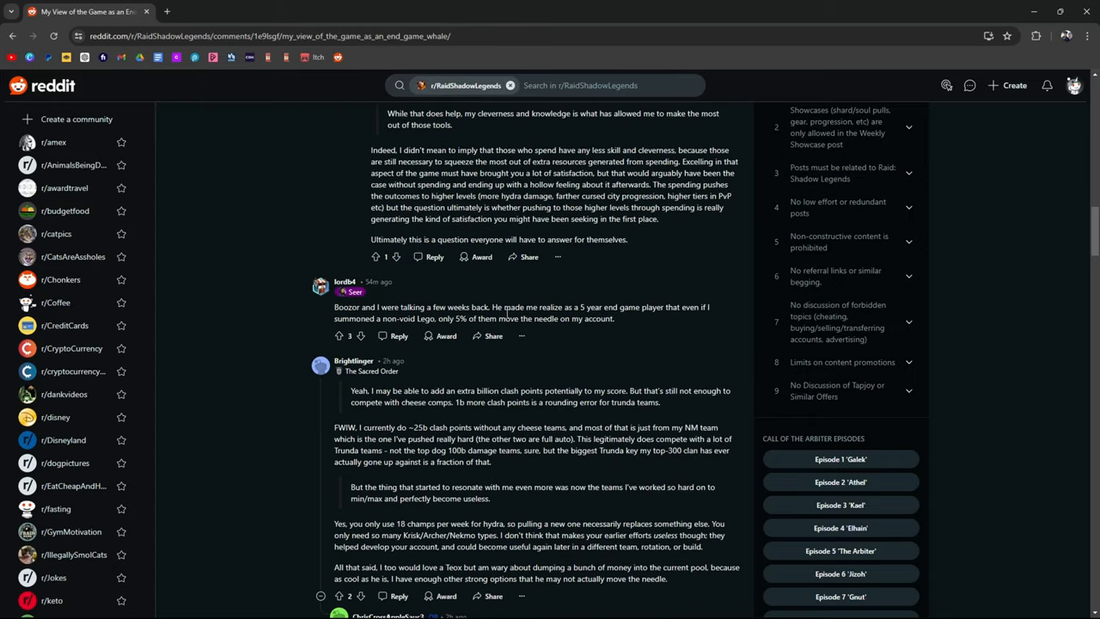
mouse_move(634, 254)
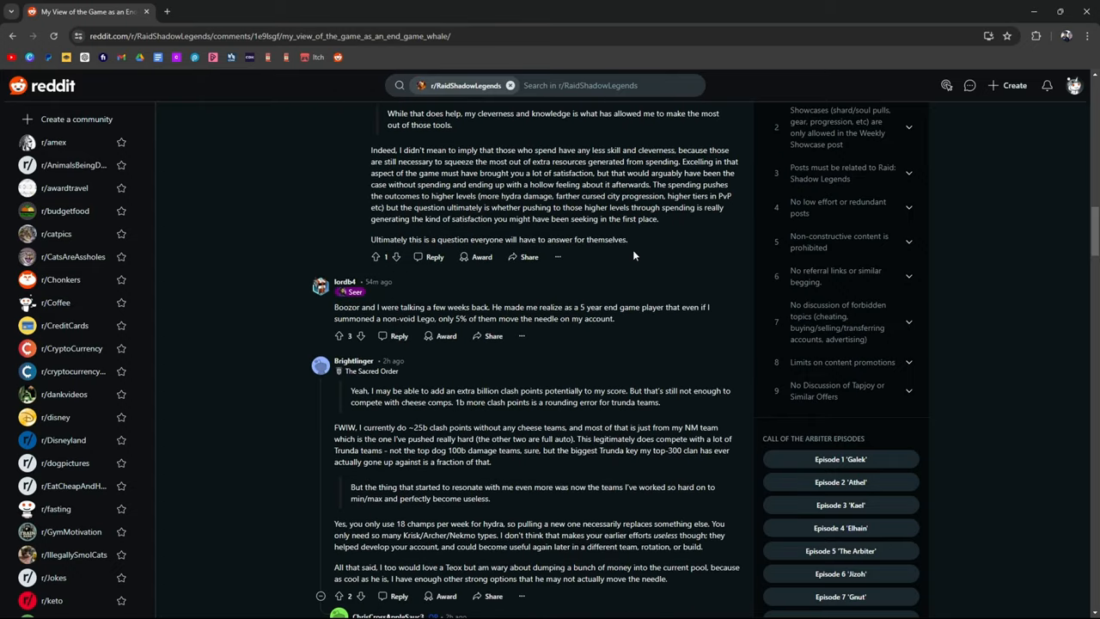
mouse_move(588, 287)
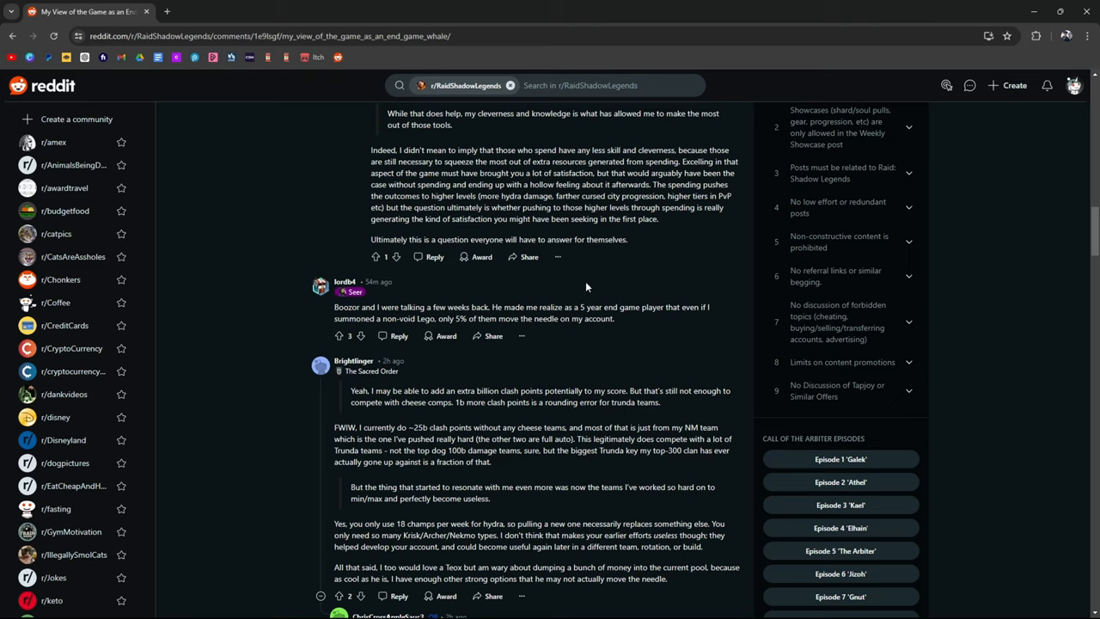
mouse_move(574, 301)
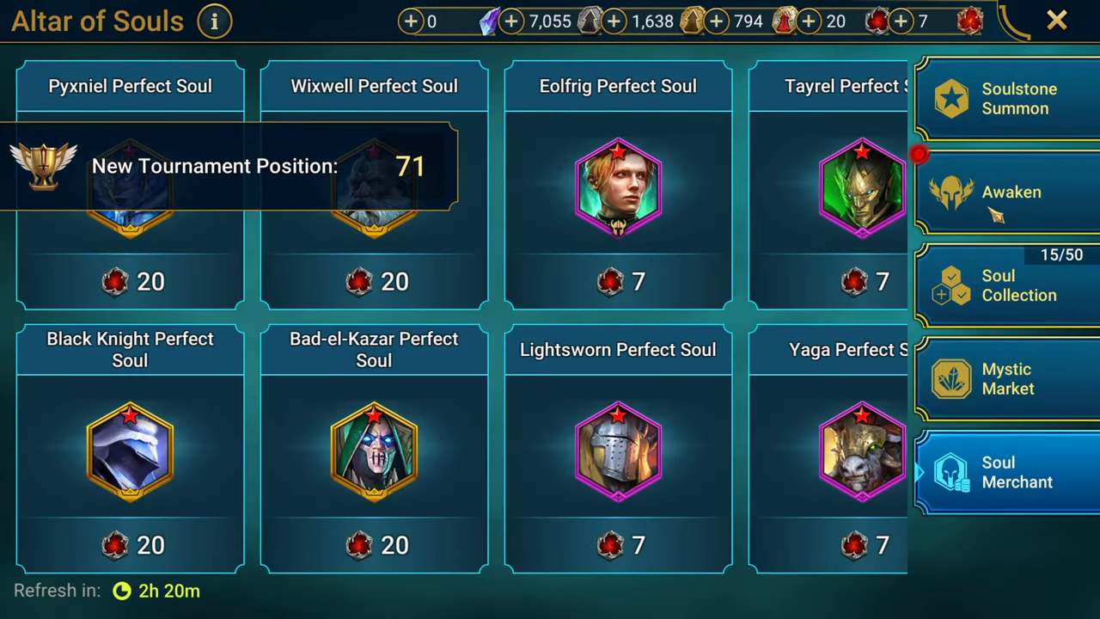
Scroll the Champion Index through Banner Lords, Barbarians and Undead Hordes legendaries, then return to Reddit.
click(1056, 20)
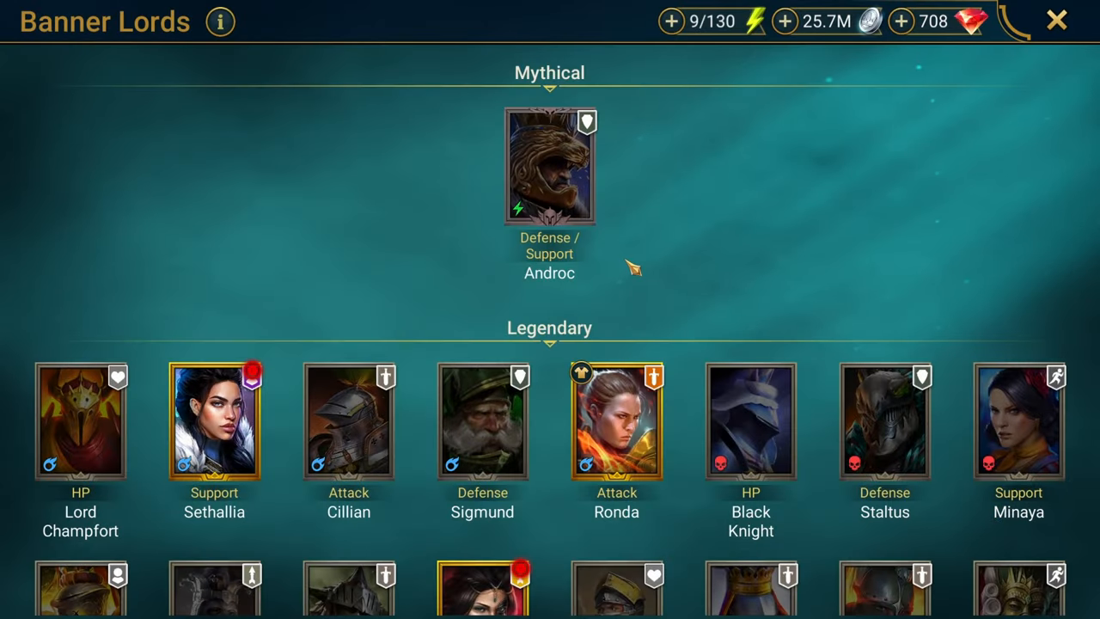
scroll(down, 3)
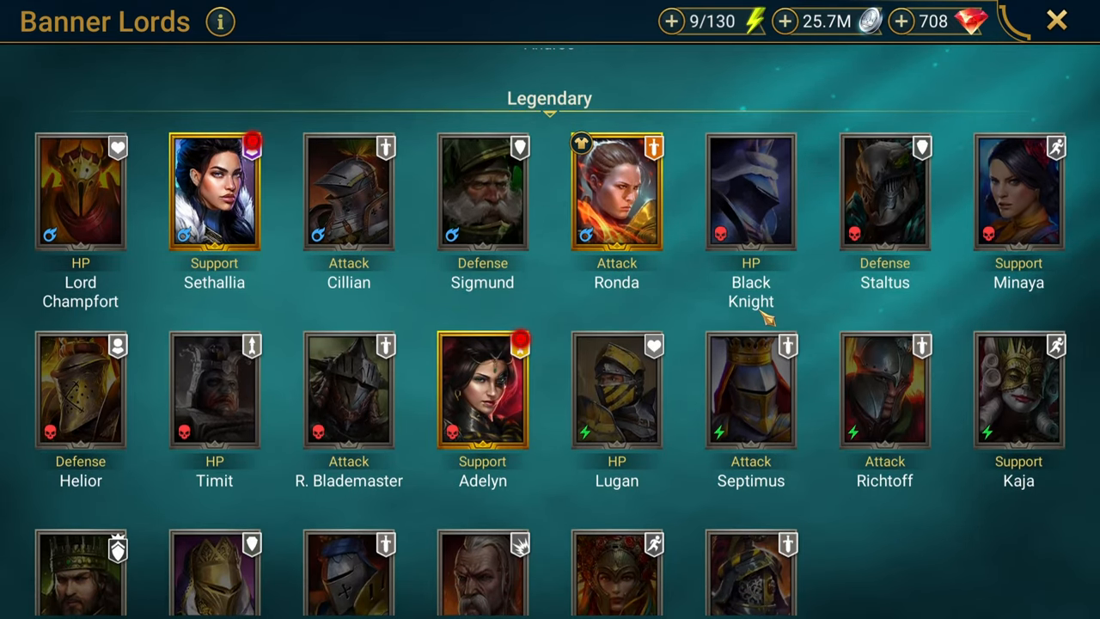
mouse_move(959, 66)
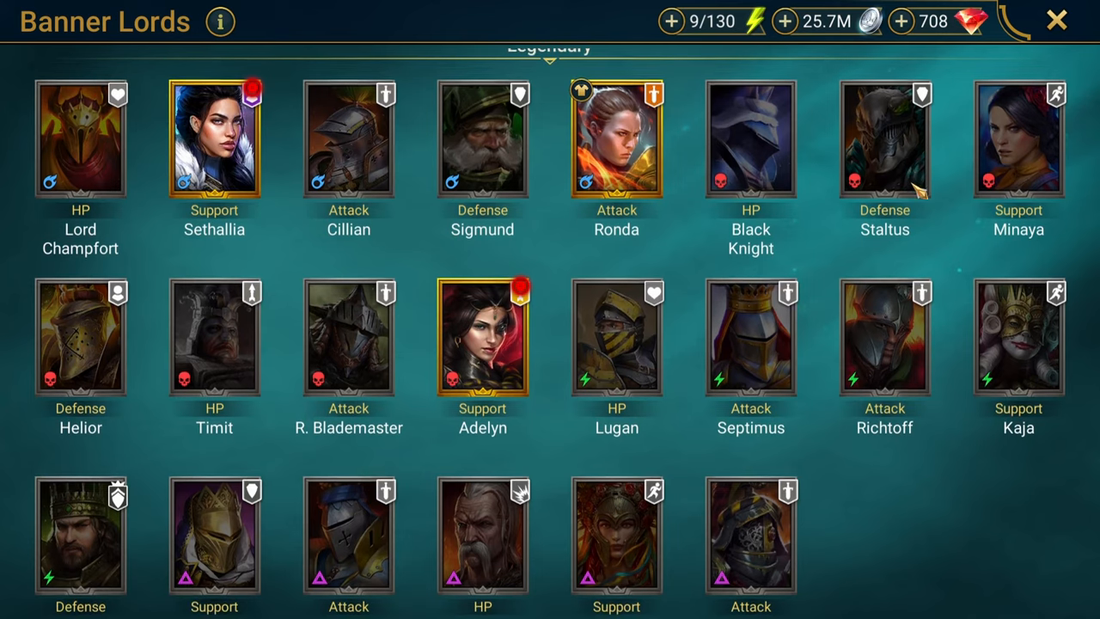
scroll(down, 3)
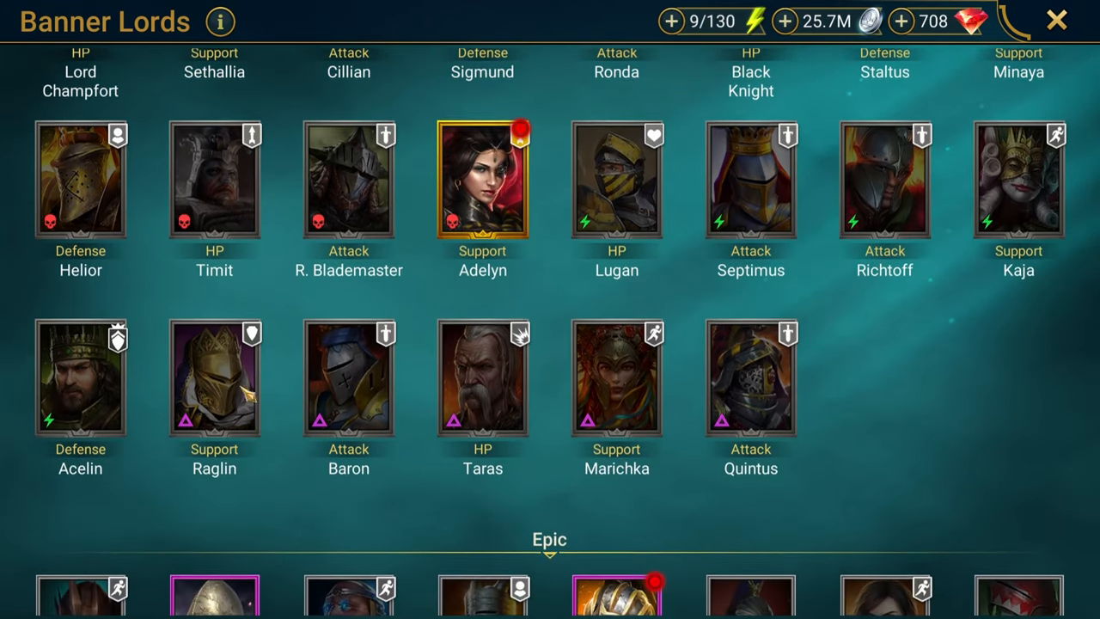
scroll(down, 3)
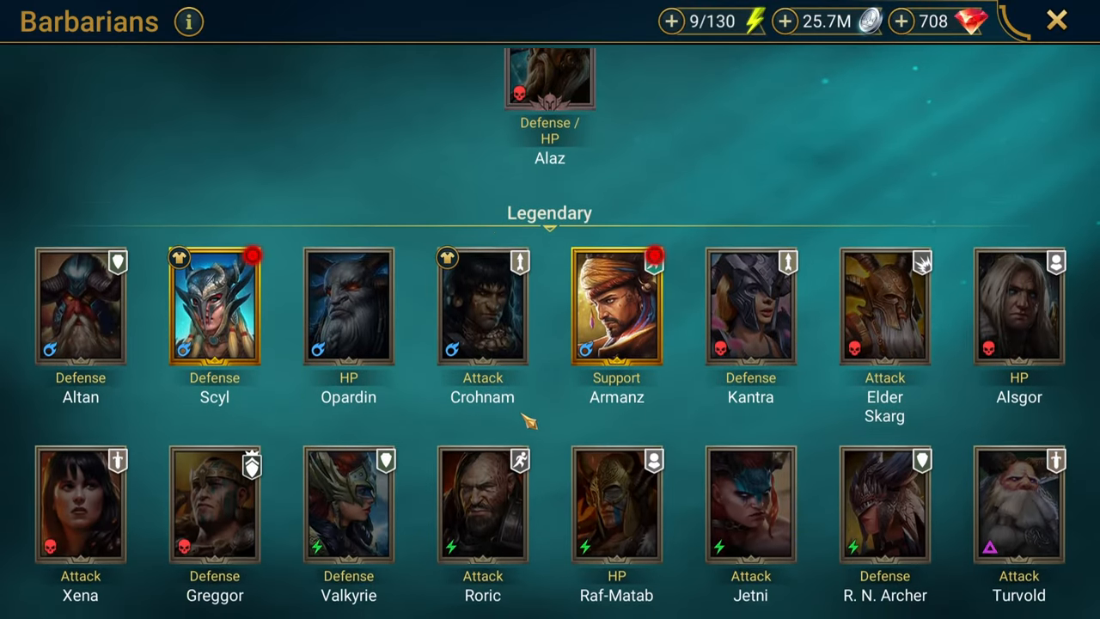
scroll(down, 3)
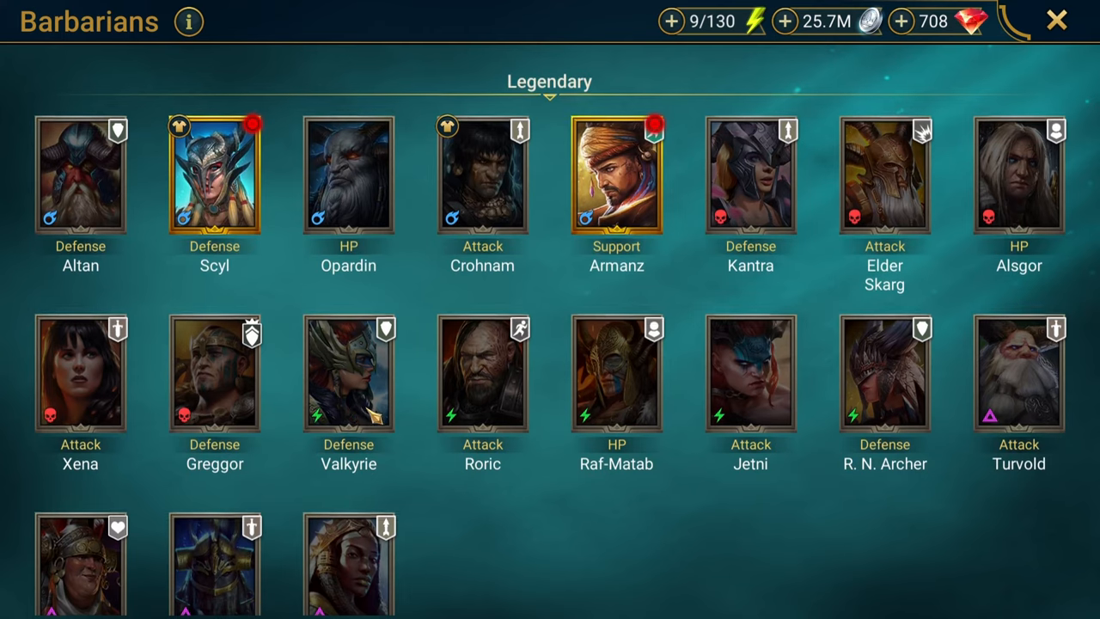
scroll(down, 3)
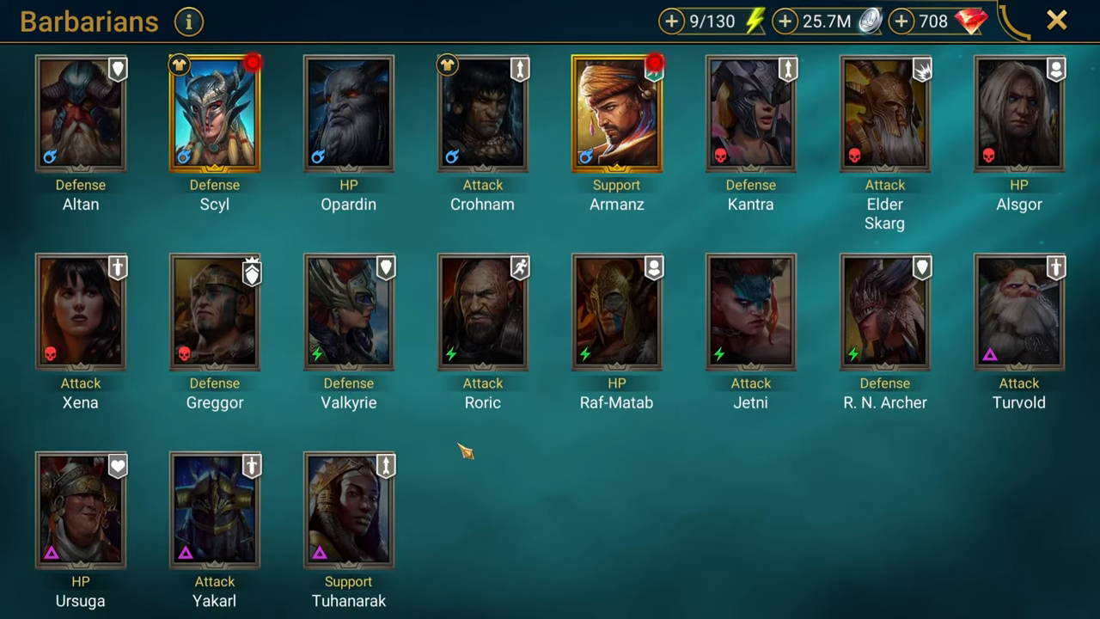
mouse_move(962, 429)
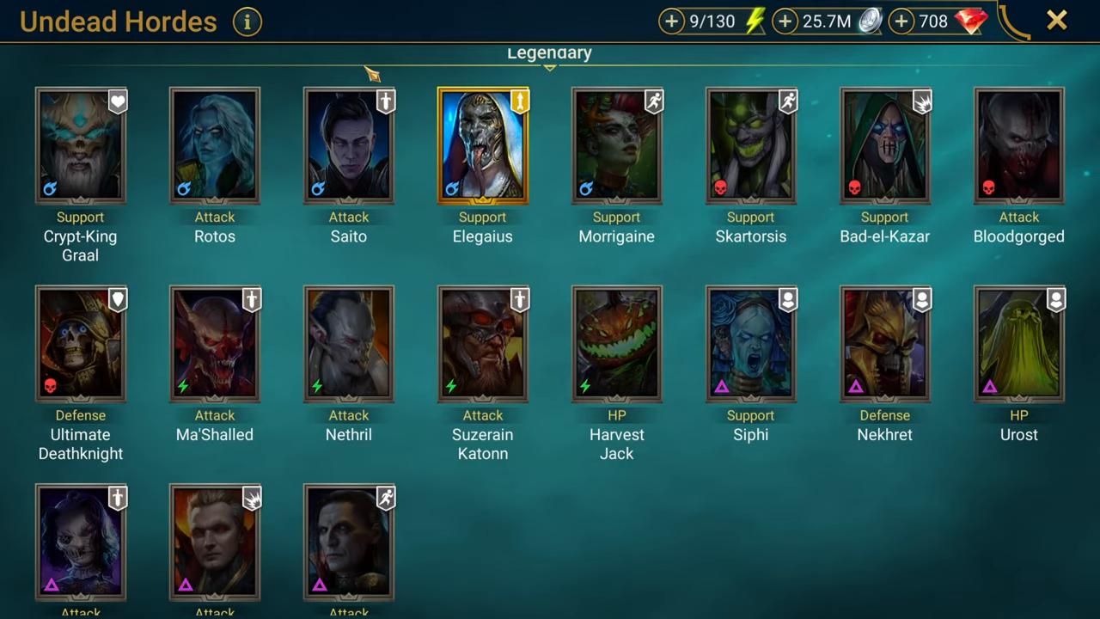
click(1058, 21)
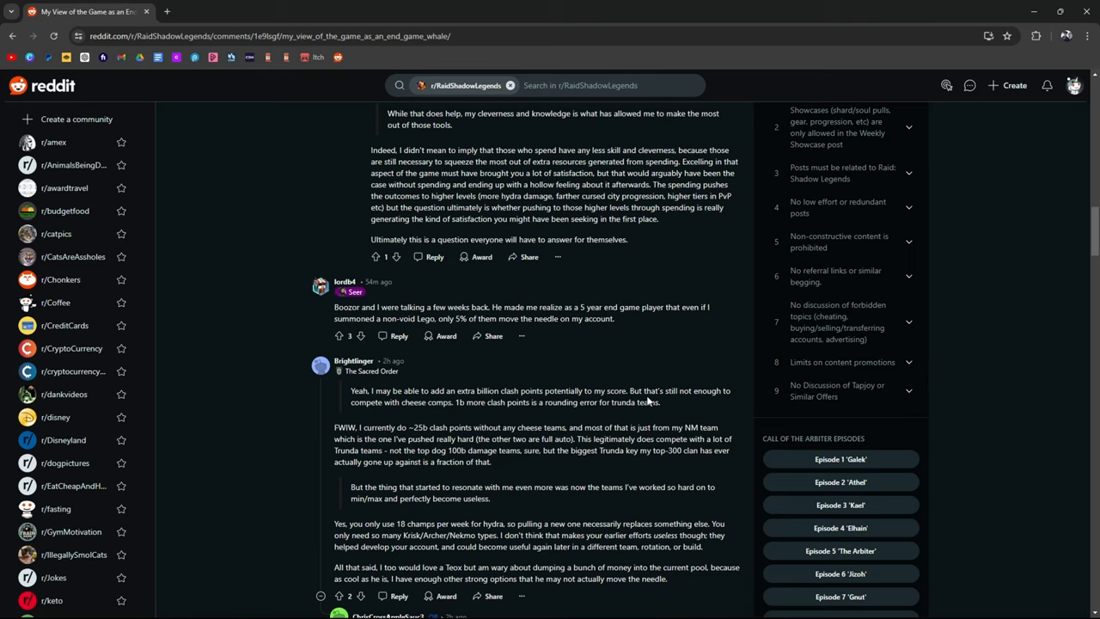
mouse_move(278, 340)
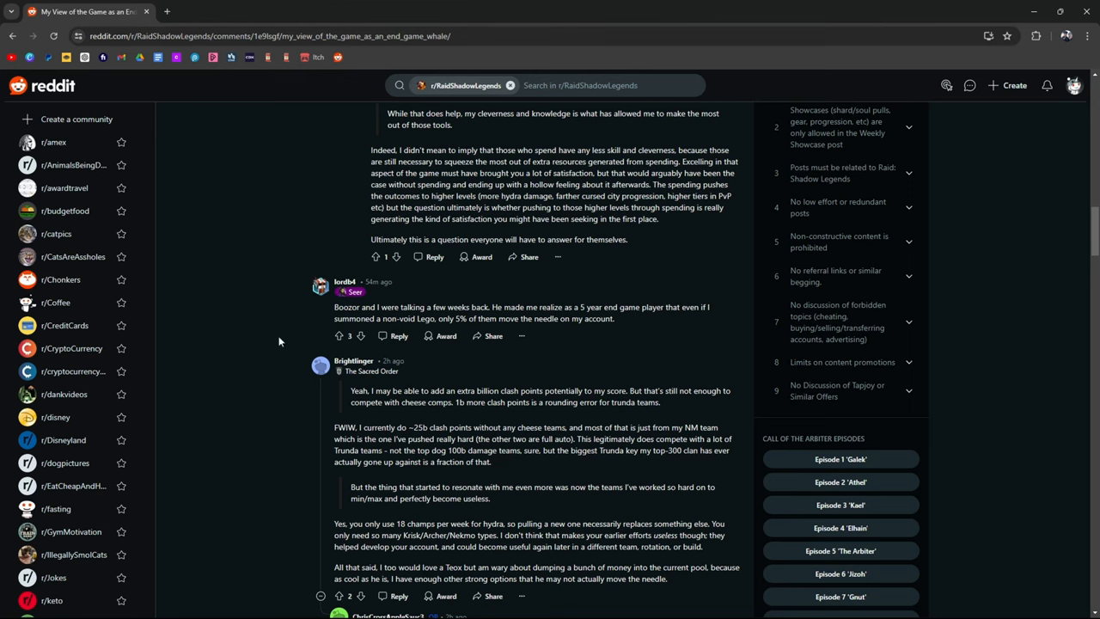
Highlight 'bought for 700$' in the September-start comment and continue down the thread.
scroll(down, 3)
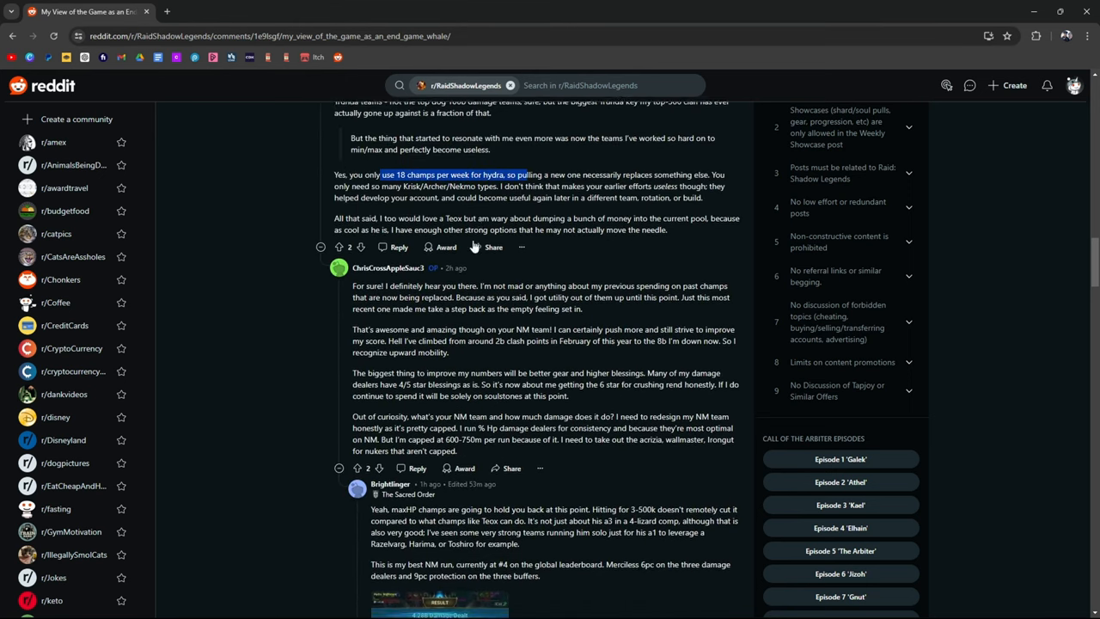
scroll(down, 3)
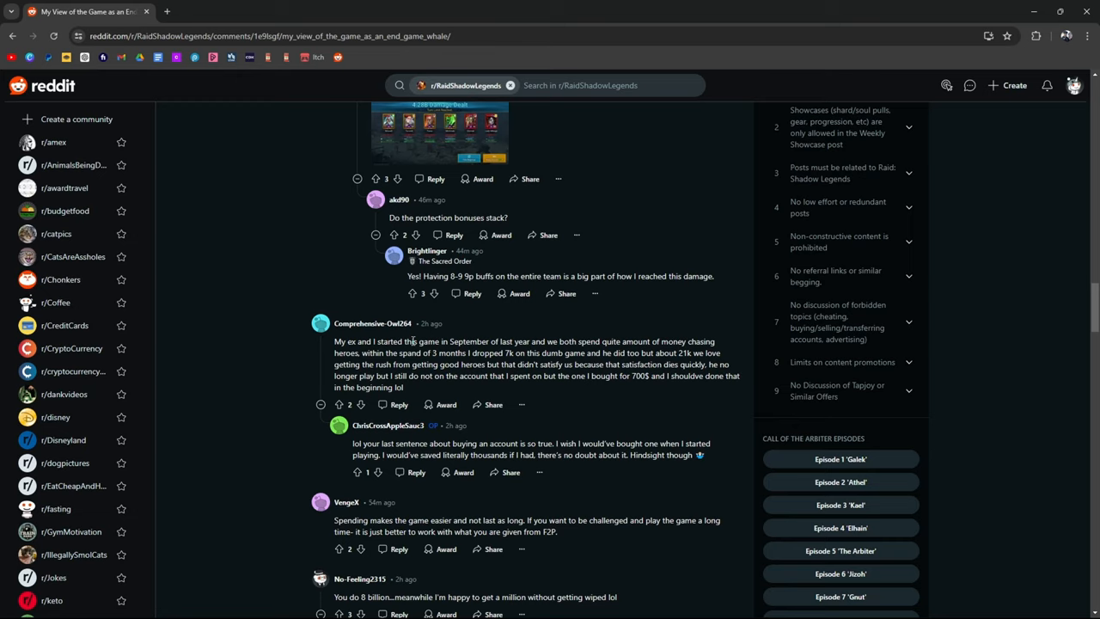
mouse_move(633, 338)
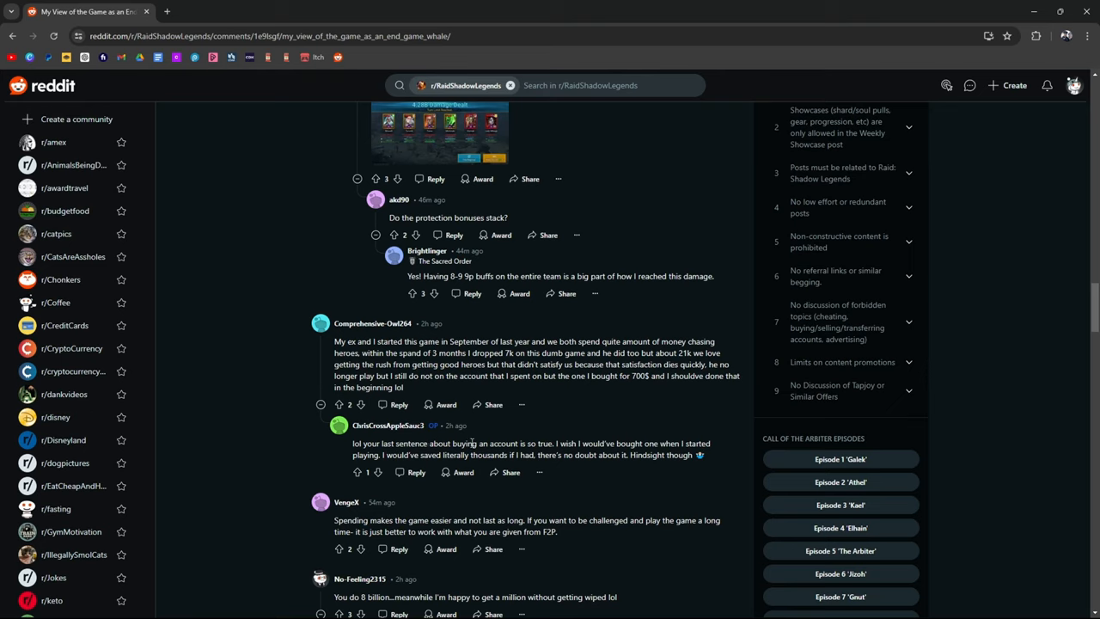
mouse_move(714, 457)
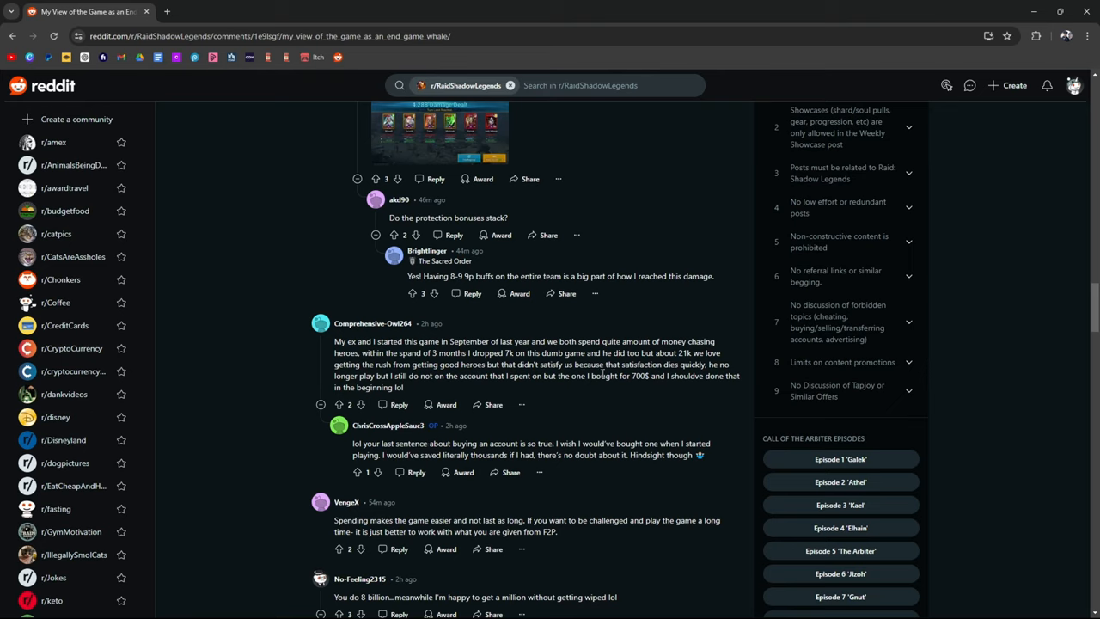
drag(591, 376, 650, 376)
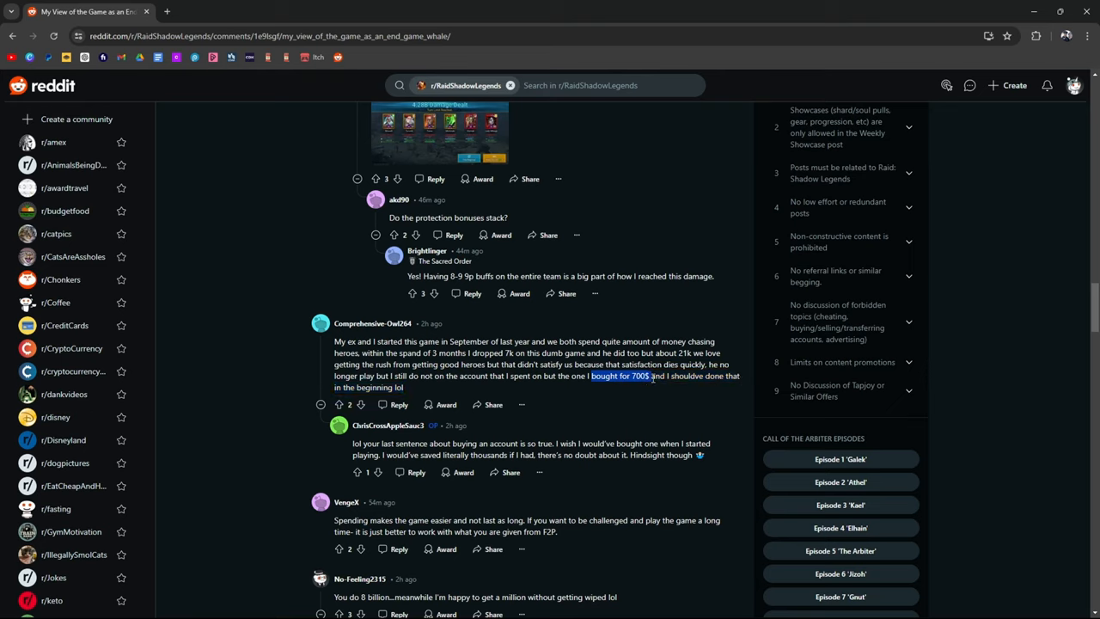
mouse_move(661, 388)
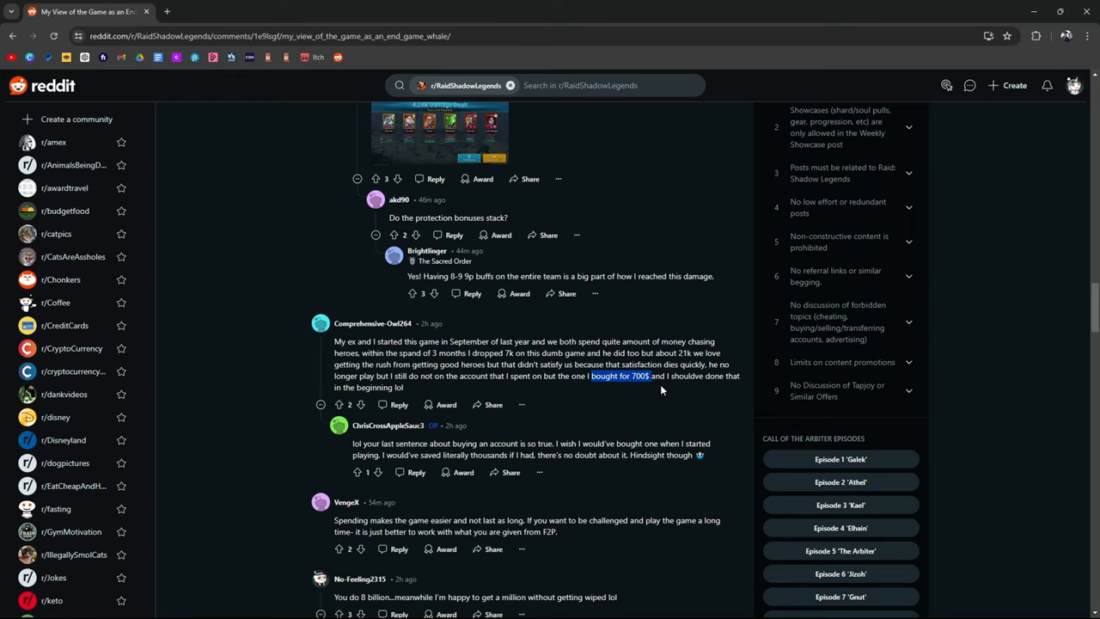
mouse_move(653, 378)
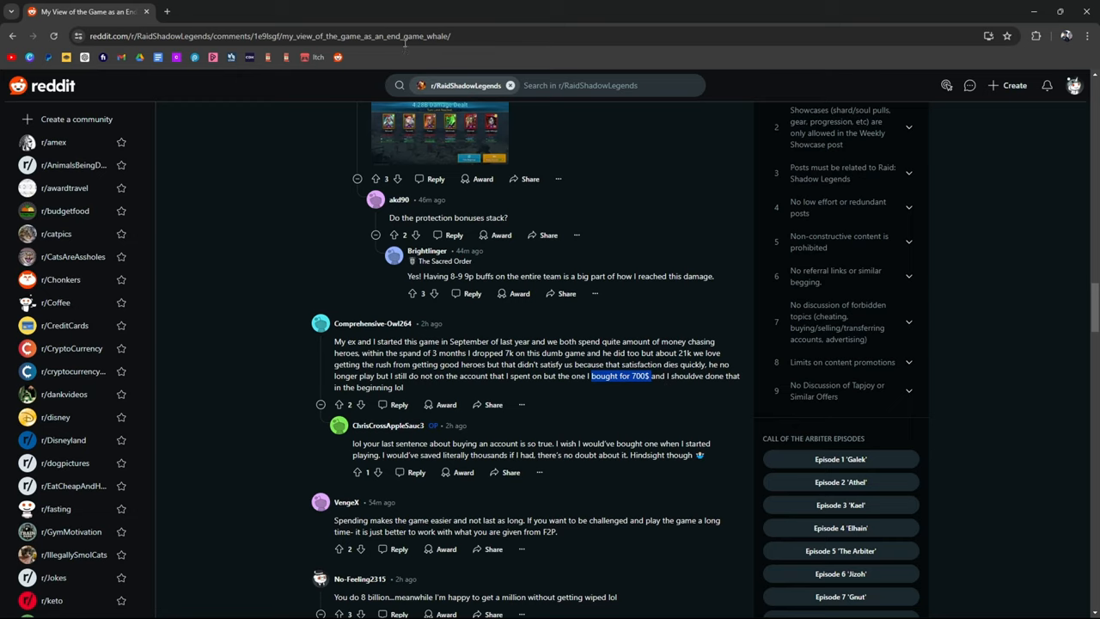
scroll(down, 3)
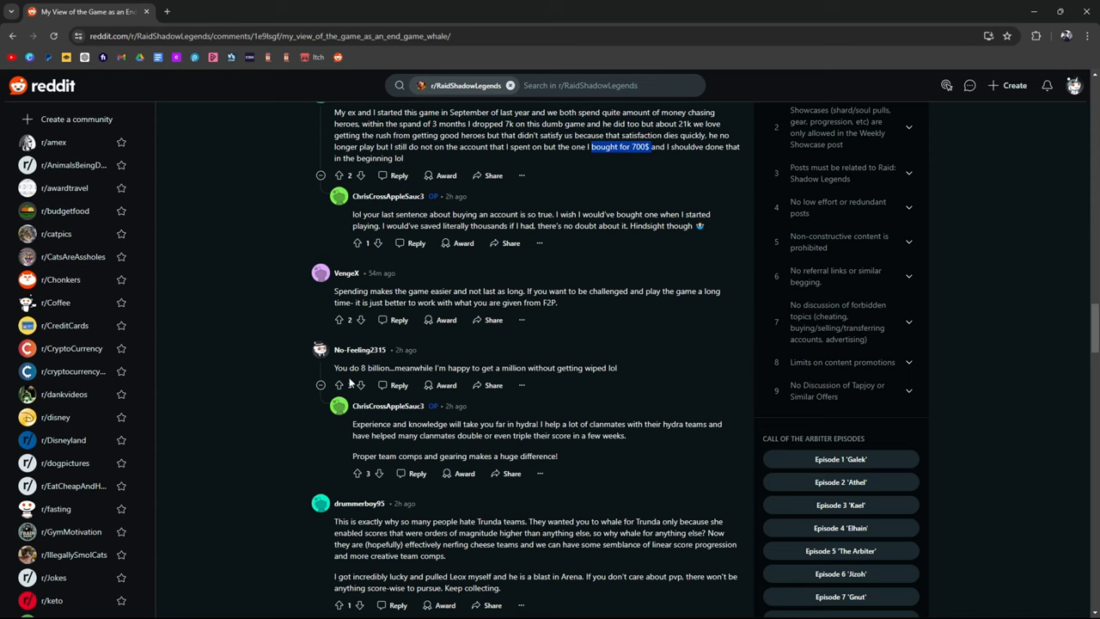
Mark the remark about getting a million and read further down the comments.
click(339, 385)
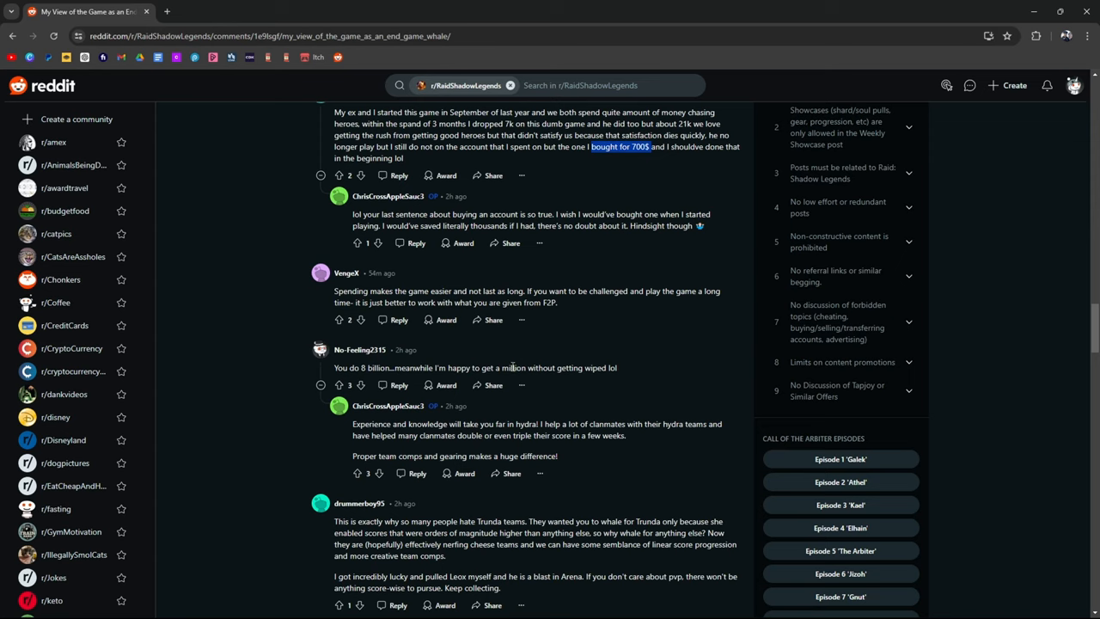
scroll(down, 3)
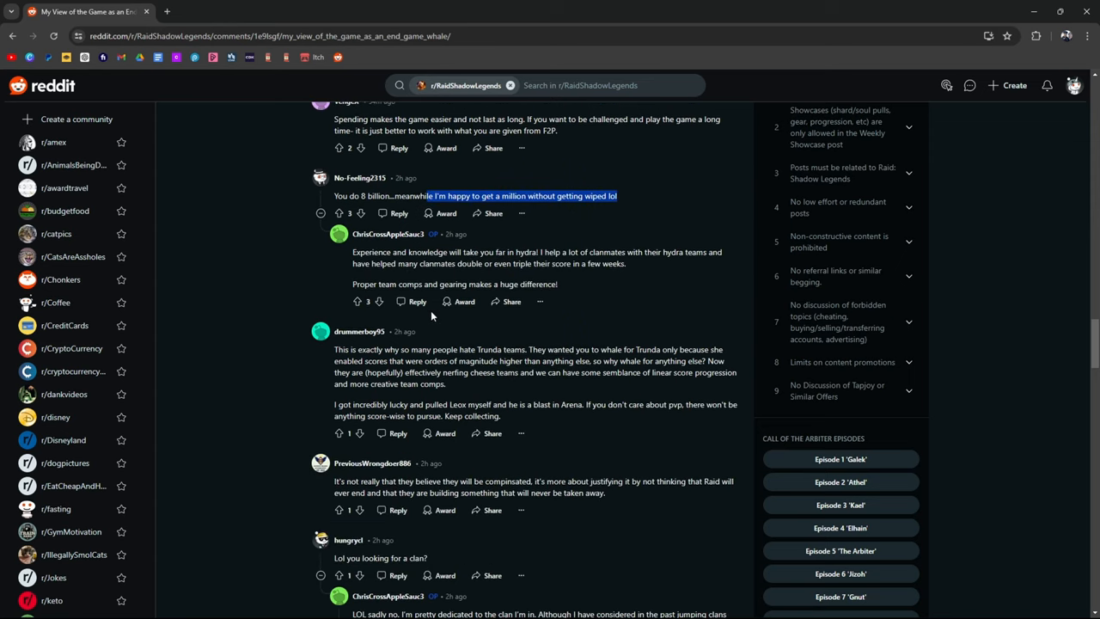
scroll(down, 3)
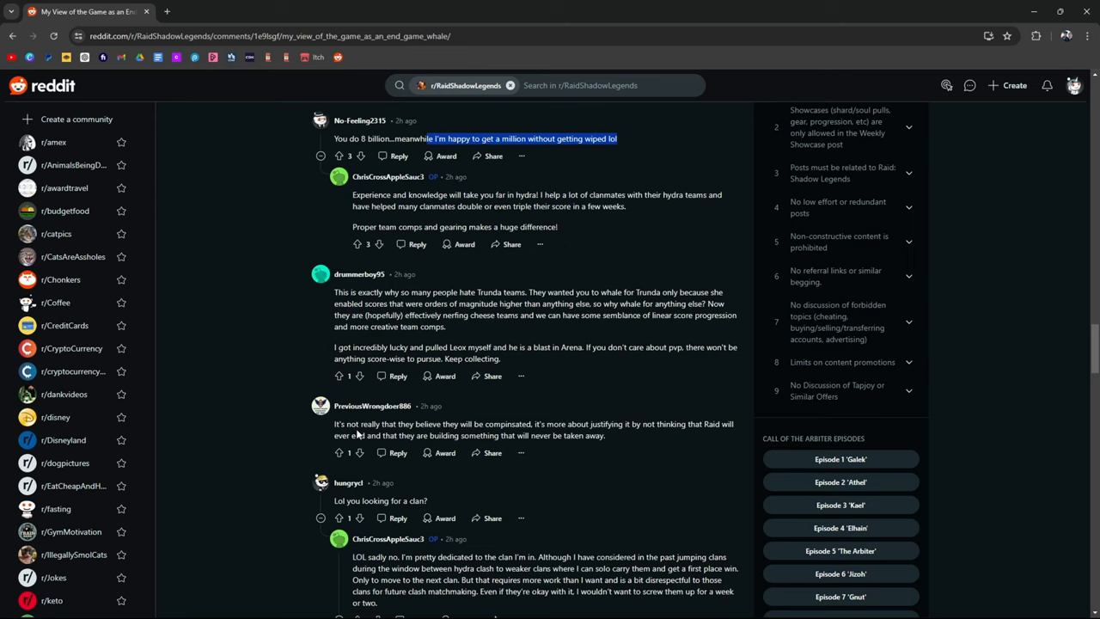
scroll(down, 3)
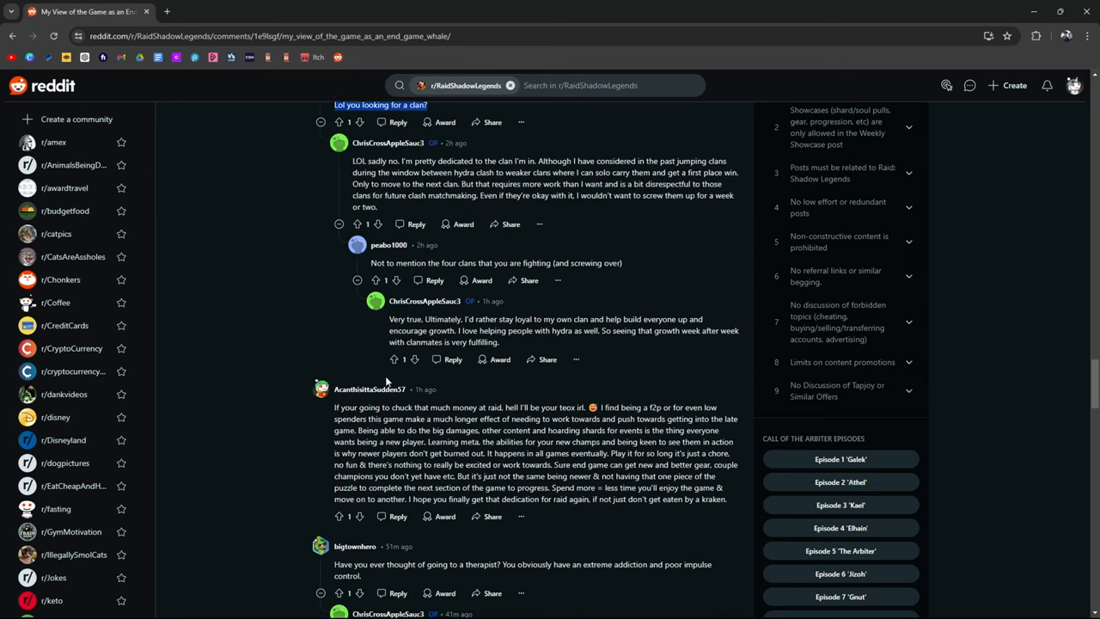
scroll(down, 3)
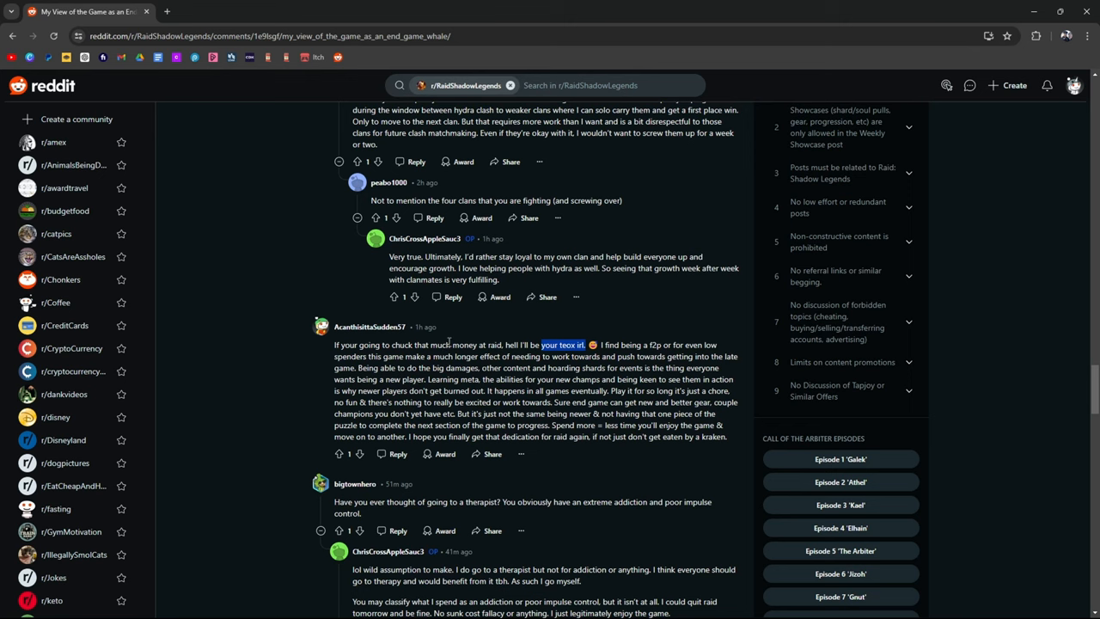
Highlight 'F2P just ends up being more fun imo.' in a later comment.
scroll(down, 3)
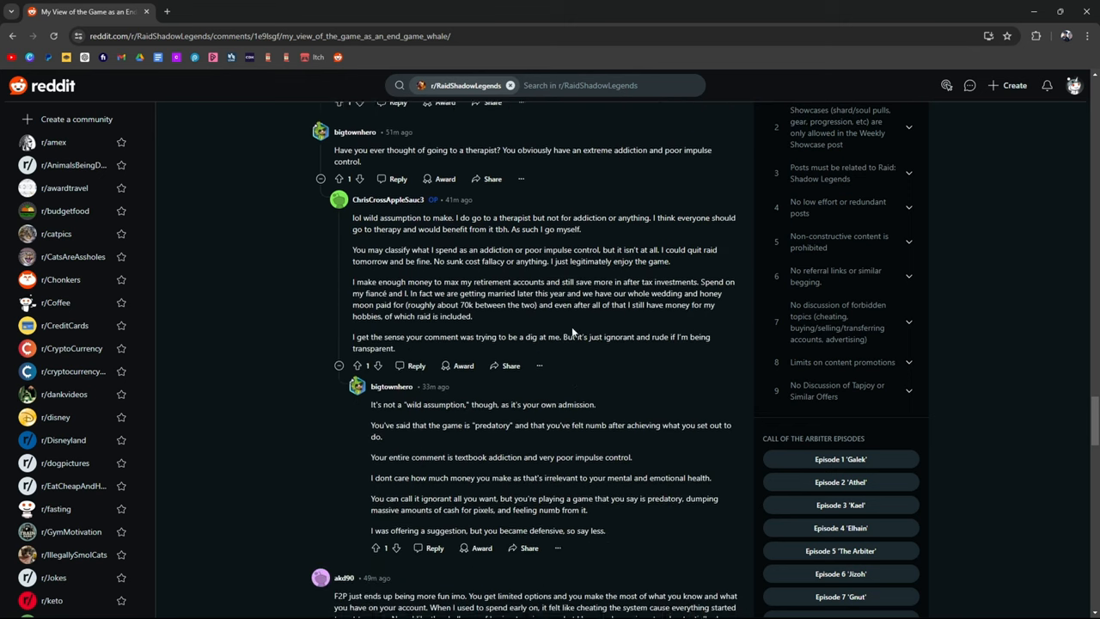
scroll(down, 3)
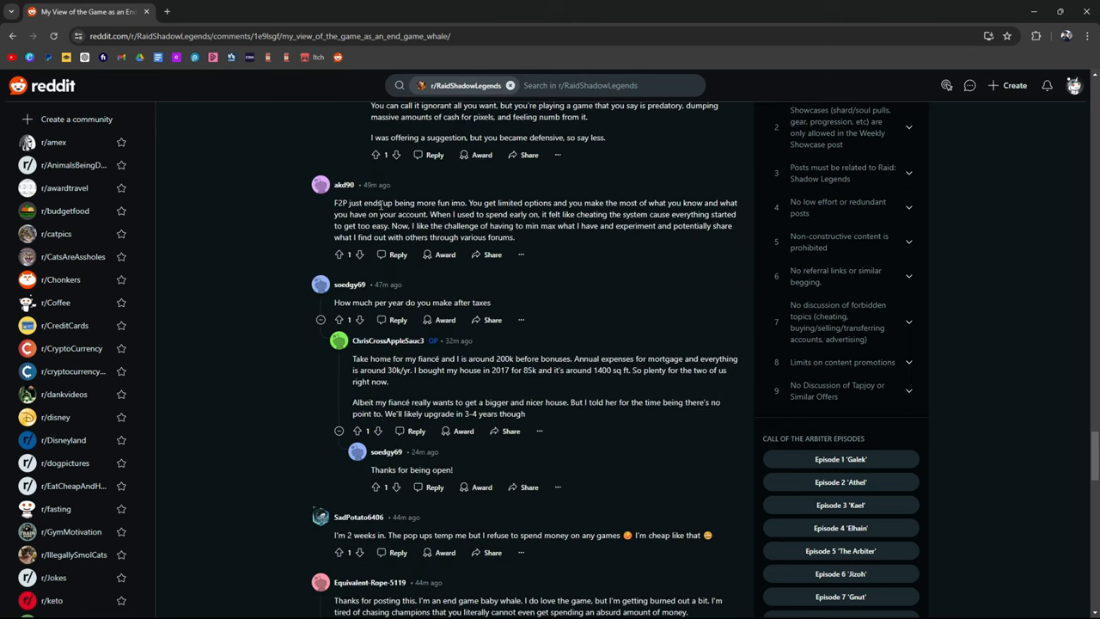
drag(334, 202, 449, 203)
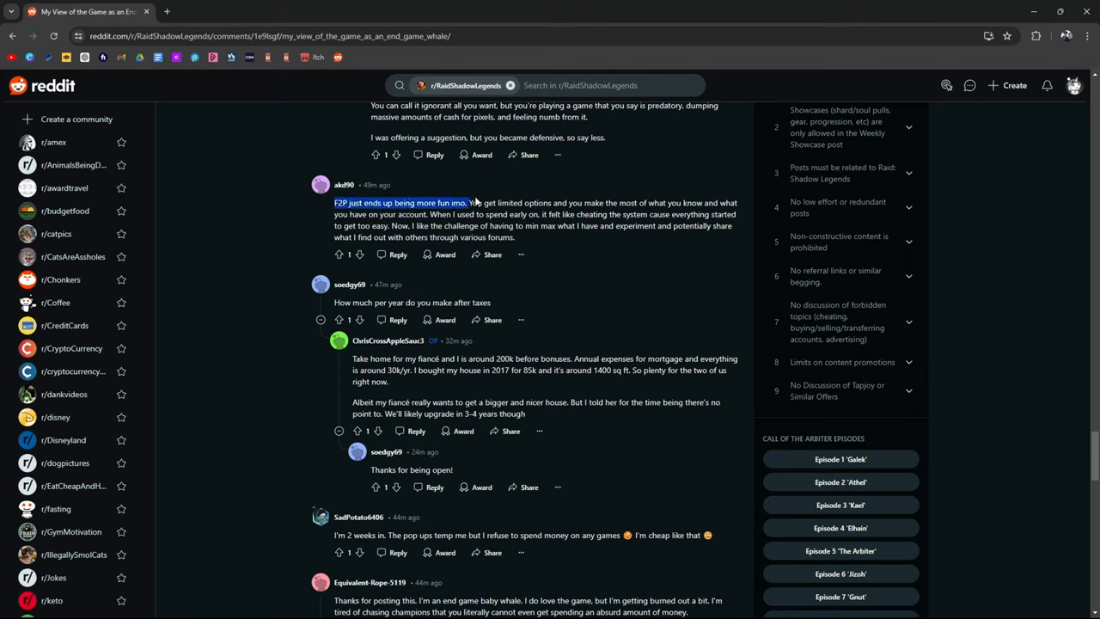
mouse_move(495, 170)
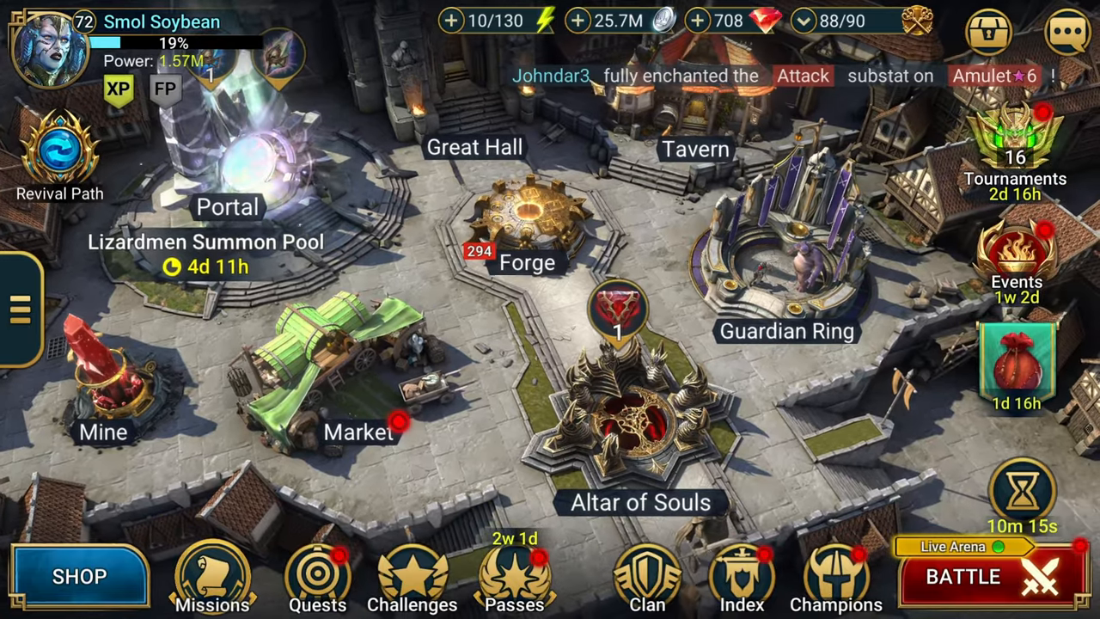
Dismiss the Summer Bundle offer and check the Demon Lord clan boss rankings, then return to Reddit.
click(316, 576)
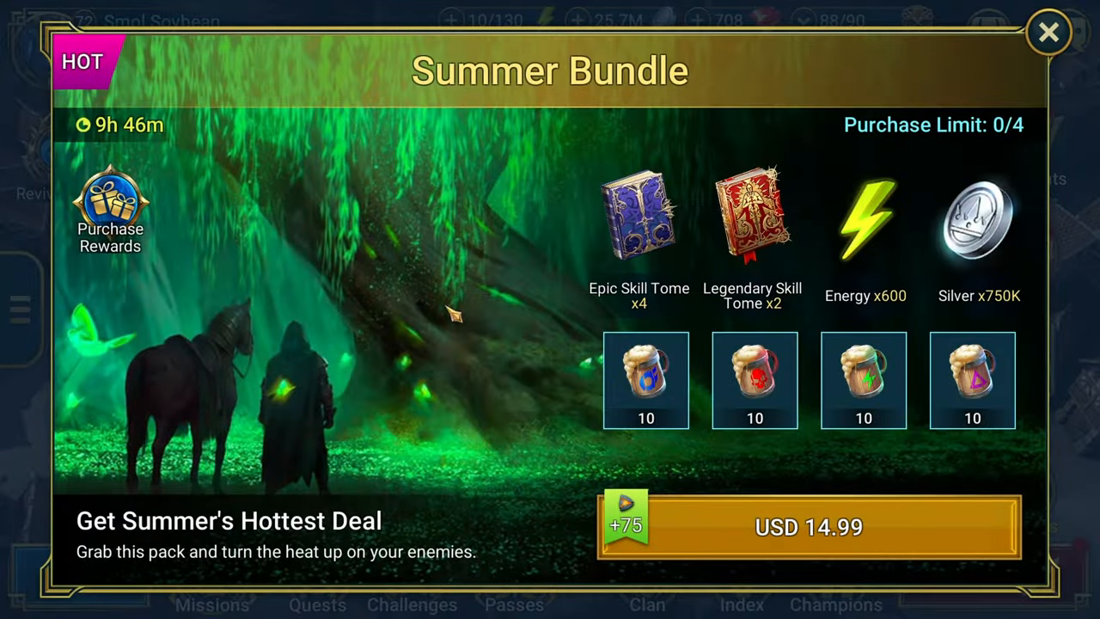
click(1049, 31)
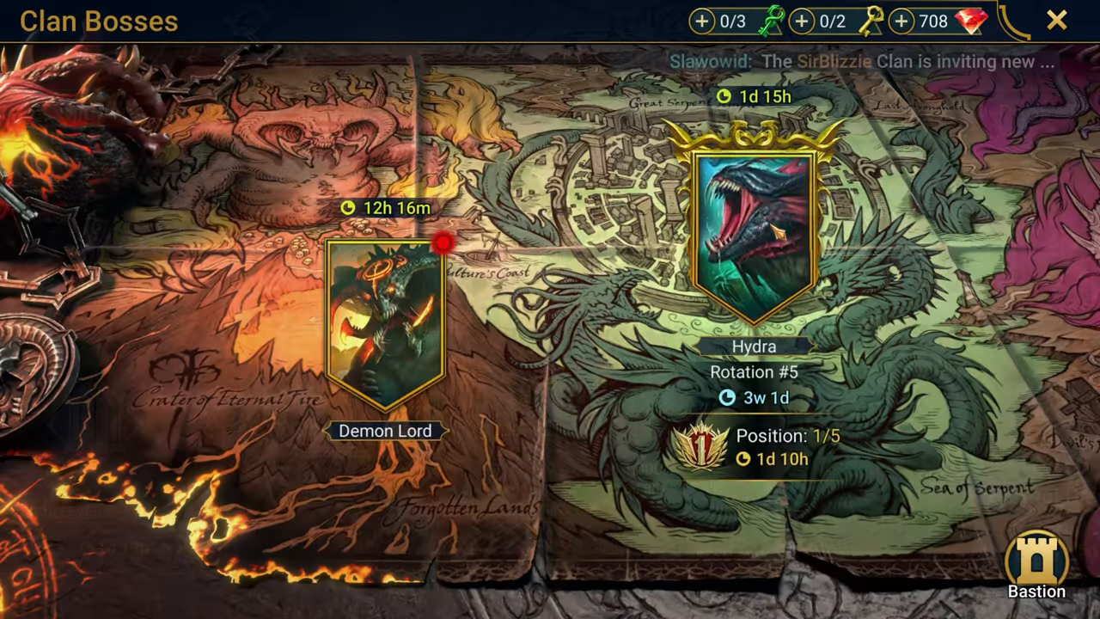
click(386, 324)
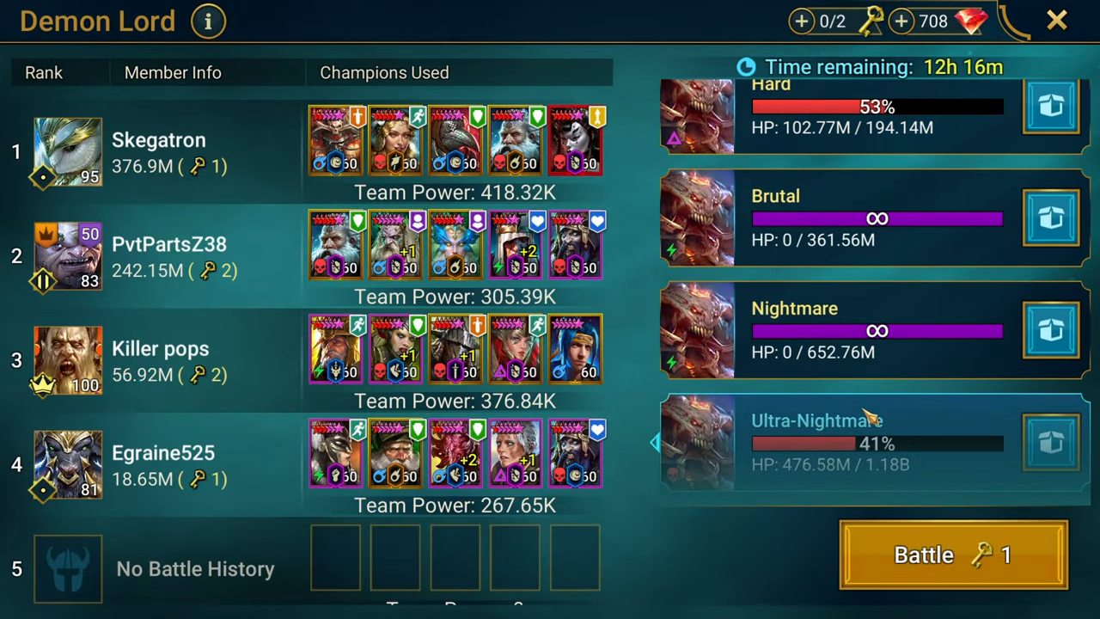
click(1055, 21)
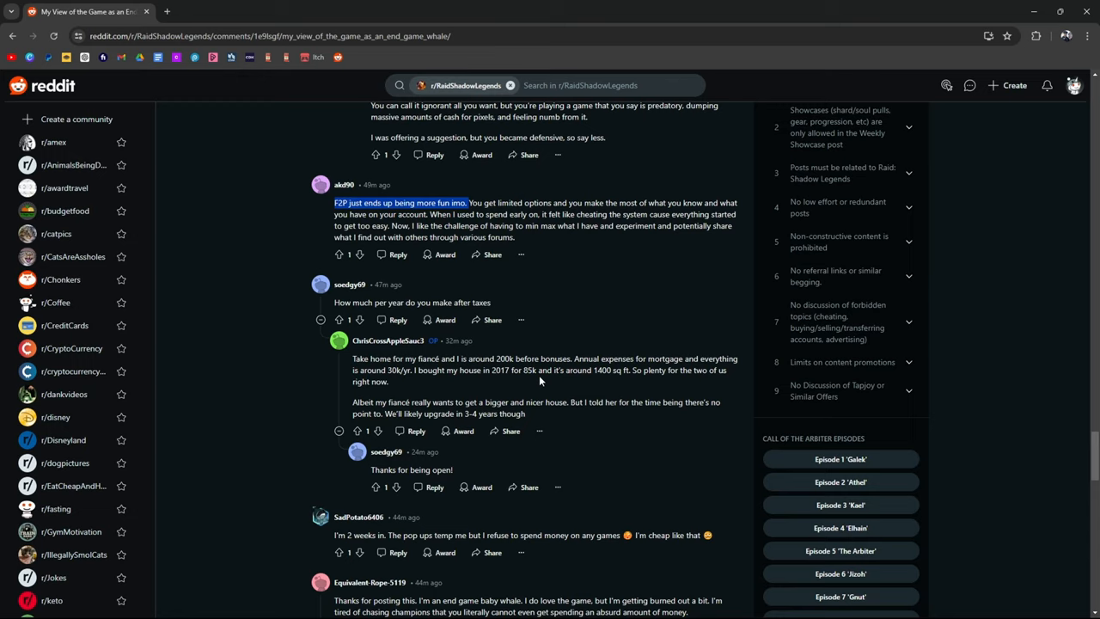
mouse_move(645, 285)
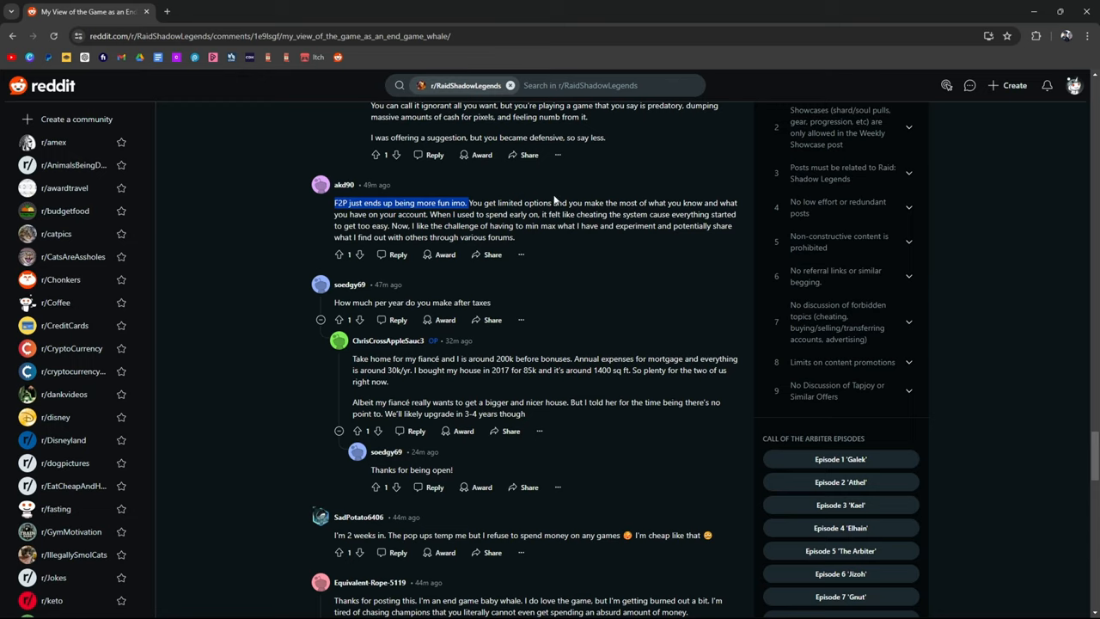
mouse_move(557, 177)
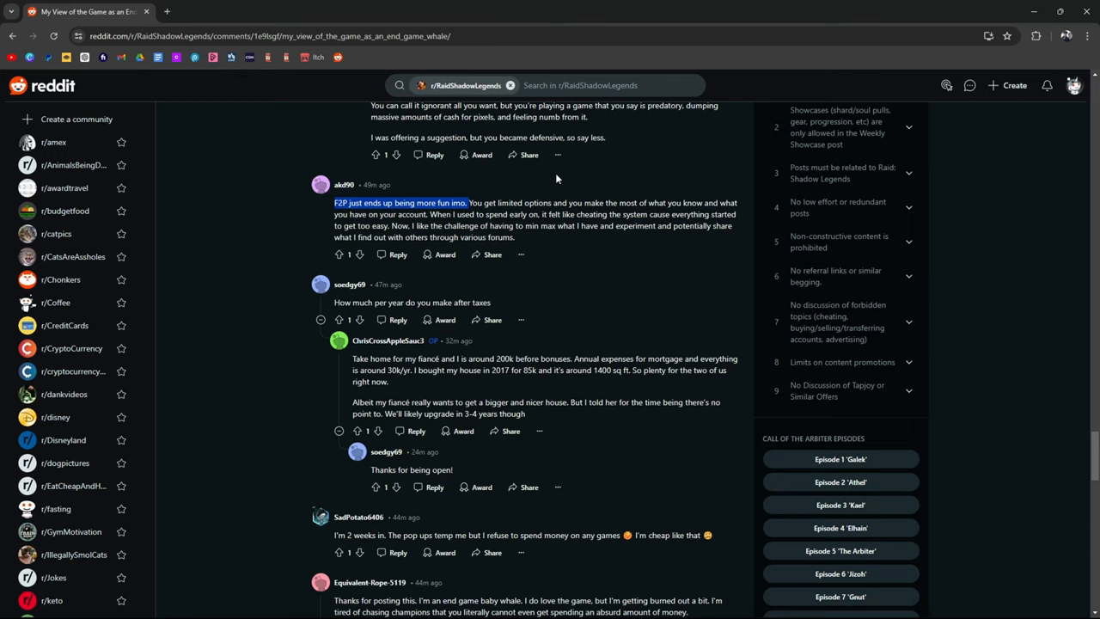
mouse_move(593, 225)
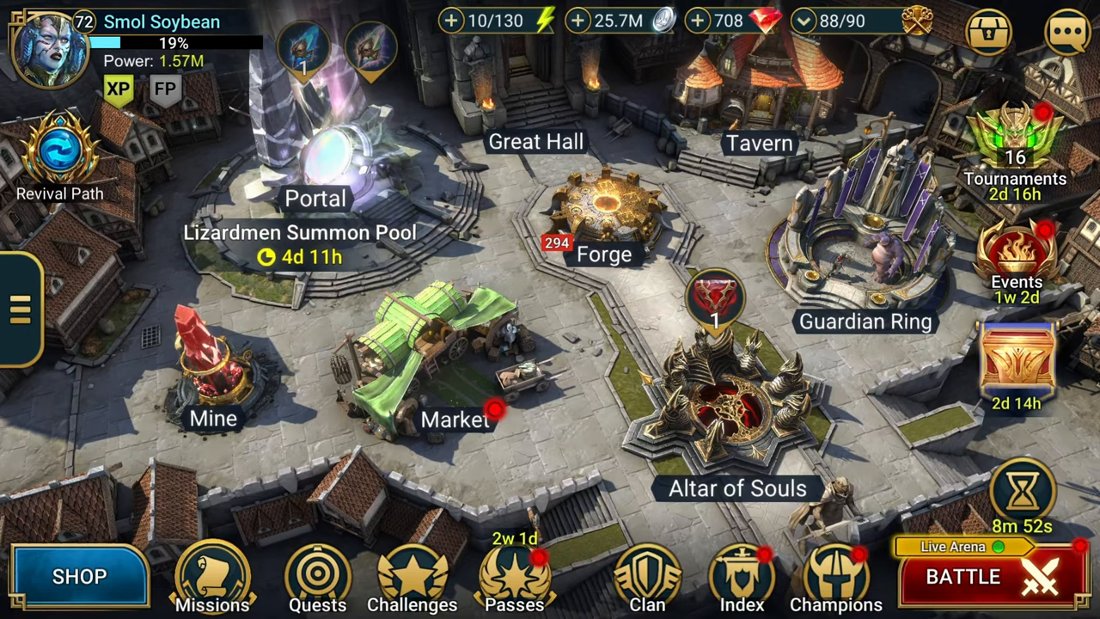
Browse the shop's Limited Special Offers — Ultimate Discount and Ninja packs — and dismiss the Special Progress Pack.
click(79, 576)
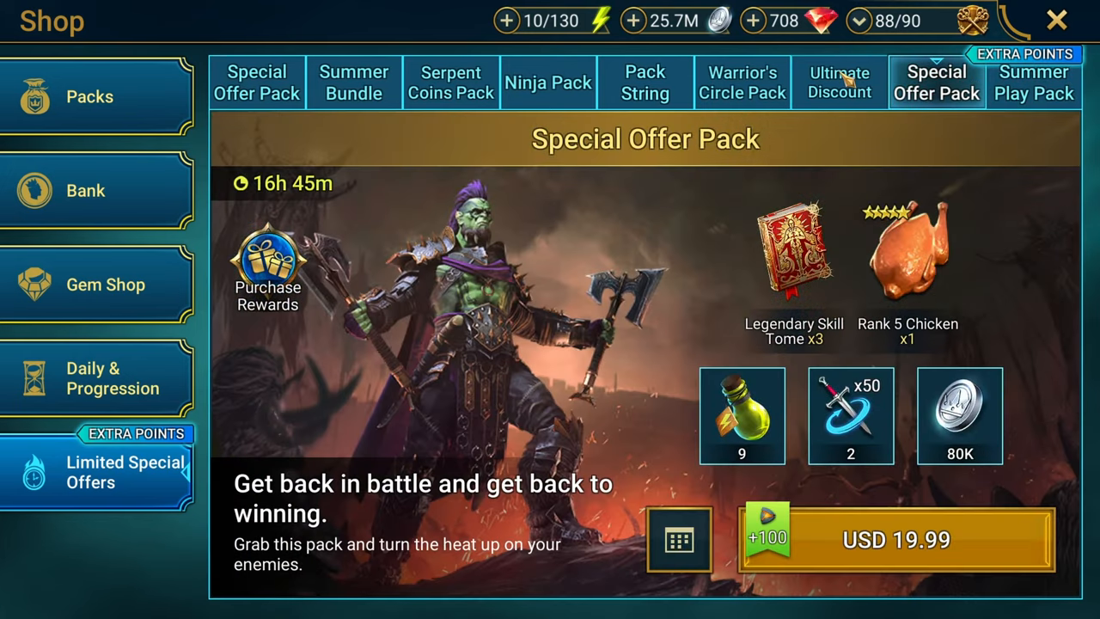
click(839, 82)
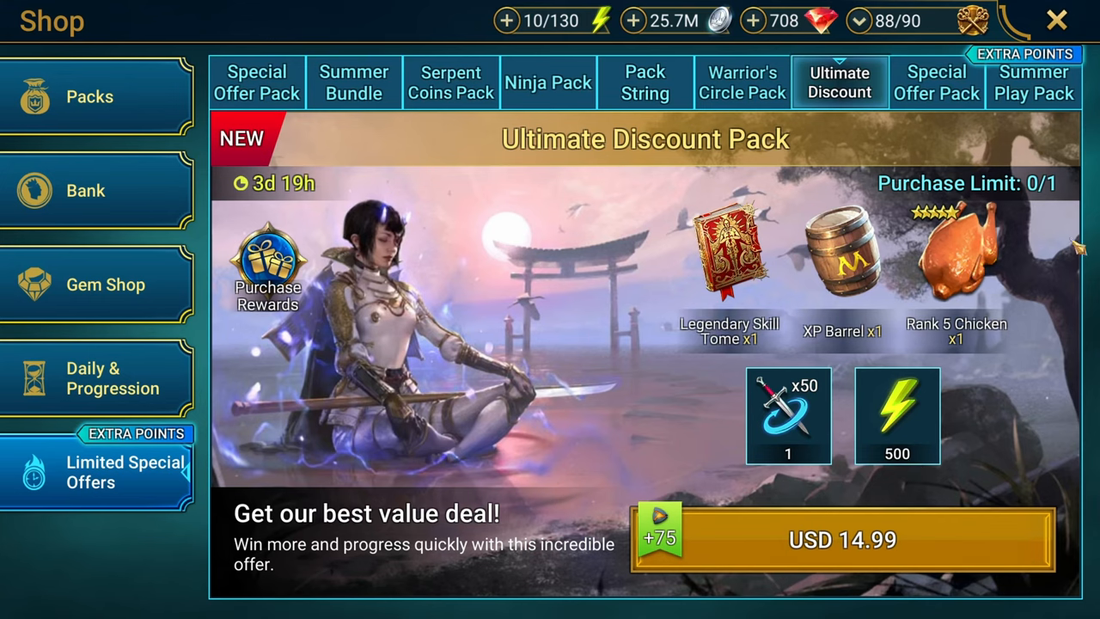
click(548, 83)
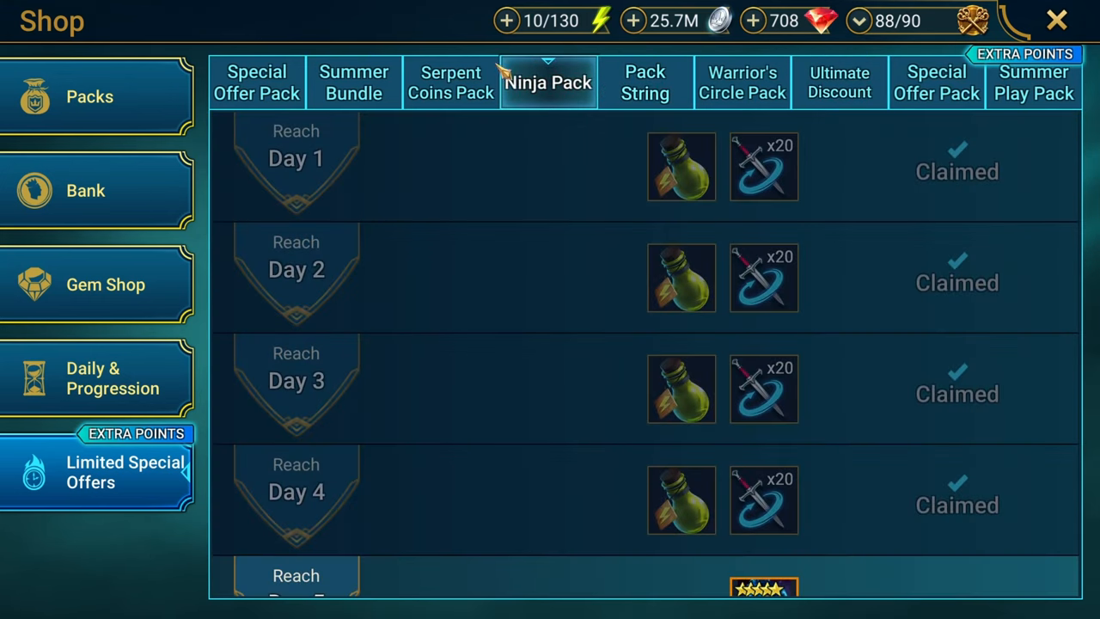
click(256, 82)
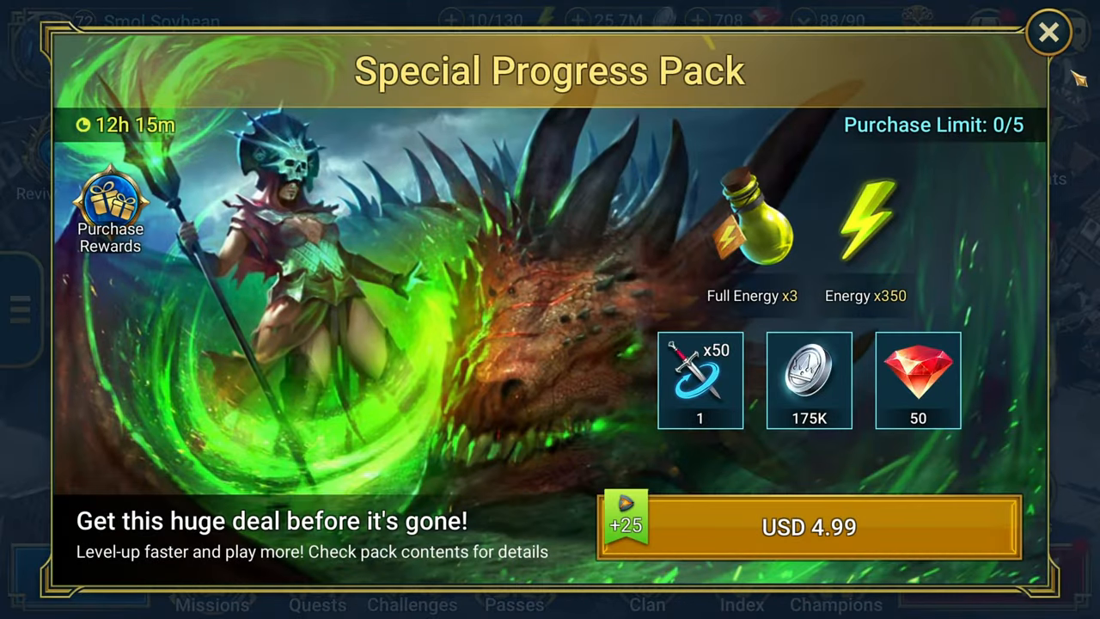
click(1048, 33)
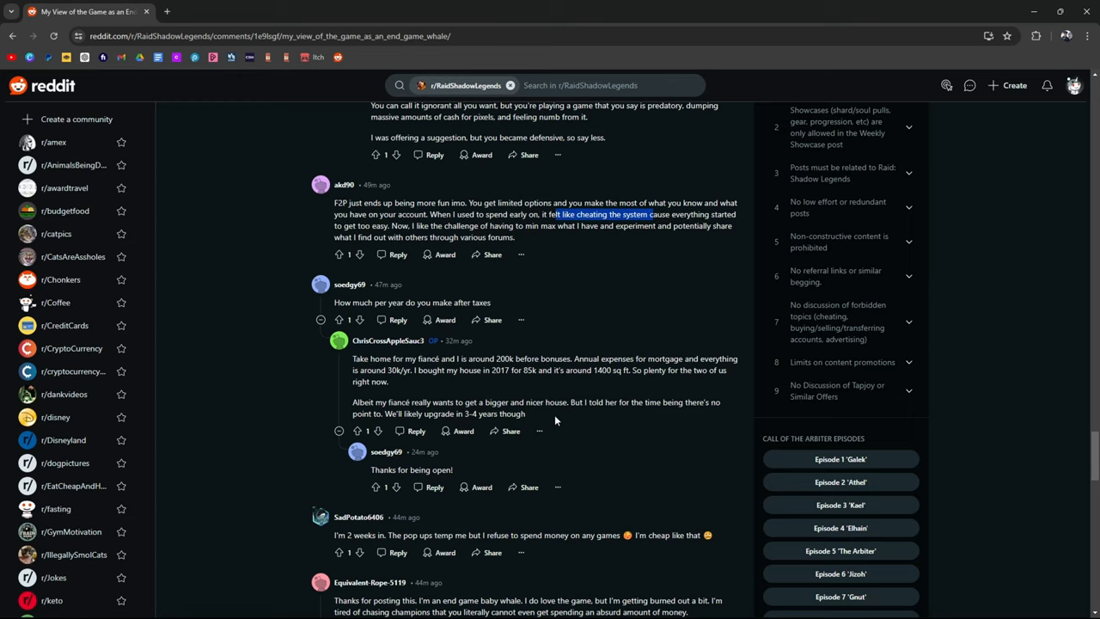
mouse_move(697, 273)
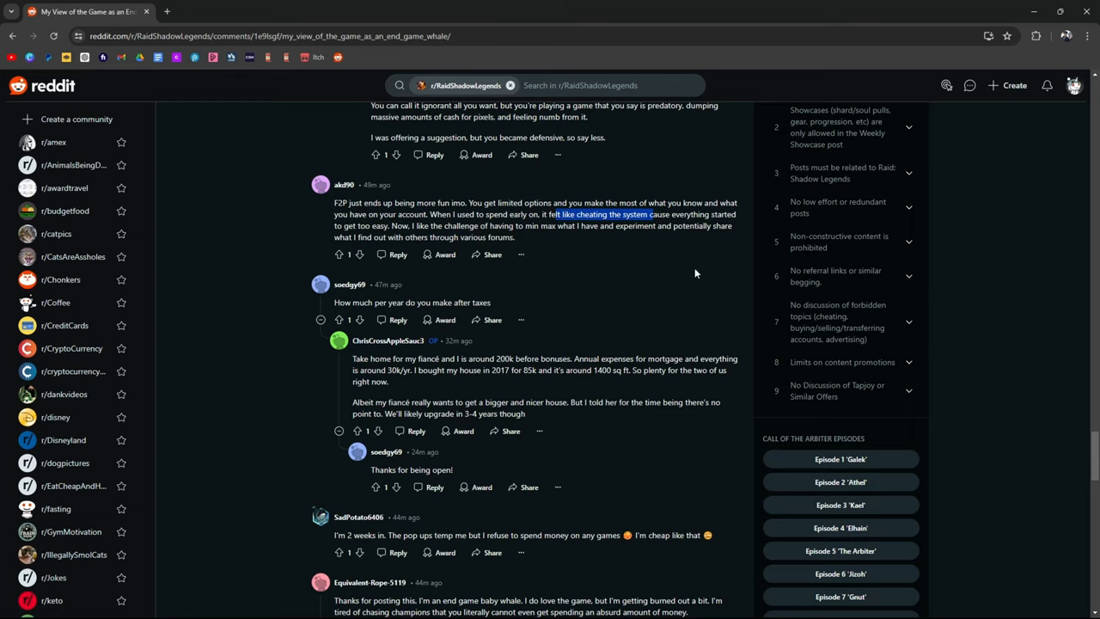
mouse_move(516, 299)
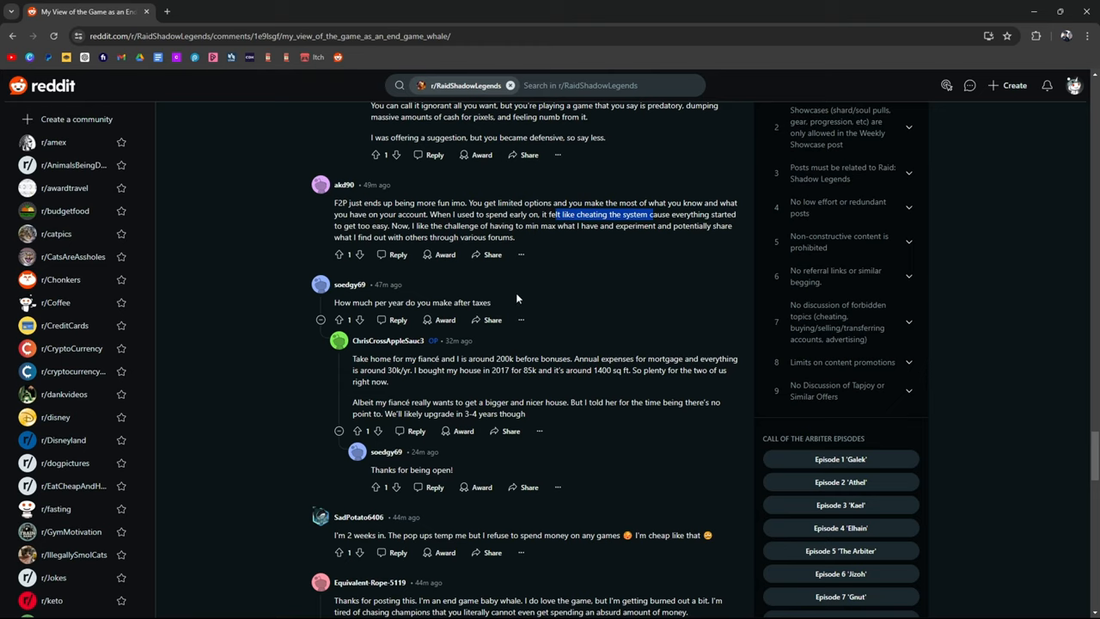
mouse_move(378, 369)
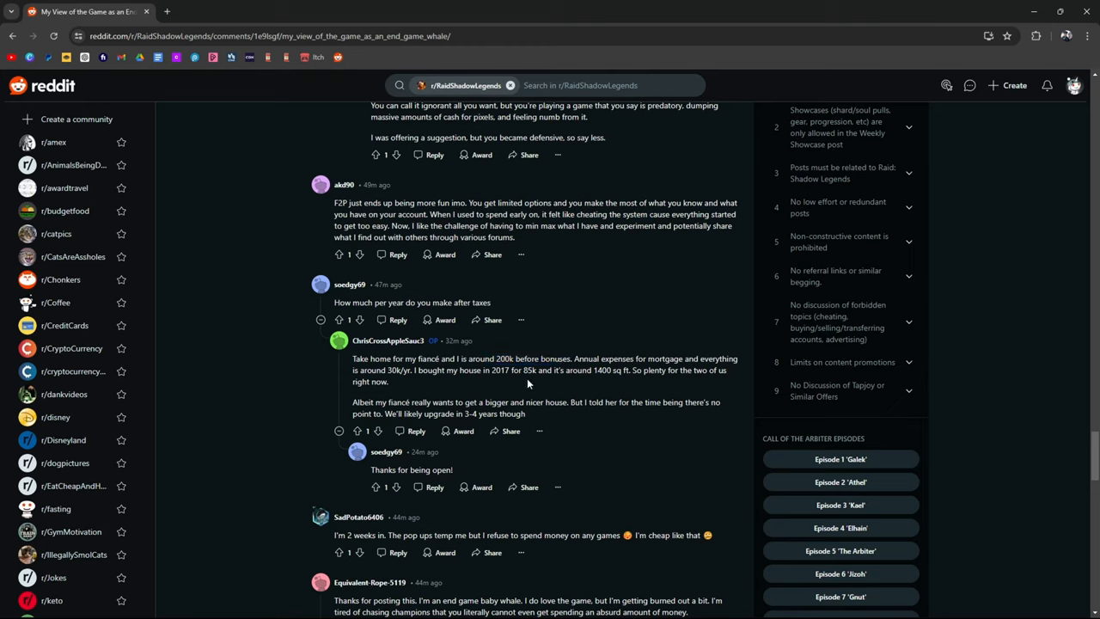
Collapse the yearly-income reply thread and scroll to the stages-of-grief comment with its image.
double_click(626, 371)
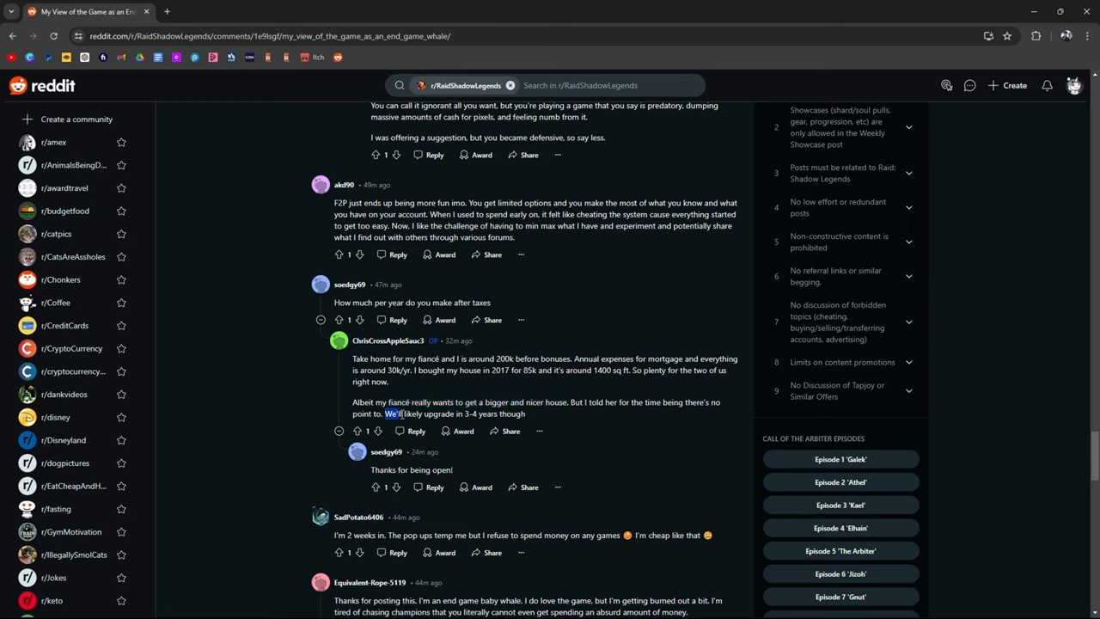
drag(387, 413, 526, 412)
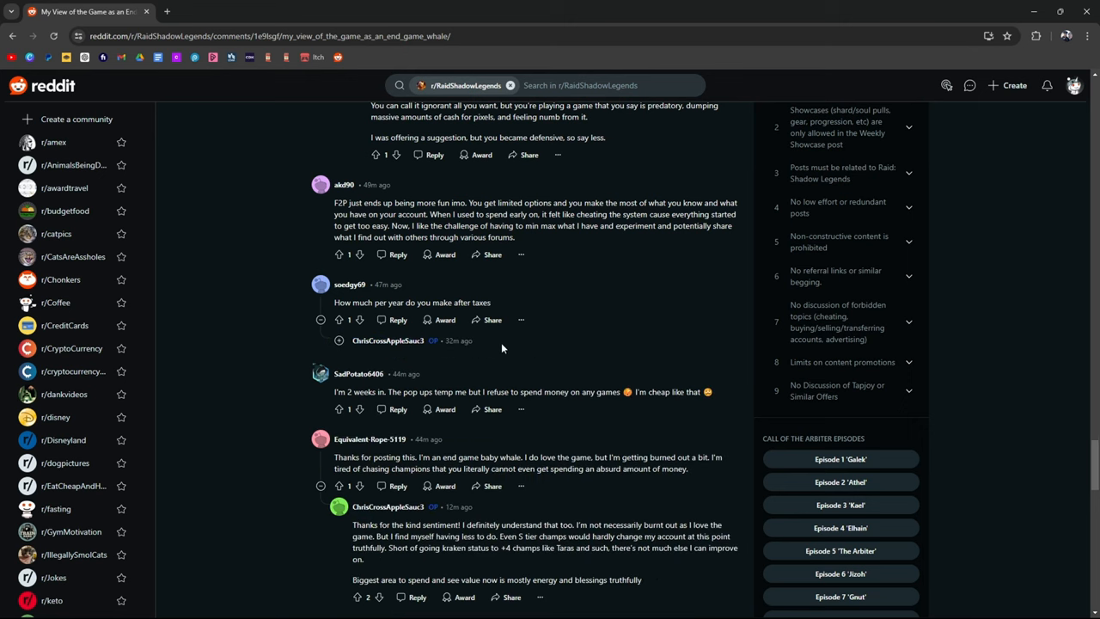
scroll(down, 3)
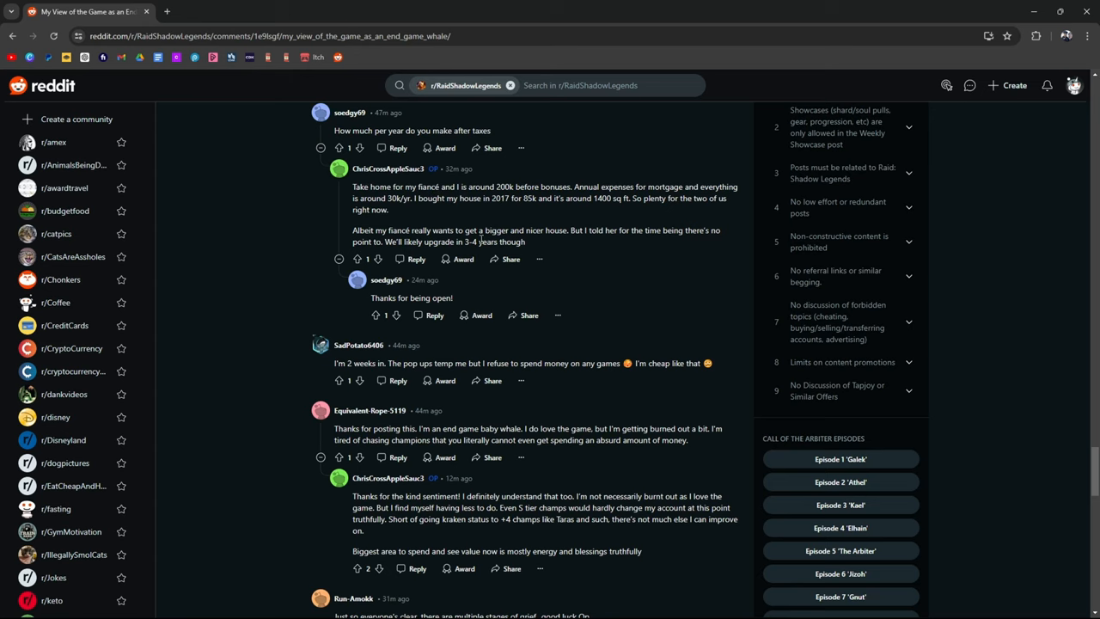
scroll(down, 3)
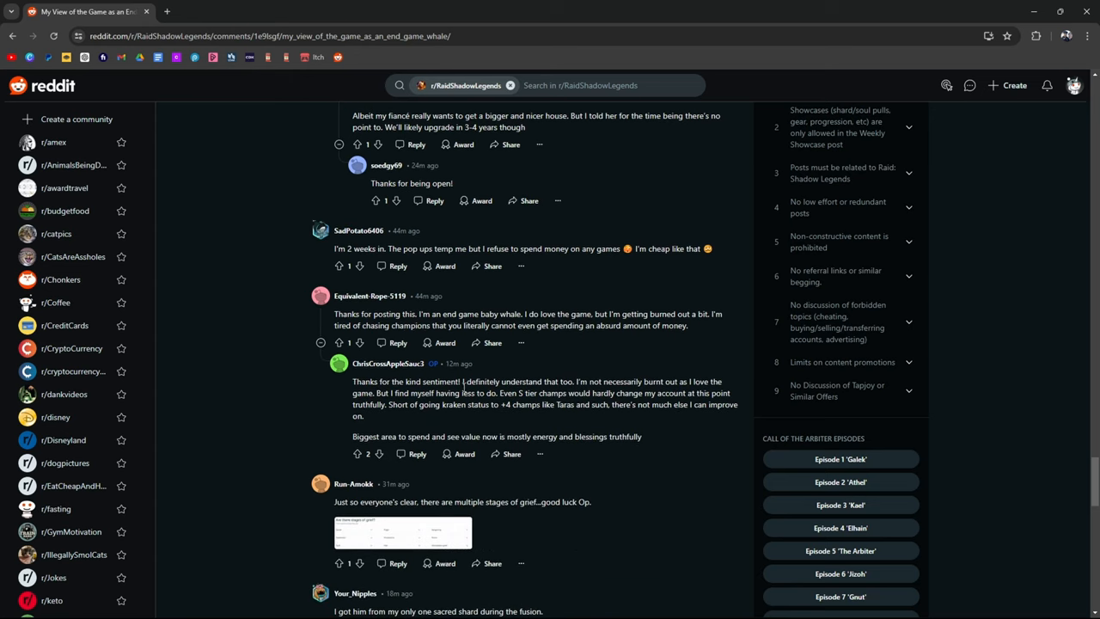
scroll(down, 3)
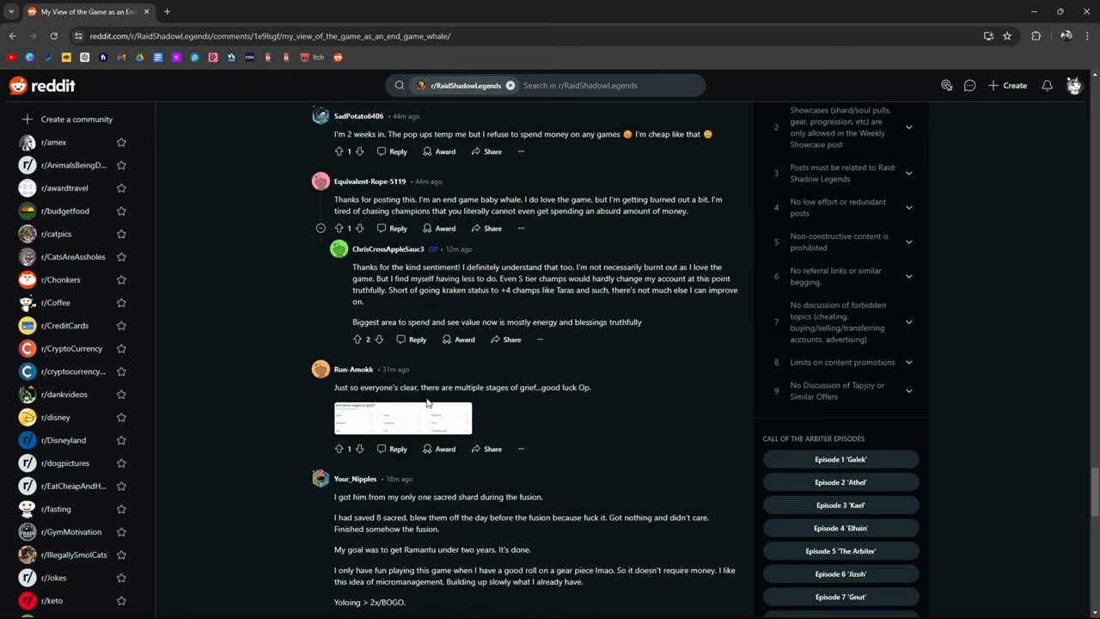
mouse_move(537, 397)
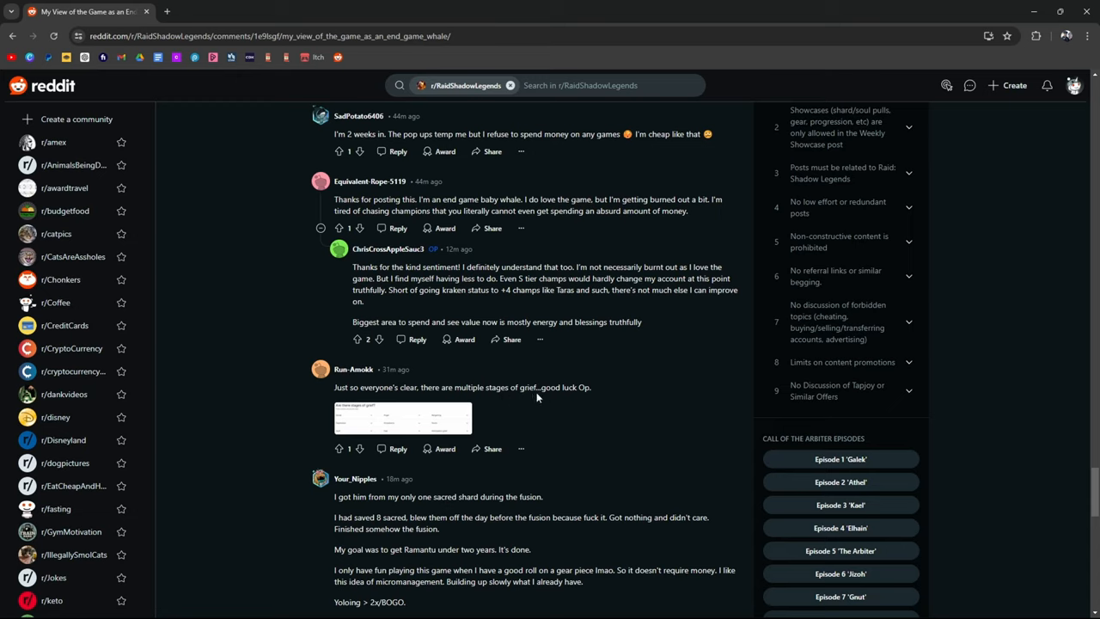
click(402, 419)
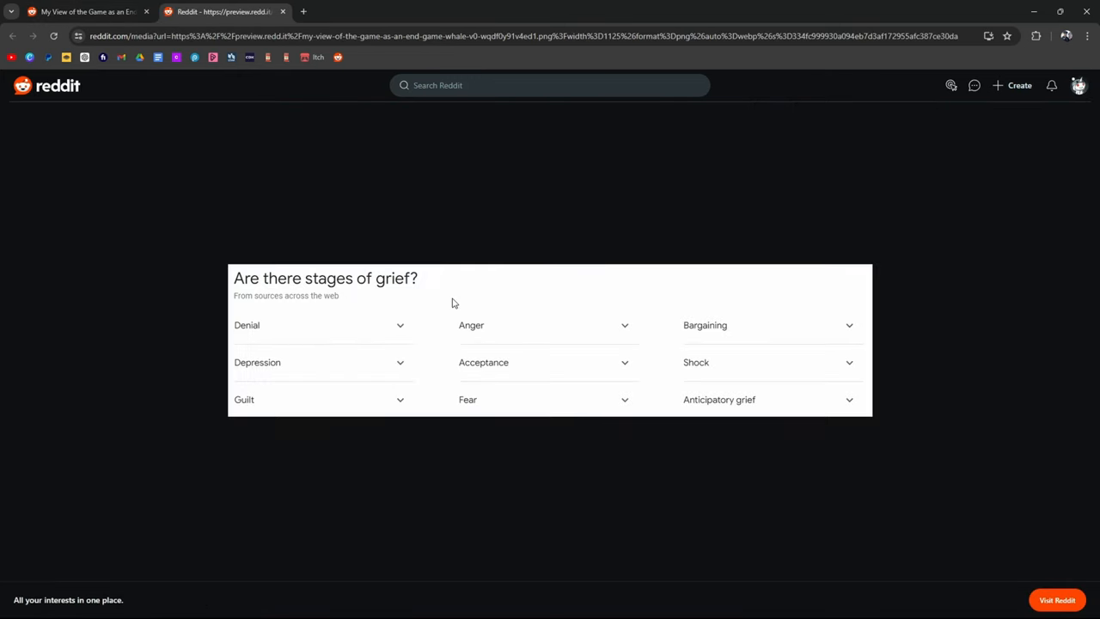
mouse_move(268, 337)
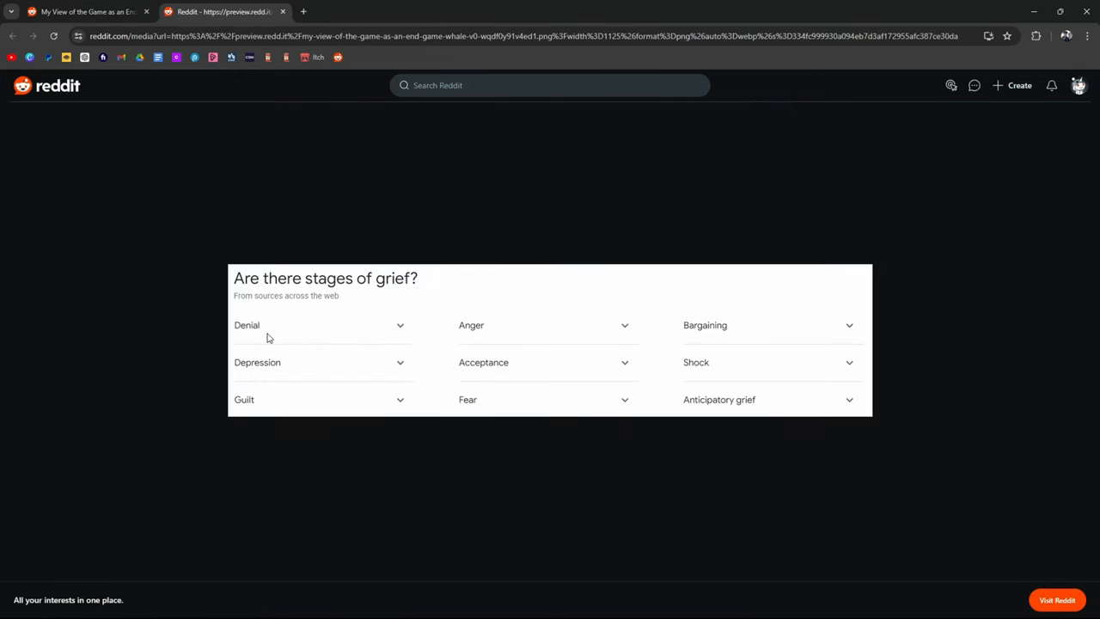
mouse_move(454, 334)
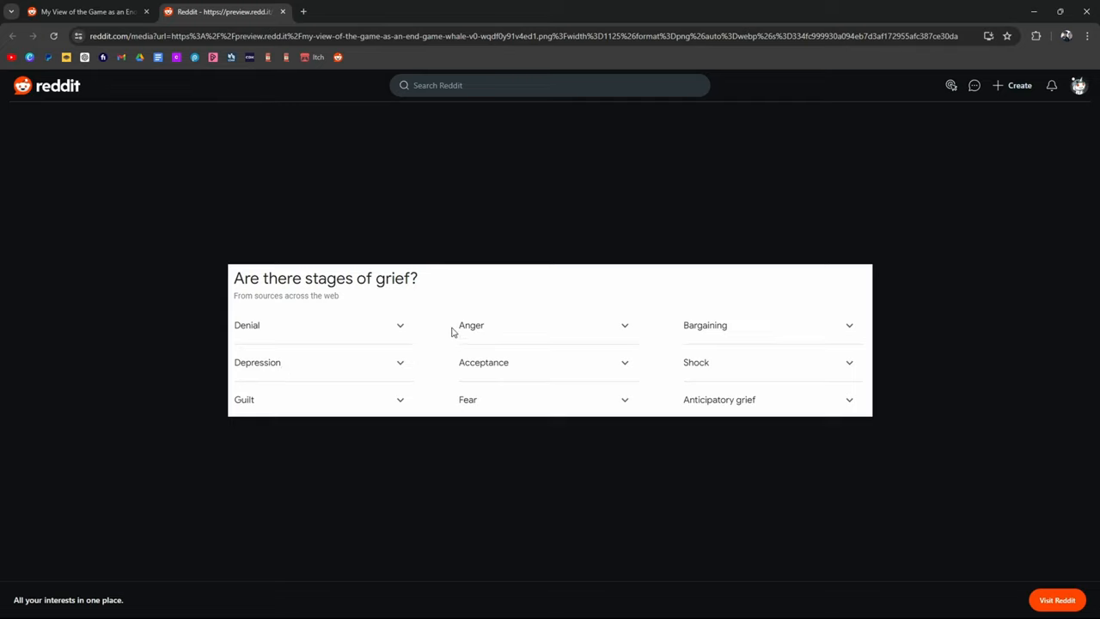
mouse_move(701, 316)
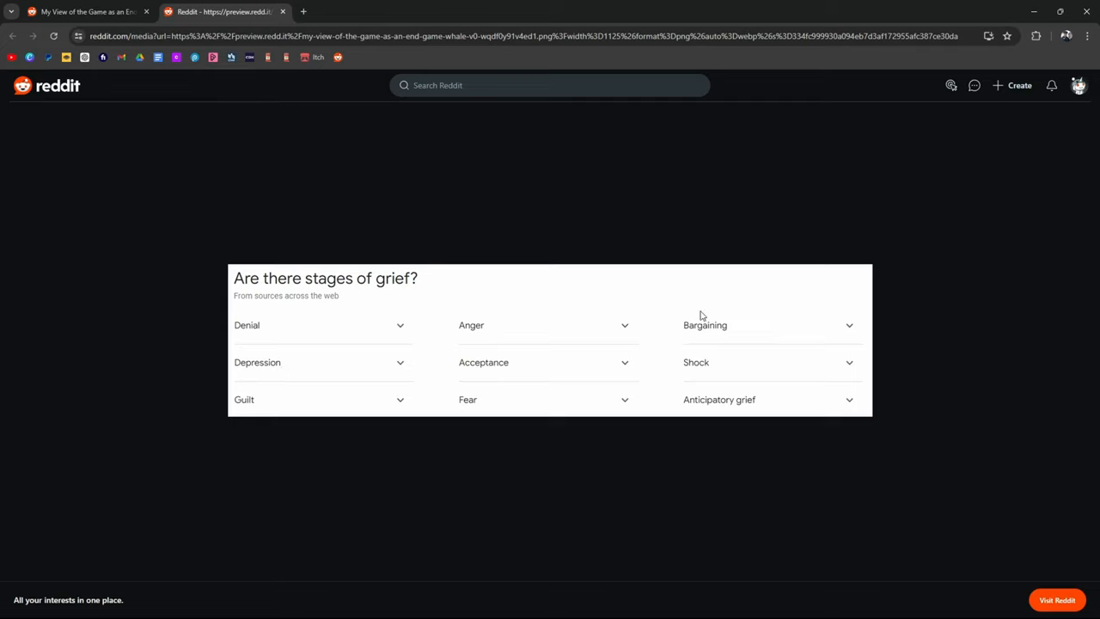
mouse_move(729, 419)
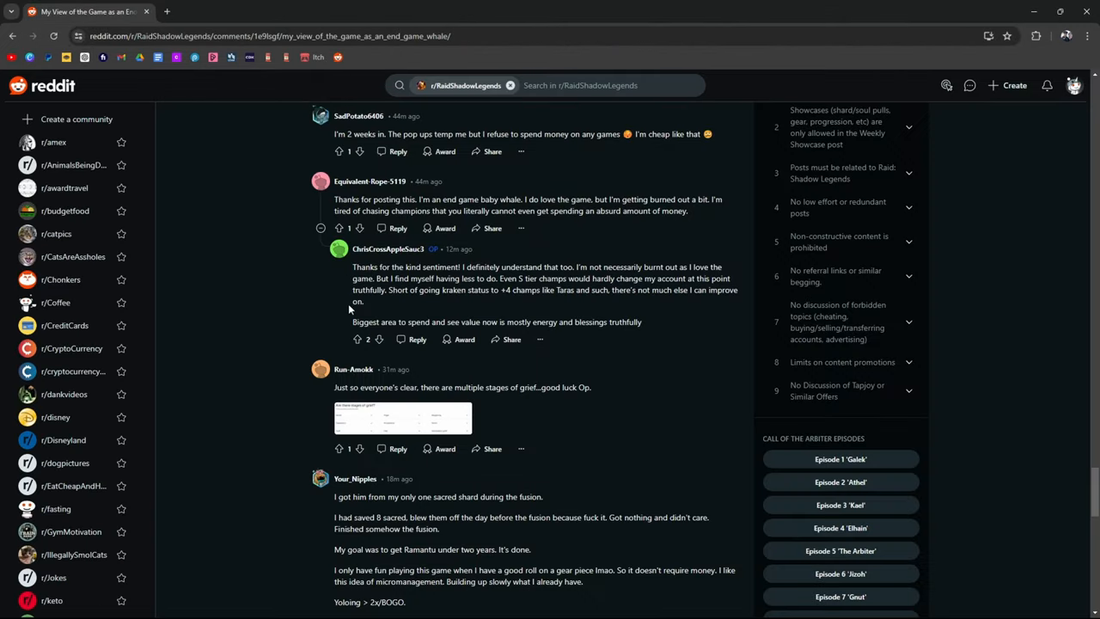
Scroll down to the long sacred-shards and Teox comment with its screenshot.
scroll(down, 3)
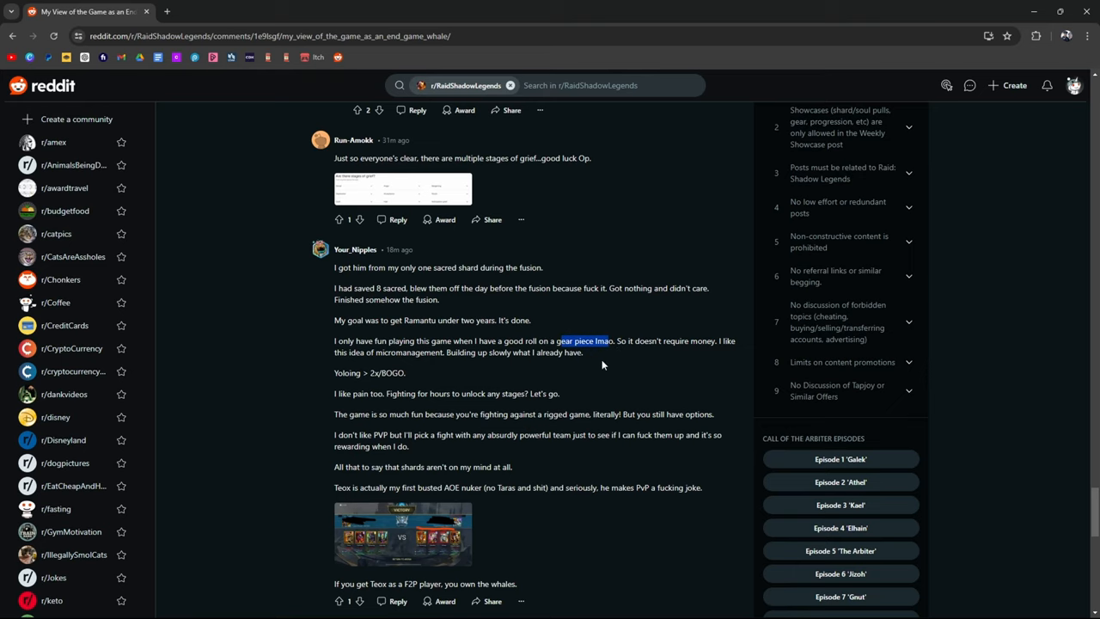
scroll(down, 3)
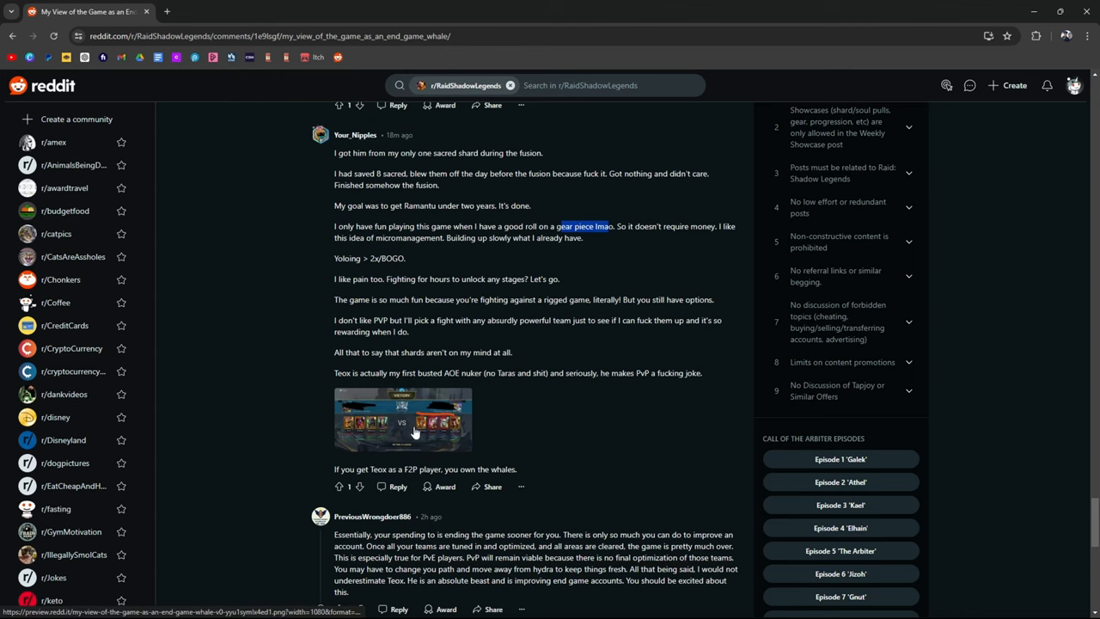
Open the Teox comment's arena Victory screenshot at full size.
click(402, 421)
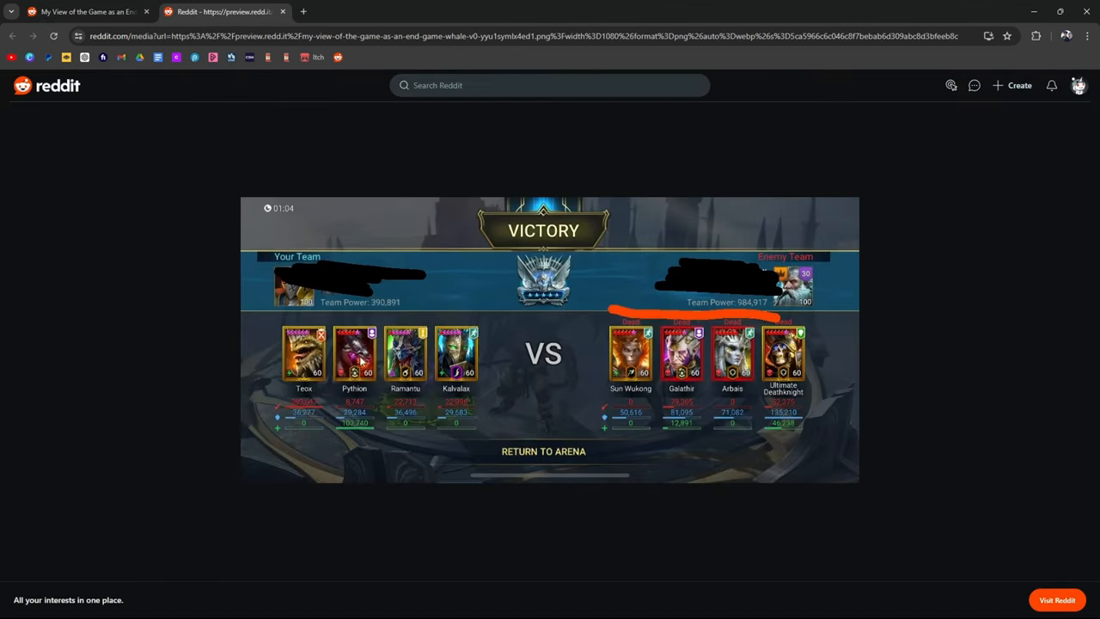
mouse_move(309, 396)
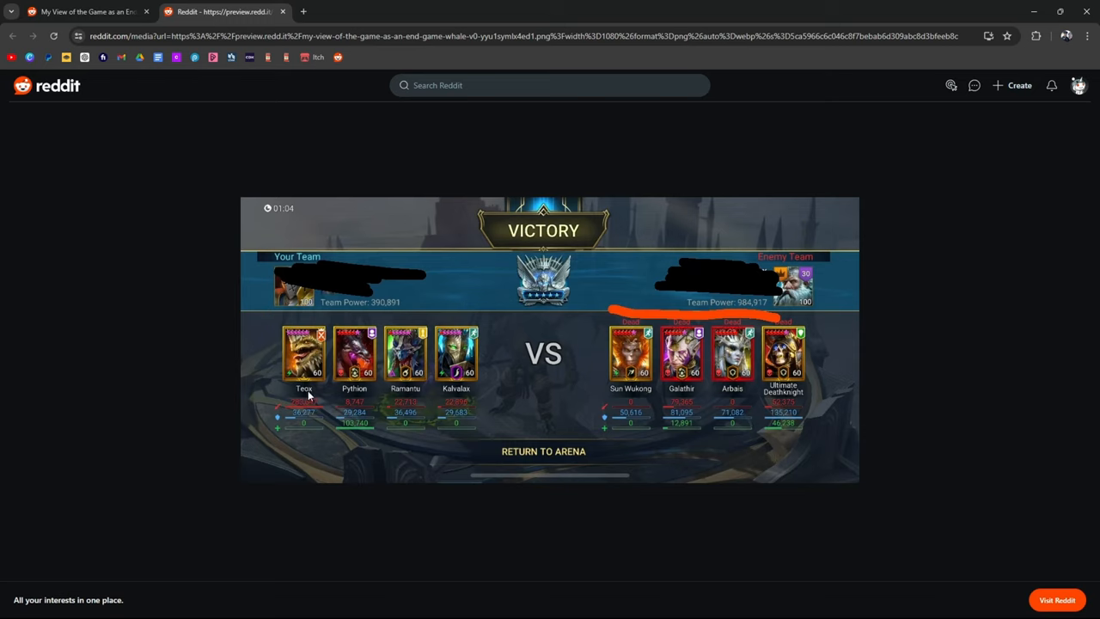
mouse_move(436, 409)
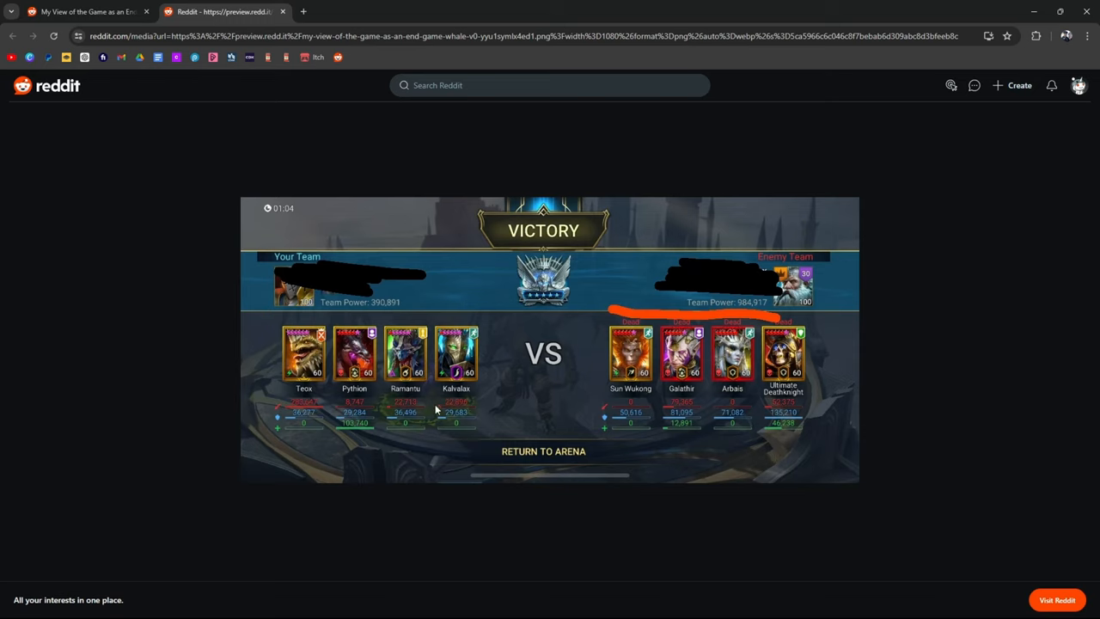
mouse_move(327, 268)
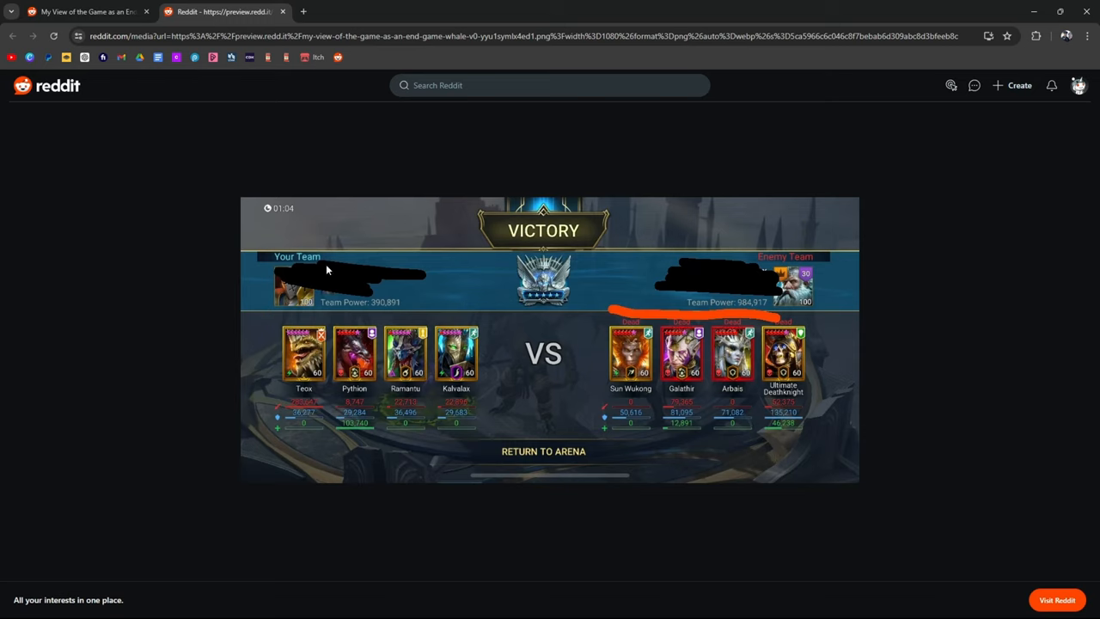
Close the screenshot tab and scroll to the replies saying spending is not an investment.
click(12, 37)
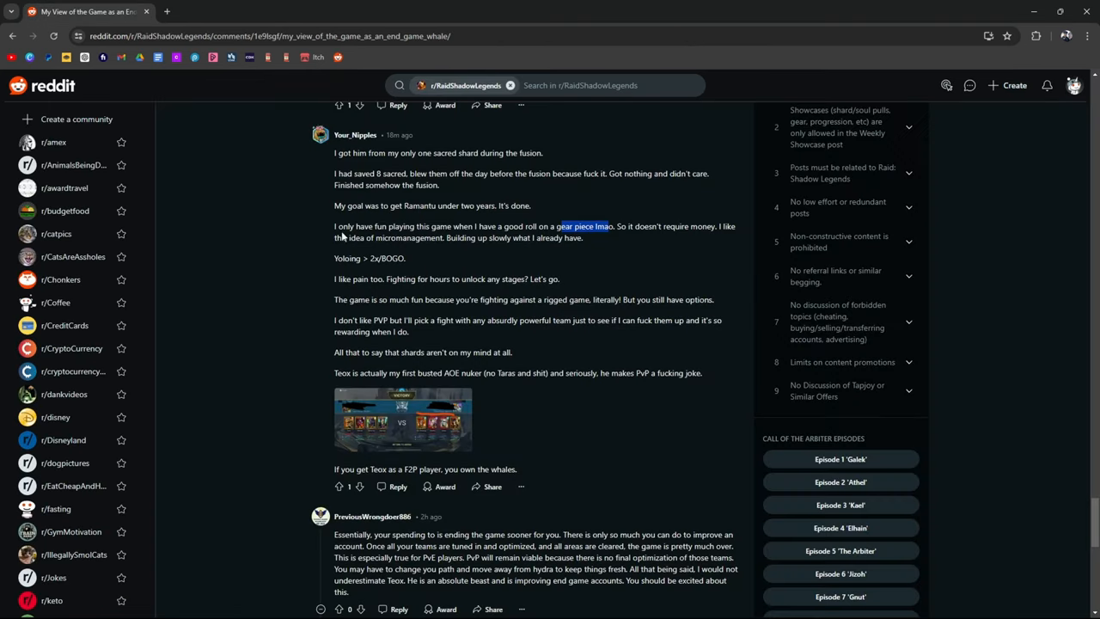
scroll(down, 3)
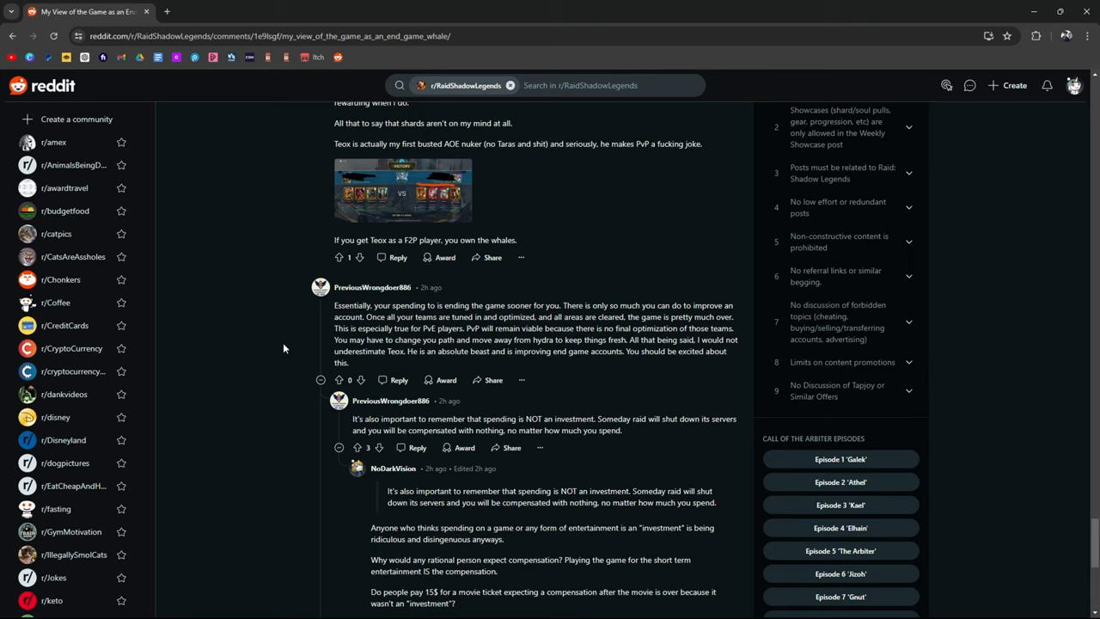
mouse_move(581, 292)
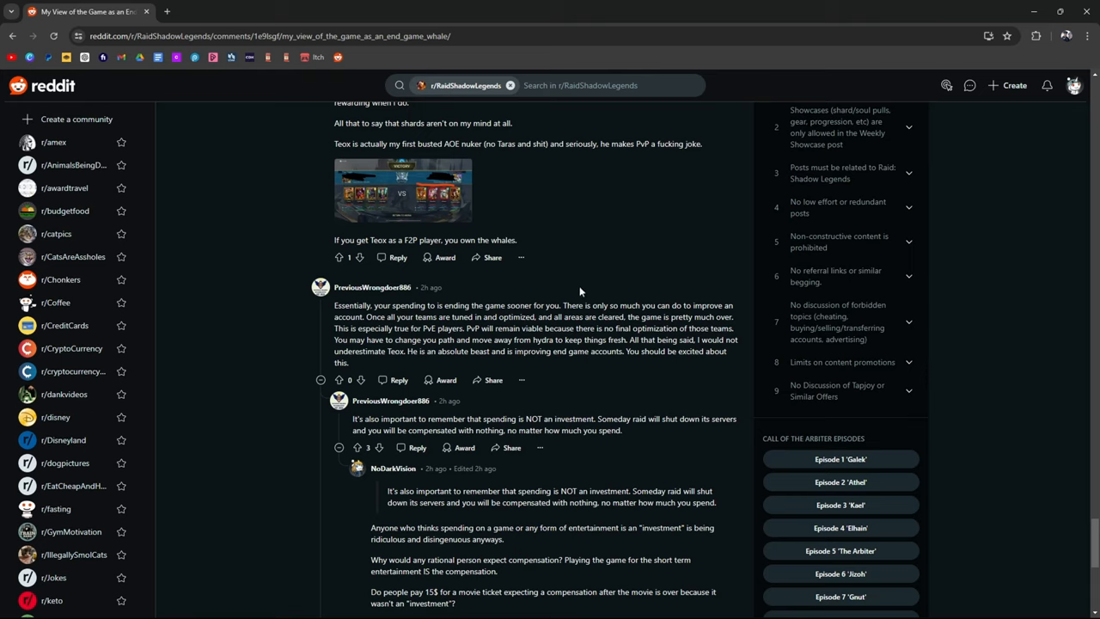
mouse_move(581, 299)
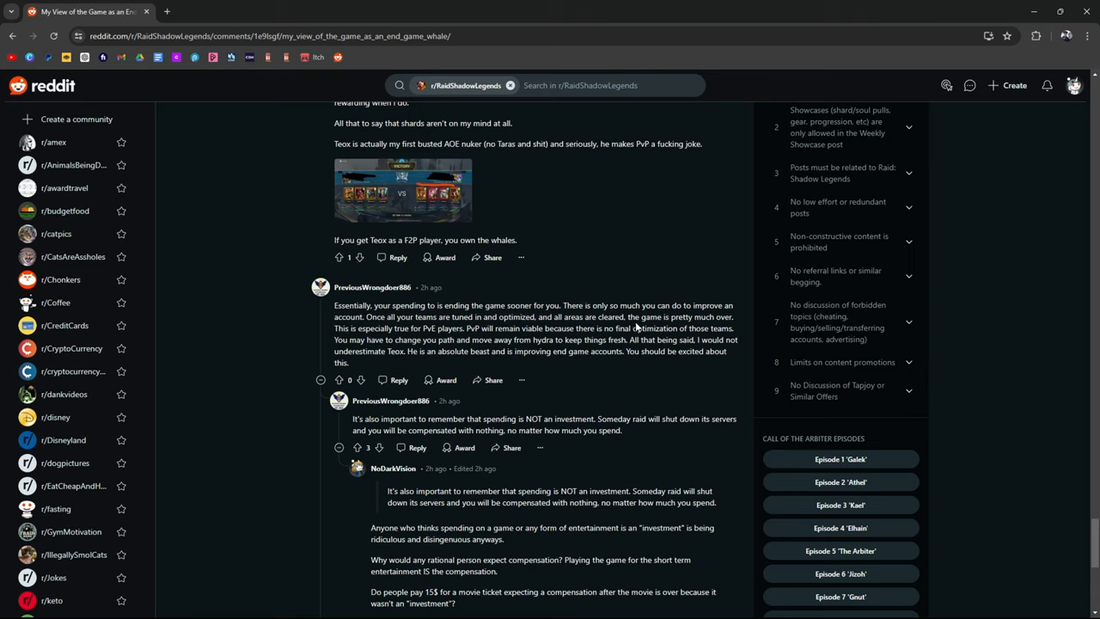
mouse_move(598, 524)
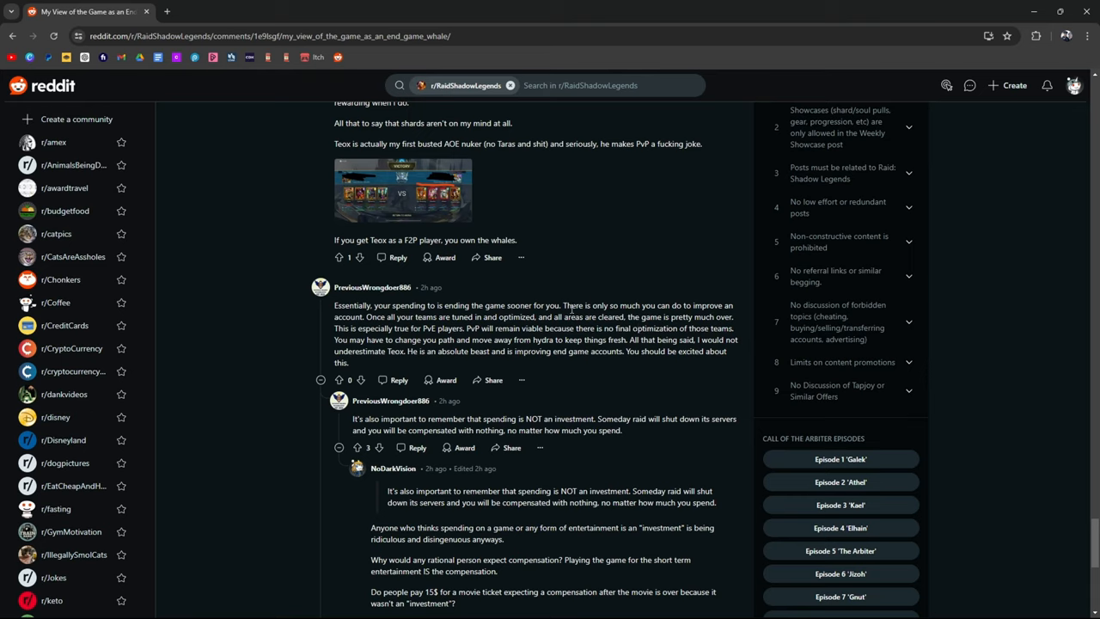
mouse_move(671, 322)
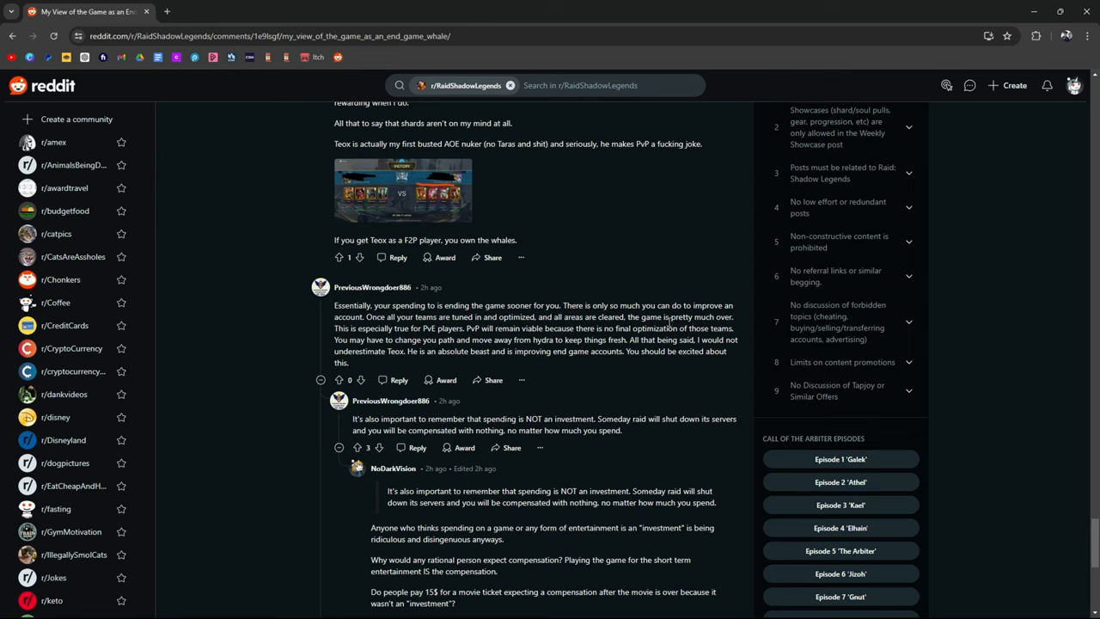
Scroll past the investment argument to the value-for-money reply and the new Clan Boss remark.
scroll(down, 3)
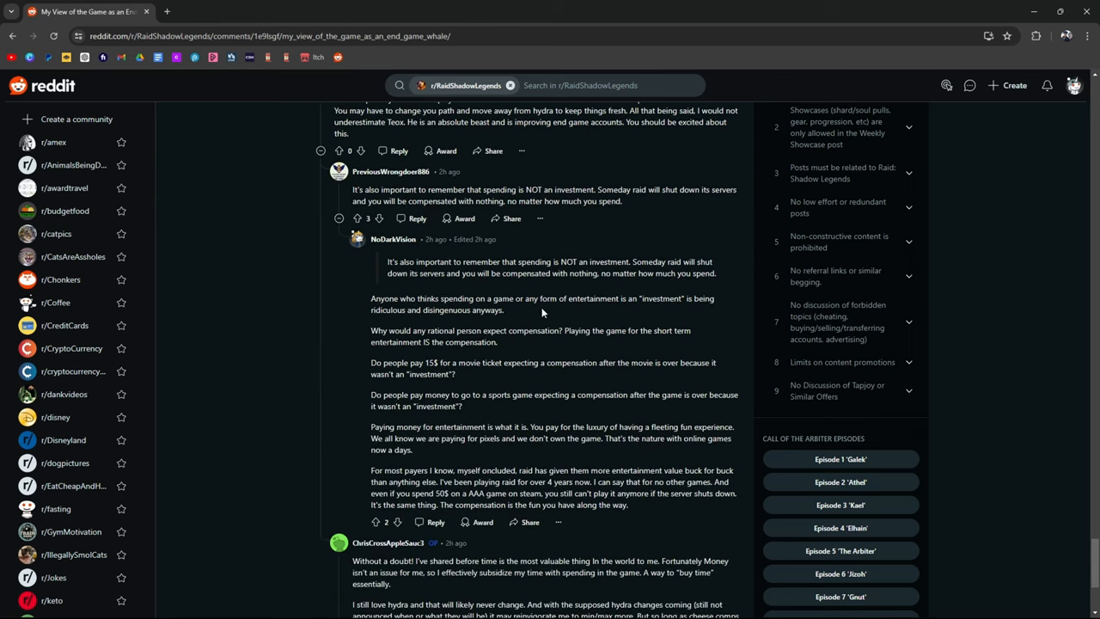
mouse_move(545, 310)
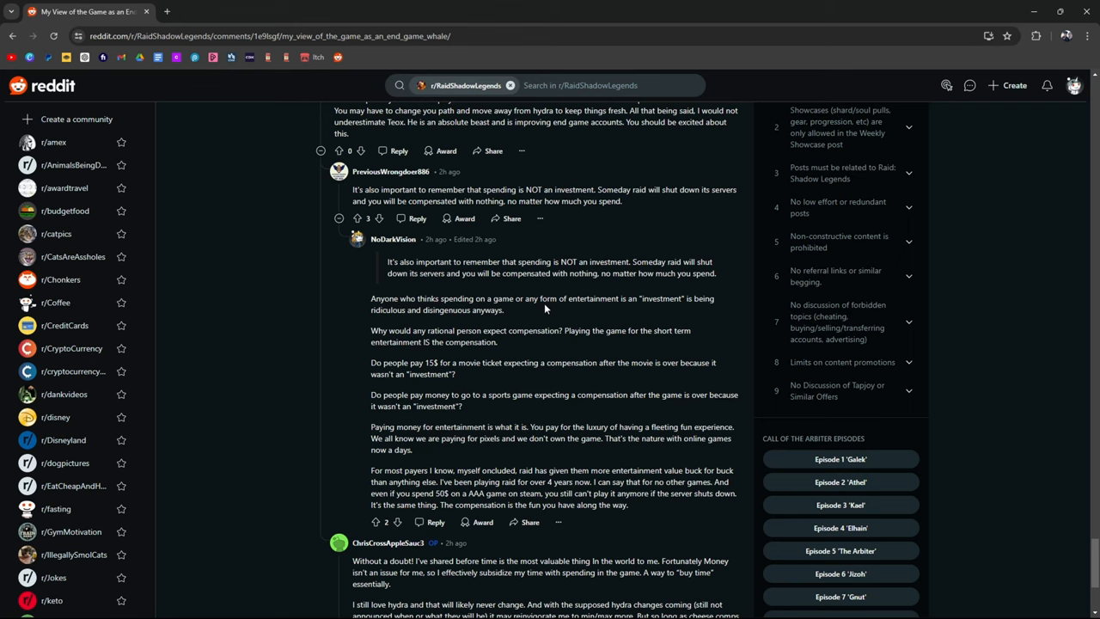
scroll(down, 3)
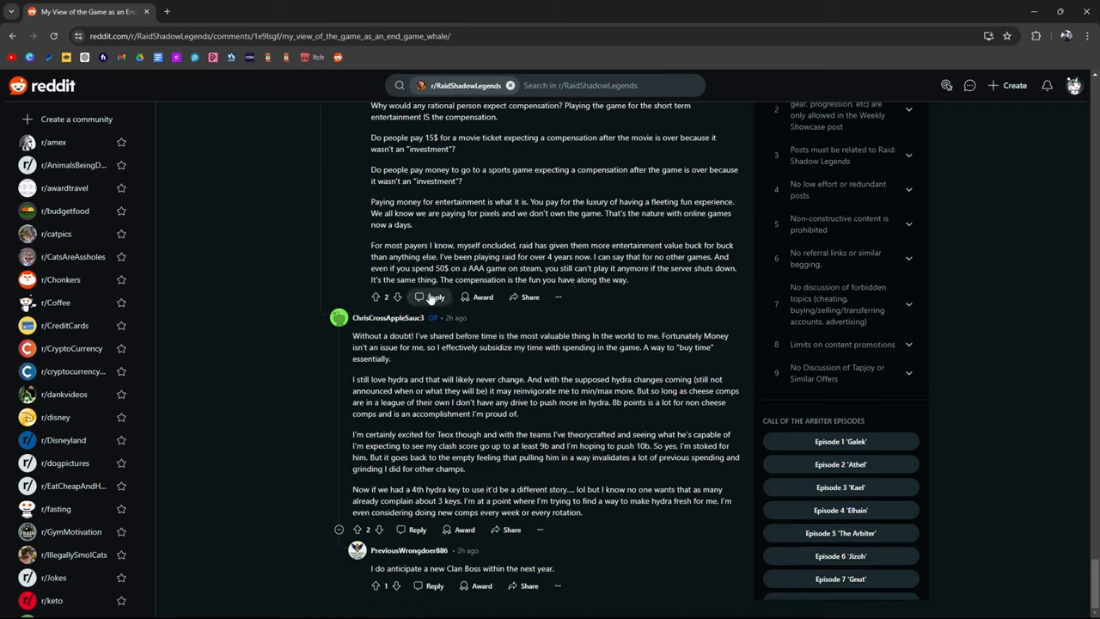